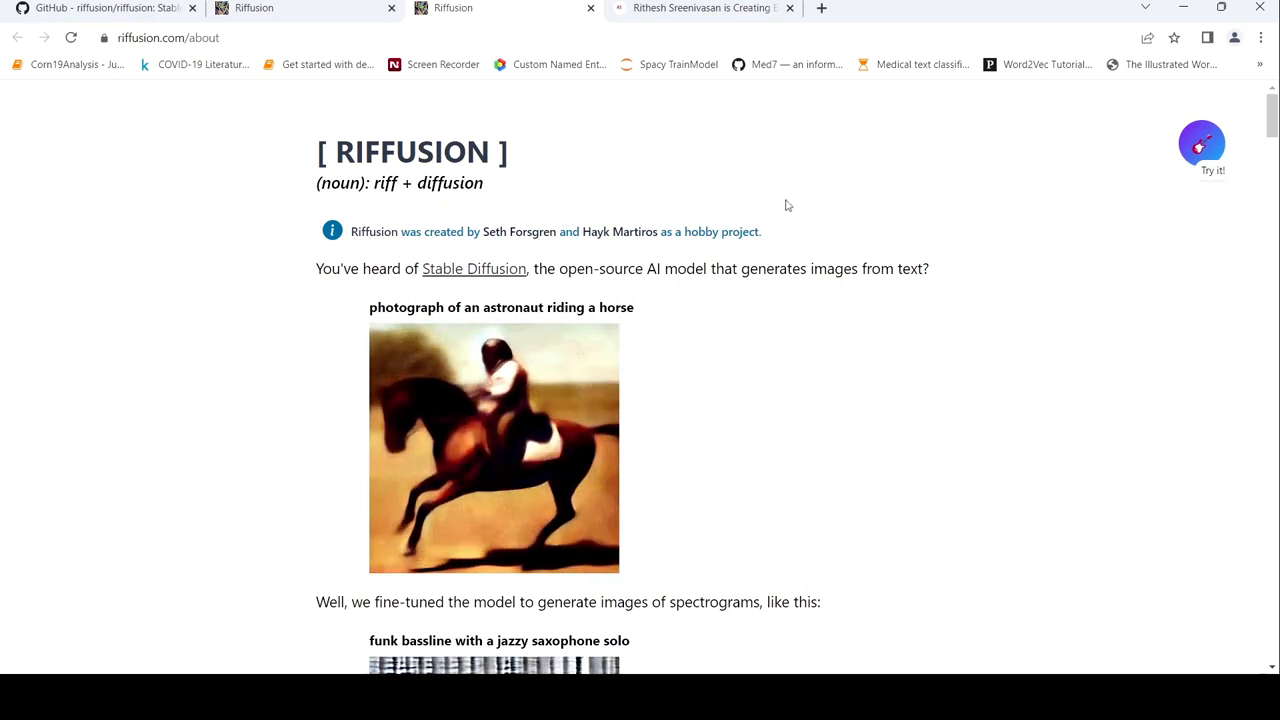
Scroll the about page past the astronaut and spectrogram images to the audio clip, code and Discord links.
{"action": "scroll", "scroll_direction": "down", "scroll_amount": 3}
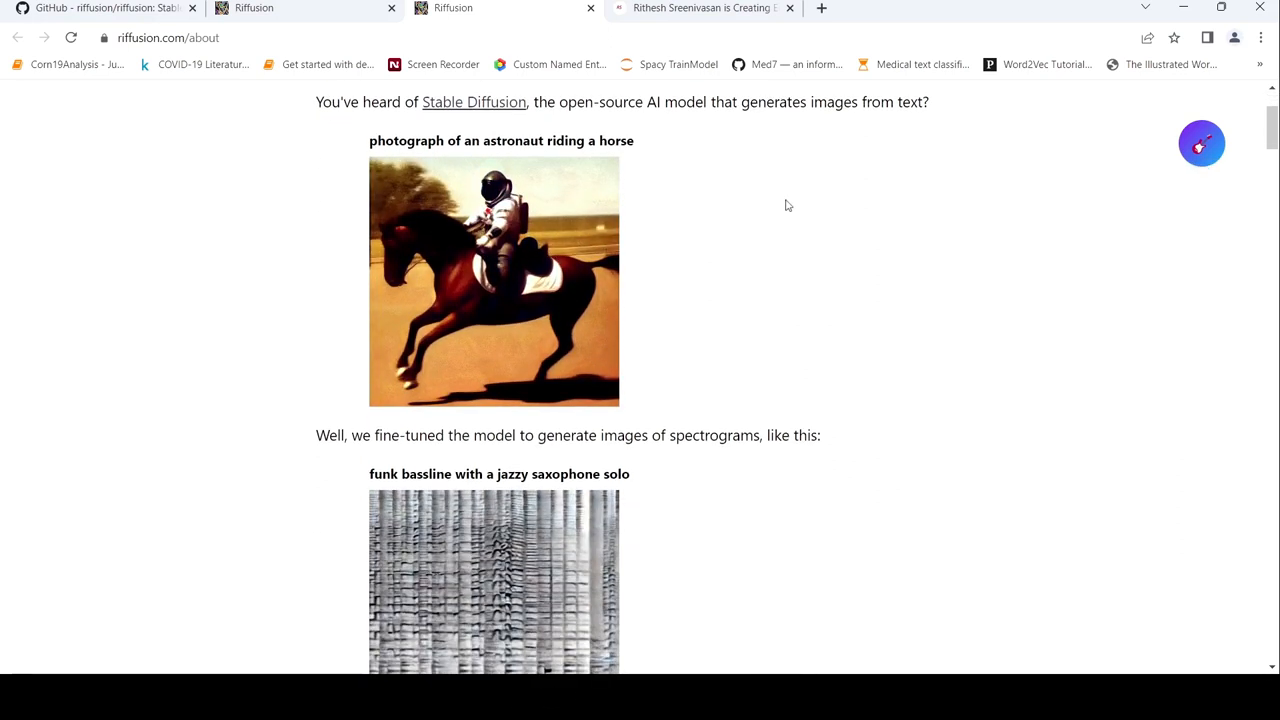
{"action": "scroll", "scroll_direction": "up", "scroll_amount": 3}
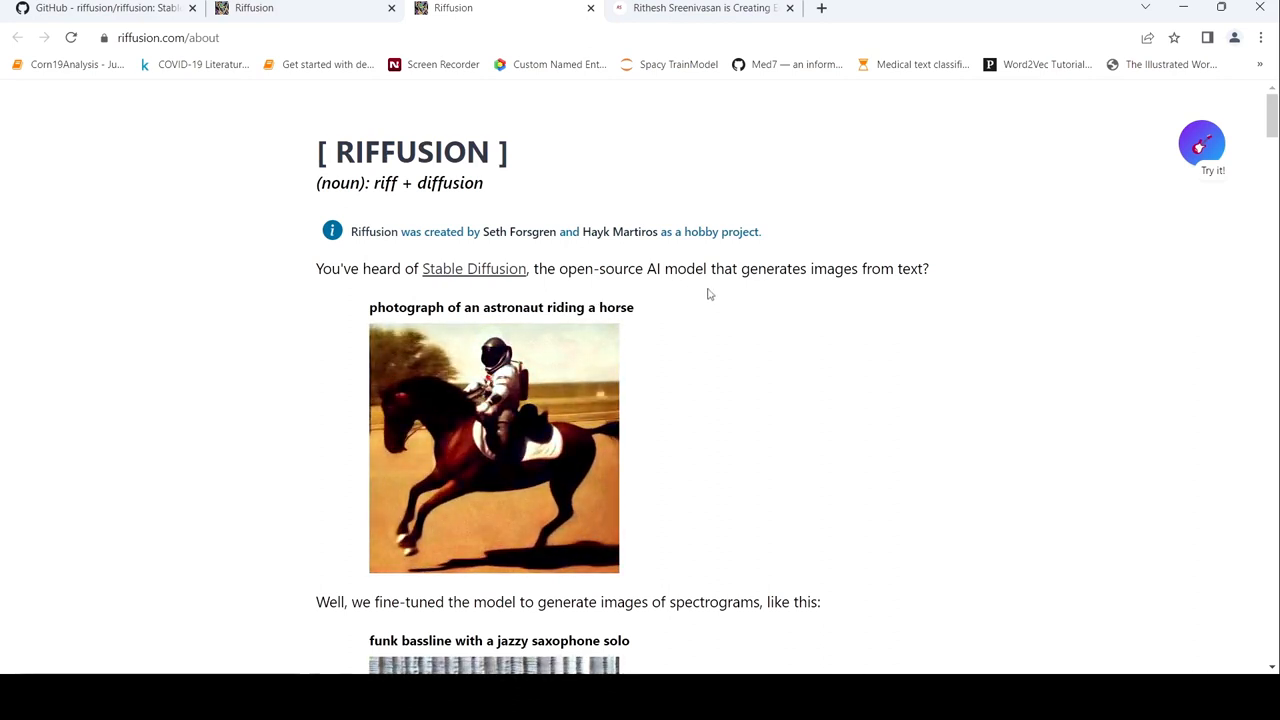
{"action": "scroll", "scroll_direction": "down", "scroll_amount": 3}
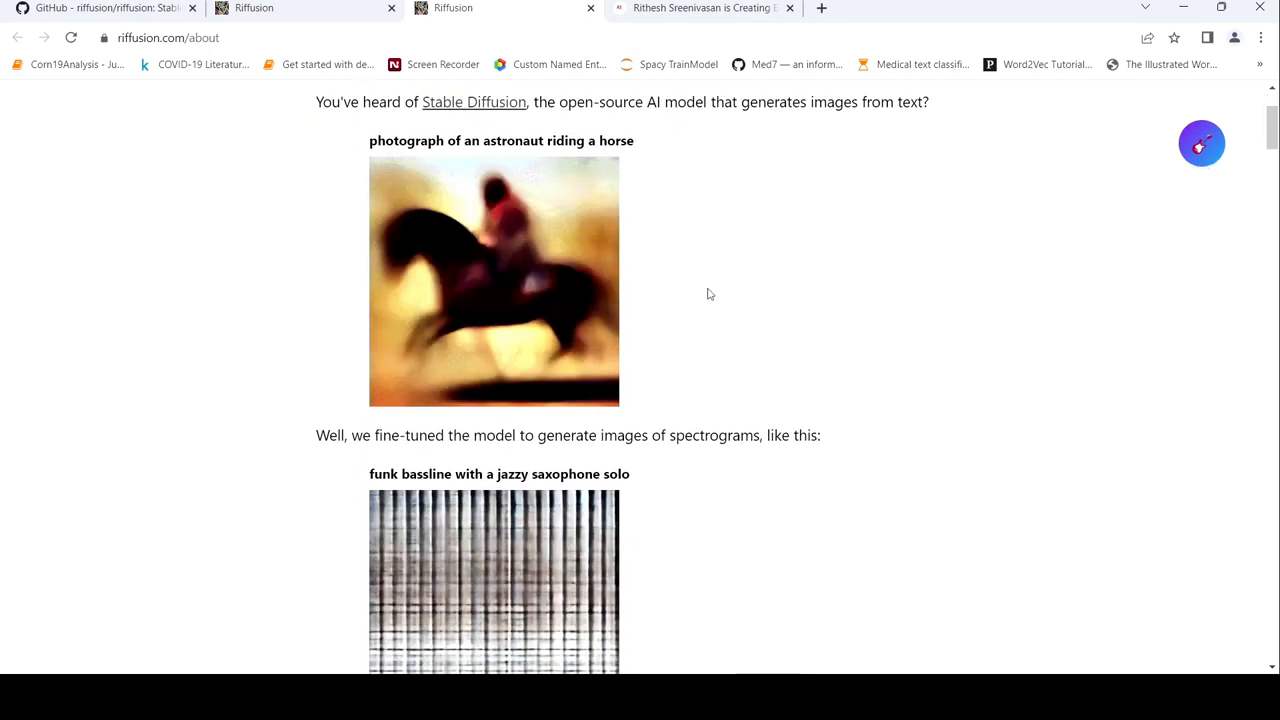
{"action": "scroll", "scroll_direction": "down", "scroll_amount": 3}
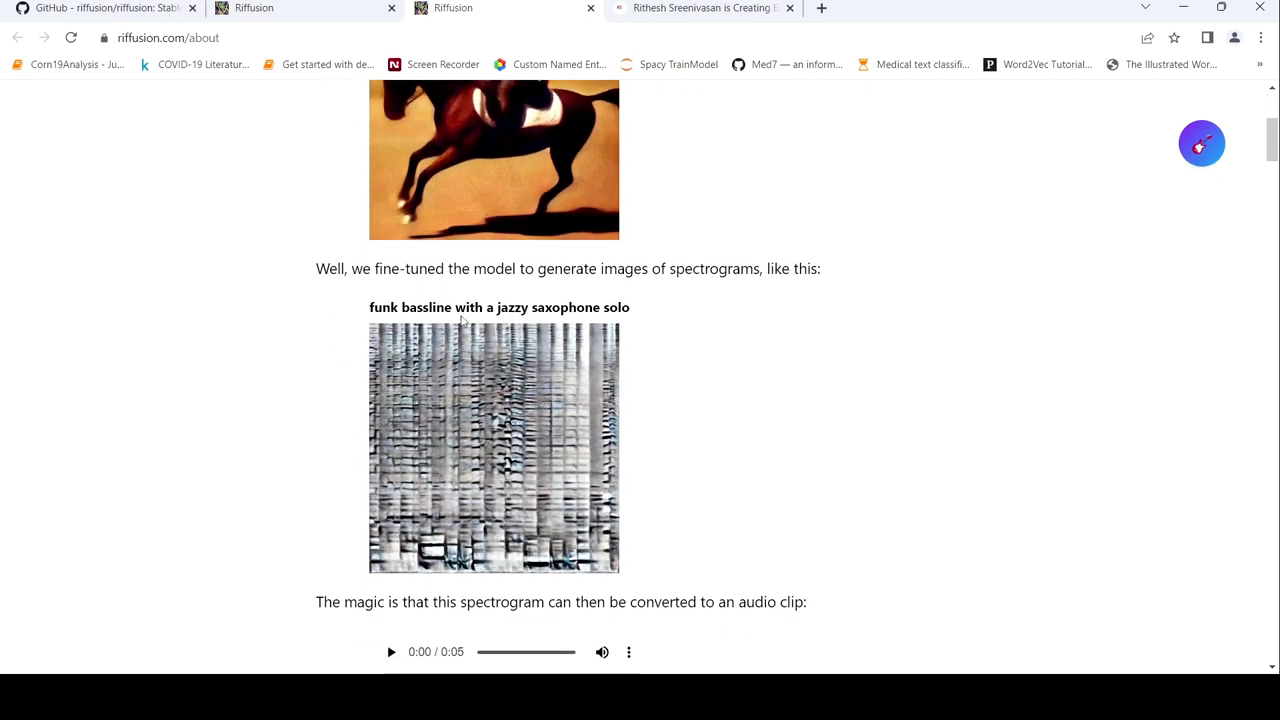
{"action": "scroll", "scroll_direction": "down", "scroll_amount": 3}
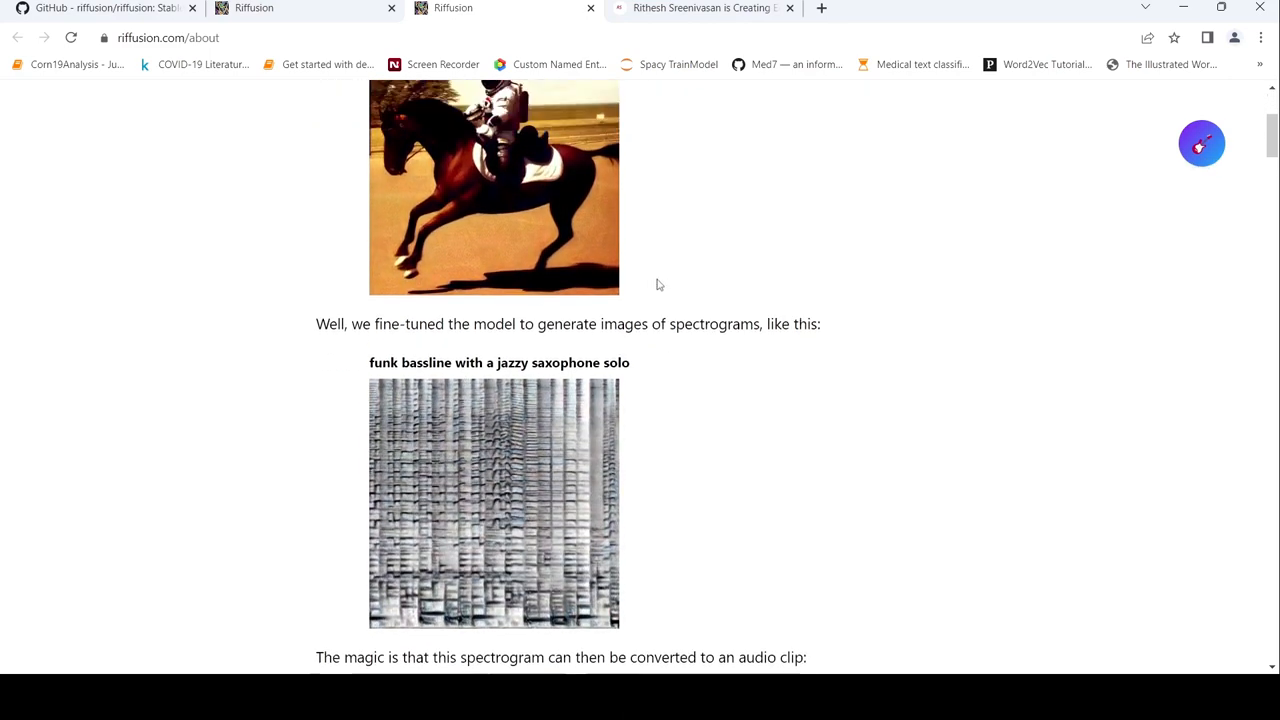
{"action": "scroll", "scroll_direction": "up", "scroll_amount": 3}
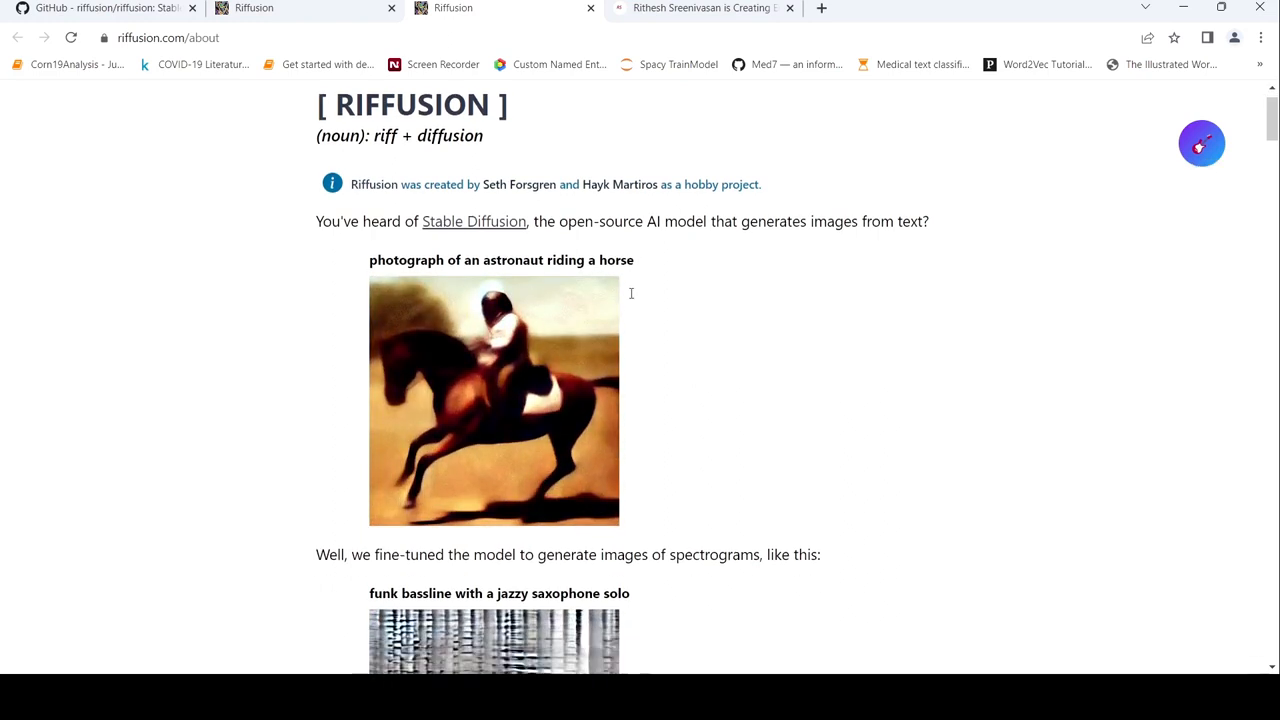
{"action": "scroll", "scroll_direction": "down", "scroll_amount": 3}
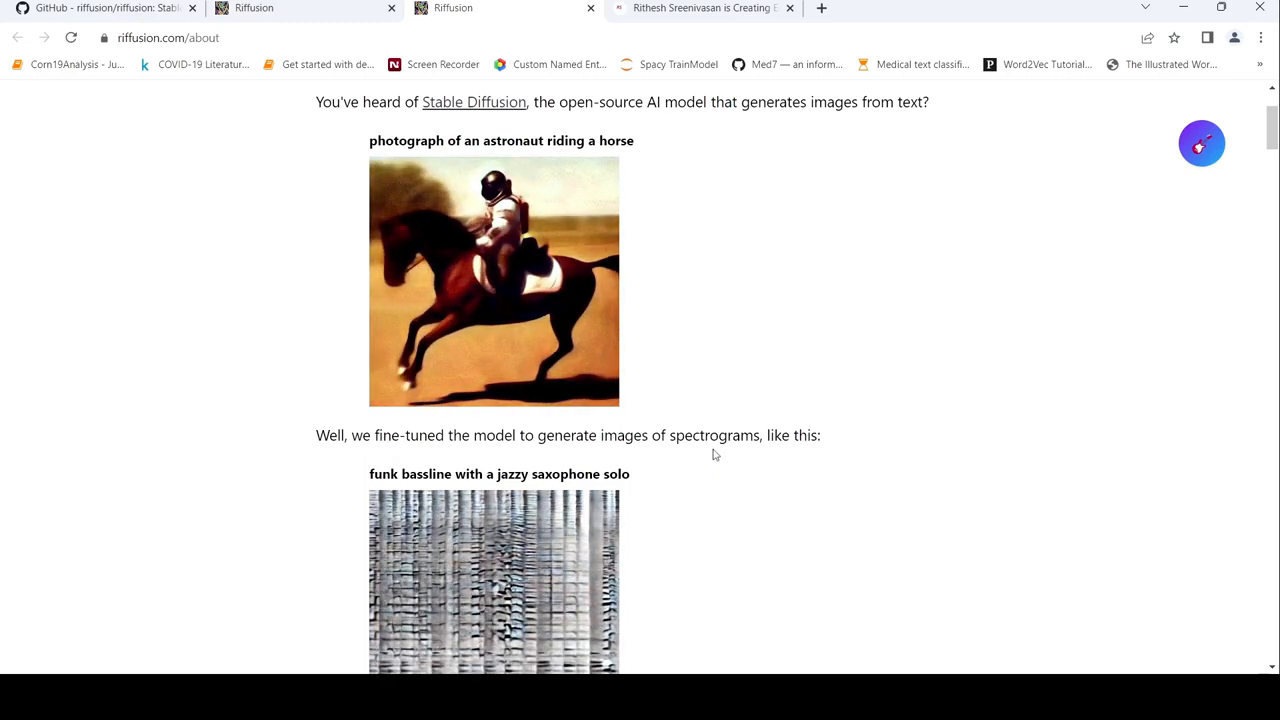
{"action": "scroll", "scroll_direction": "down", "scroll_amount": 3}
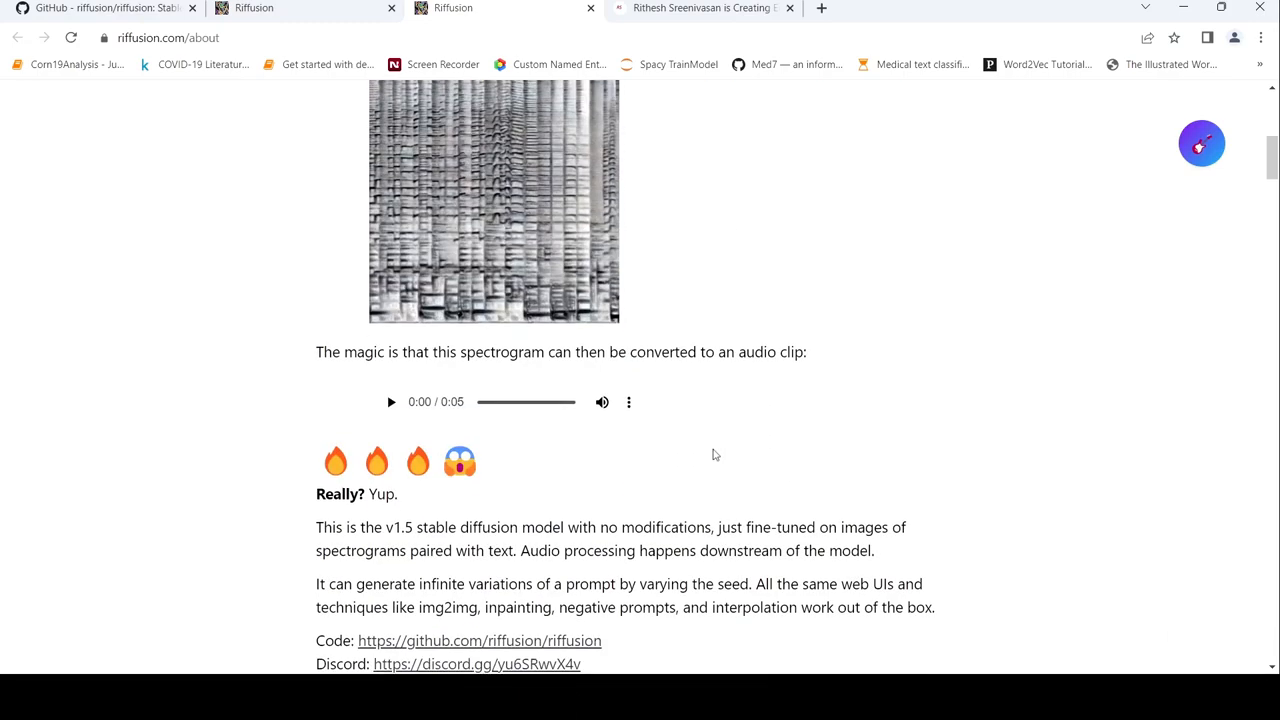
Scroll through the Spectrograms and Short-time Fourier transform explanation and its diagram.
{"action": "scroll", "scroll_direction": "down", "scroll_amount": 3}
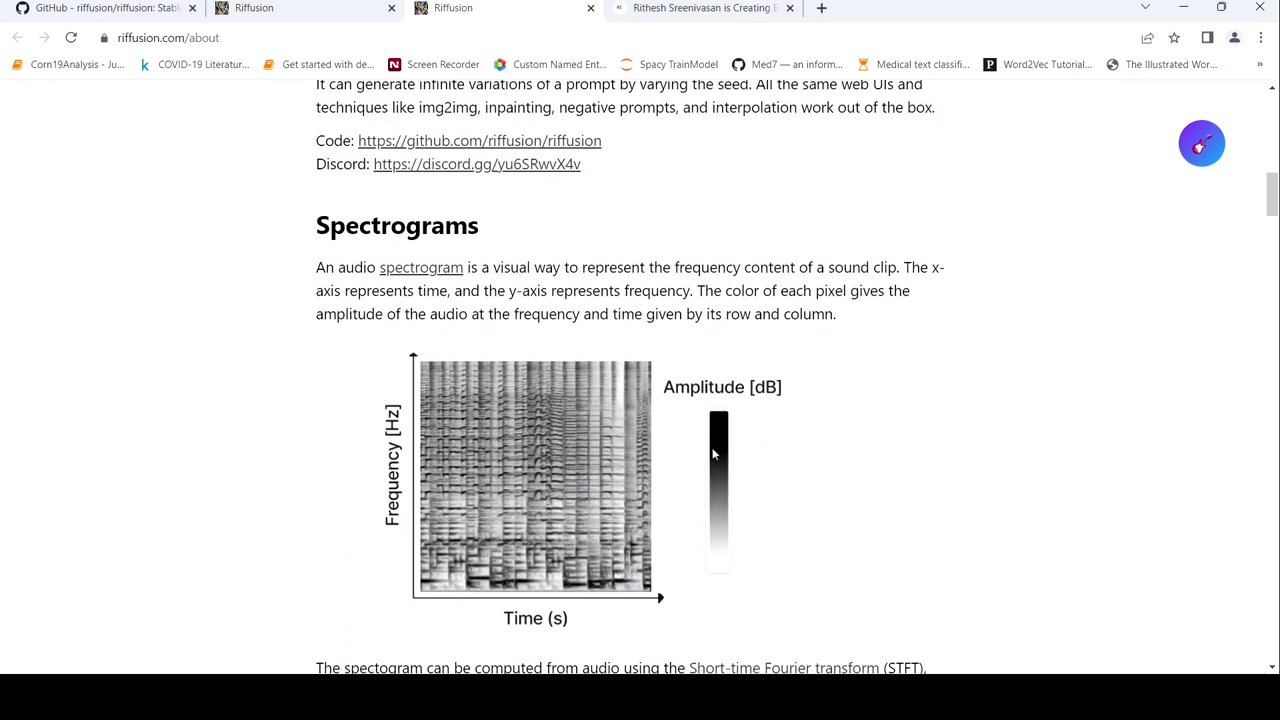
{"action": "mouse_move", "coordinate": [485, 293]}
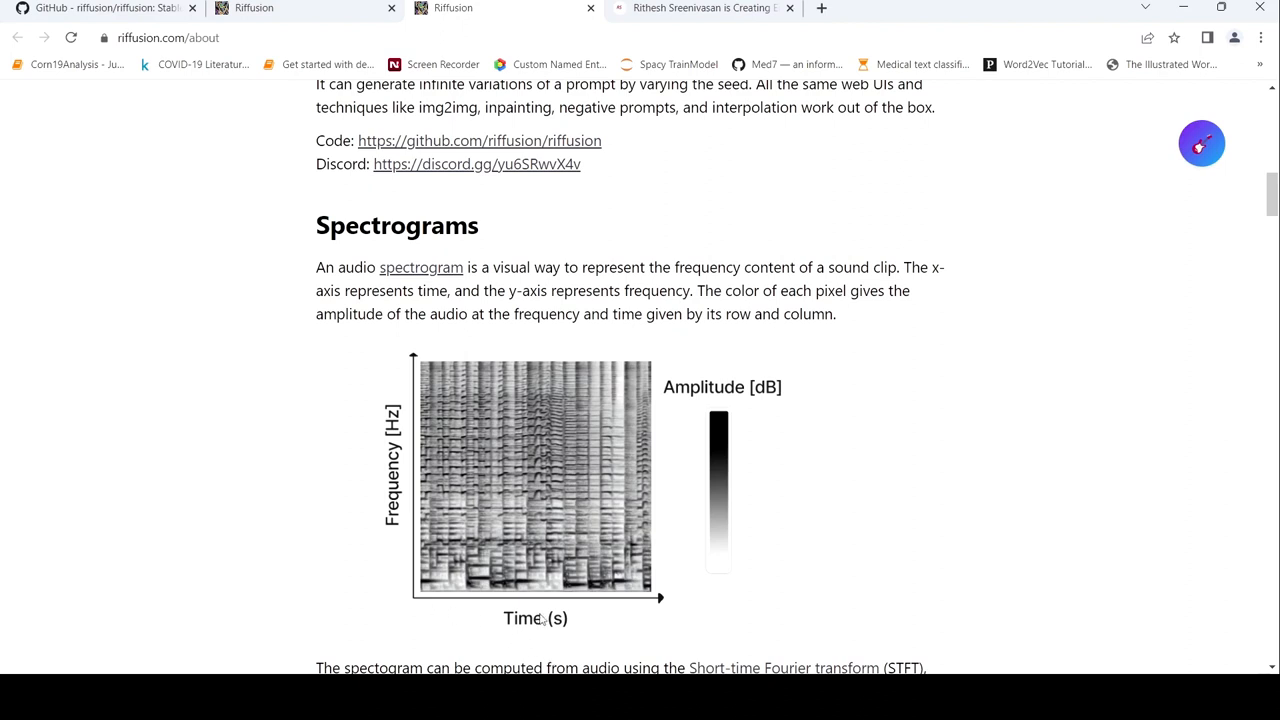
{"action": "mouse_move", "coordinate": [413, 398]}
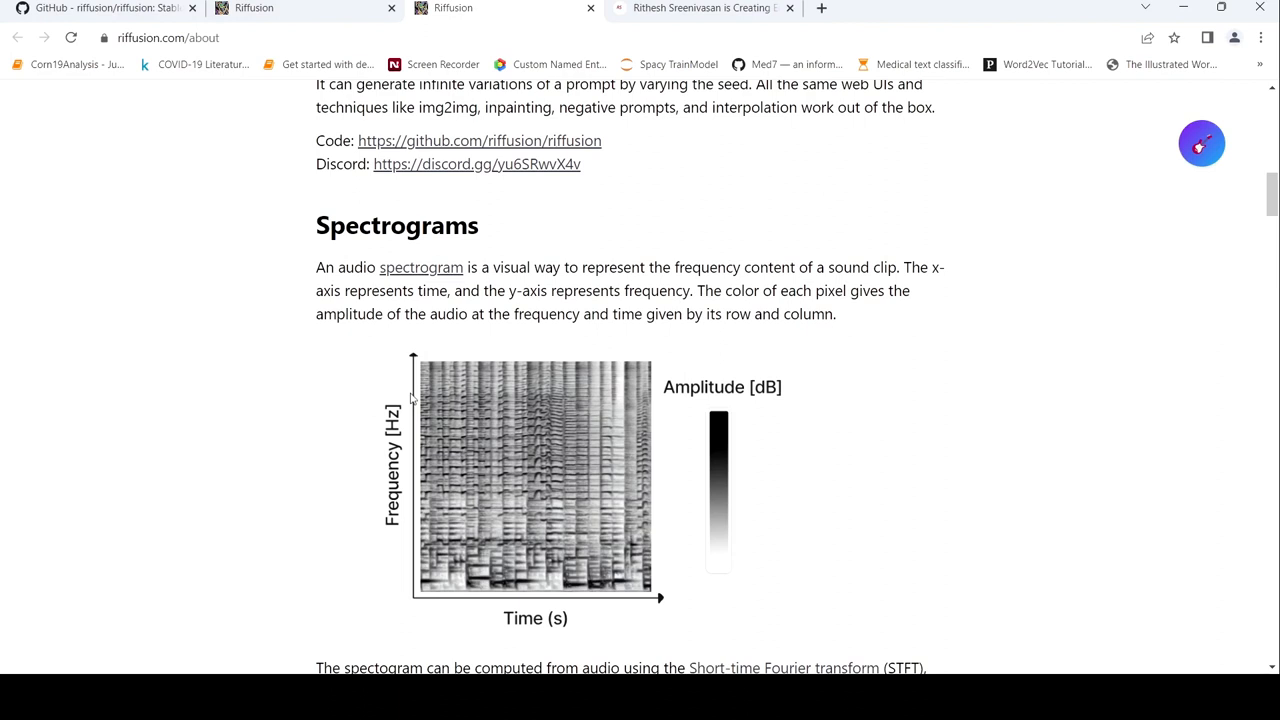
{"action": "mouse_move", "coordinate": [463, 448]}
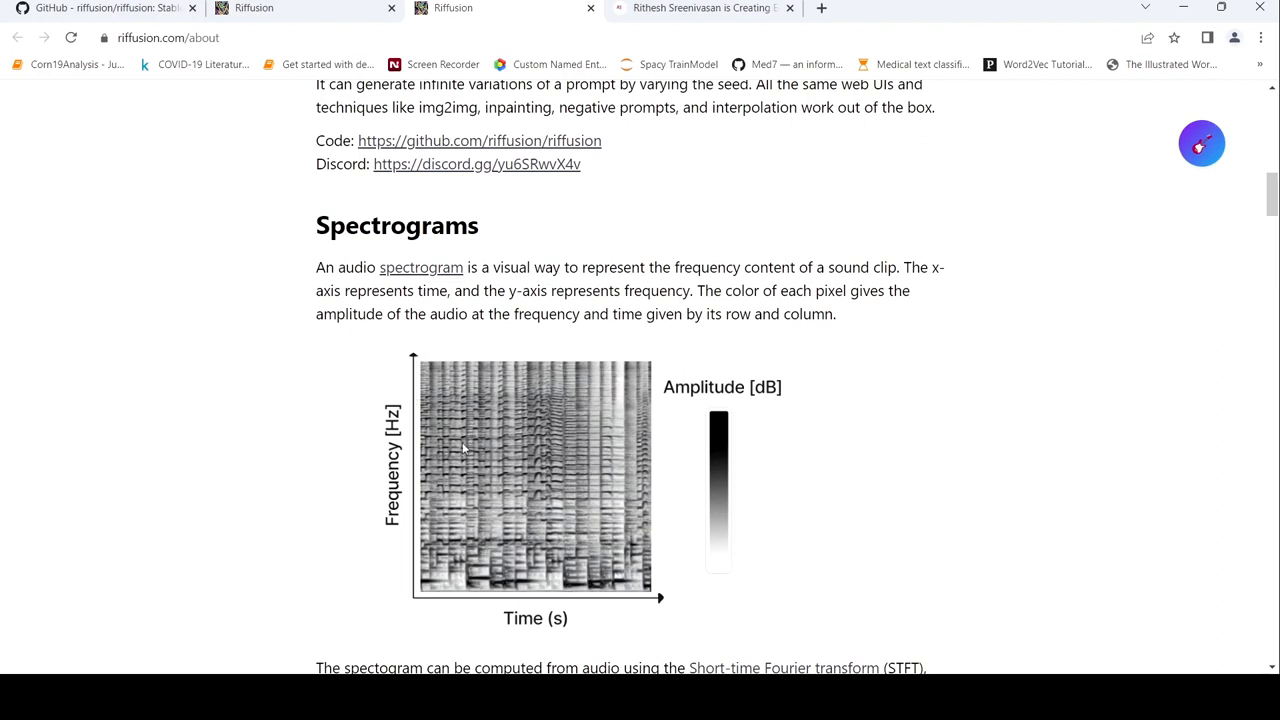
{"action": "mouse_move", "coordinate": [446, 382]}
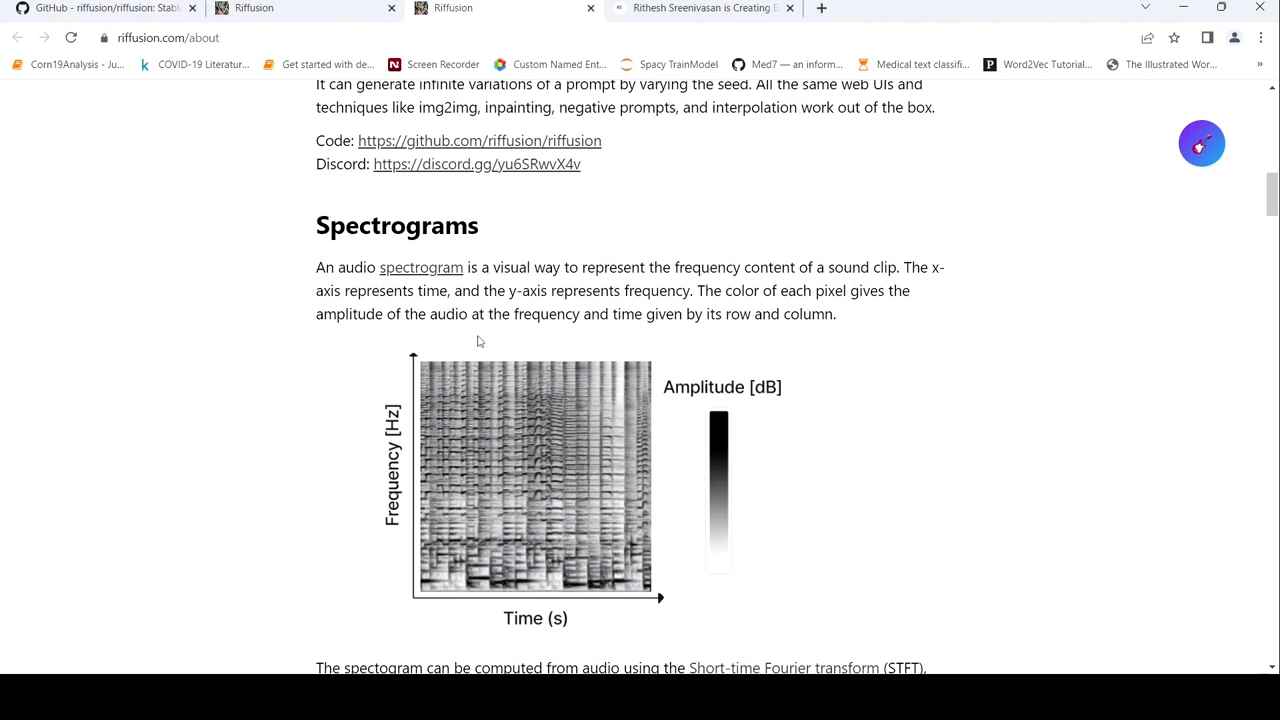
{"action": "mouse_move", "coordinate": [603, 330]}
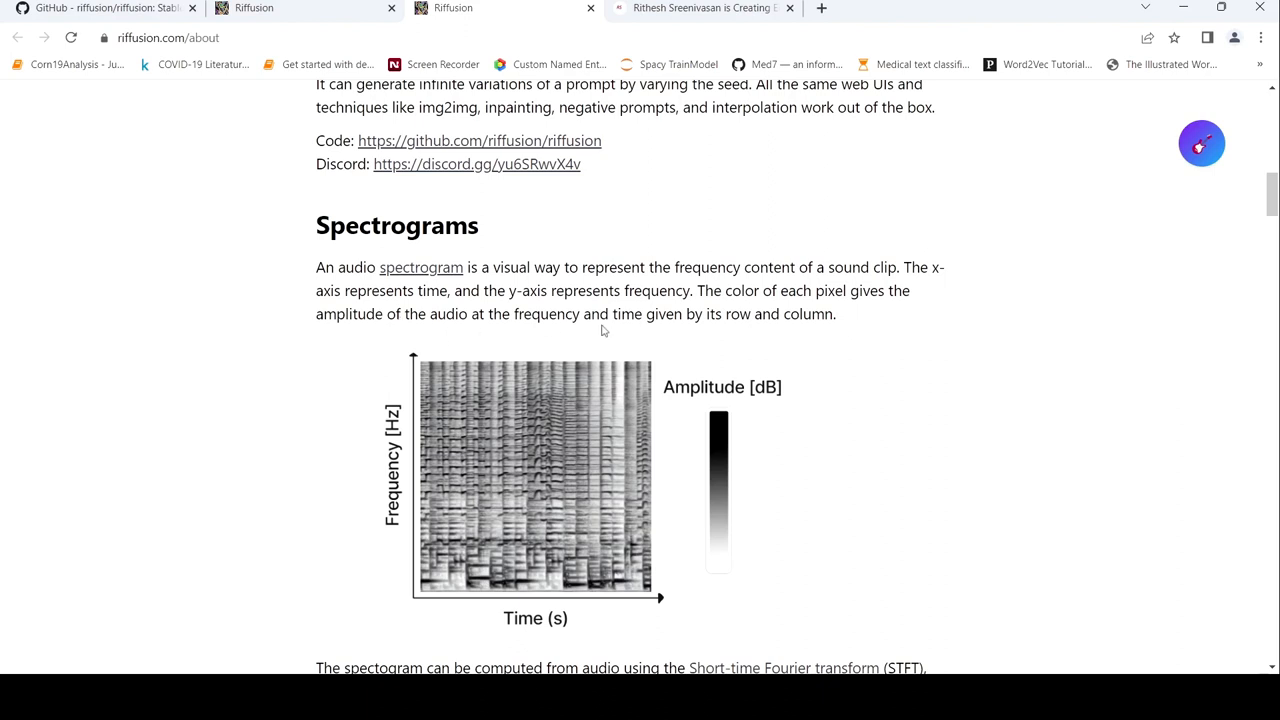
{"action": "mouse_move", "coordinate": [745, 341]}
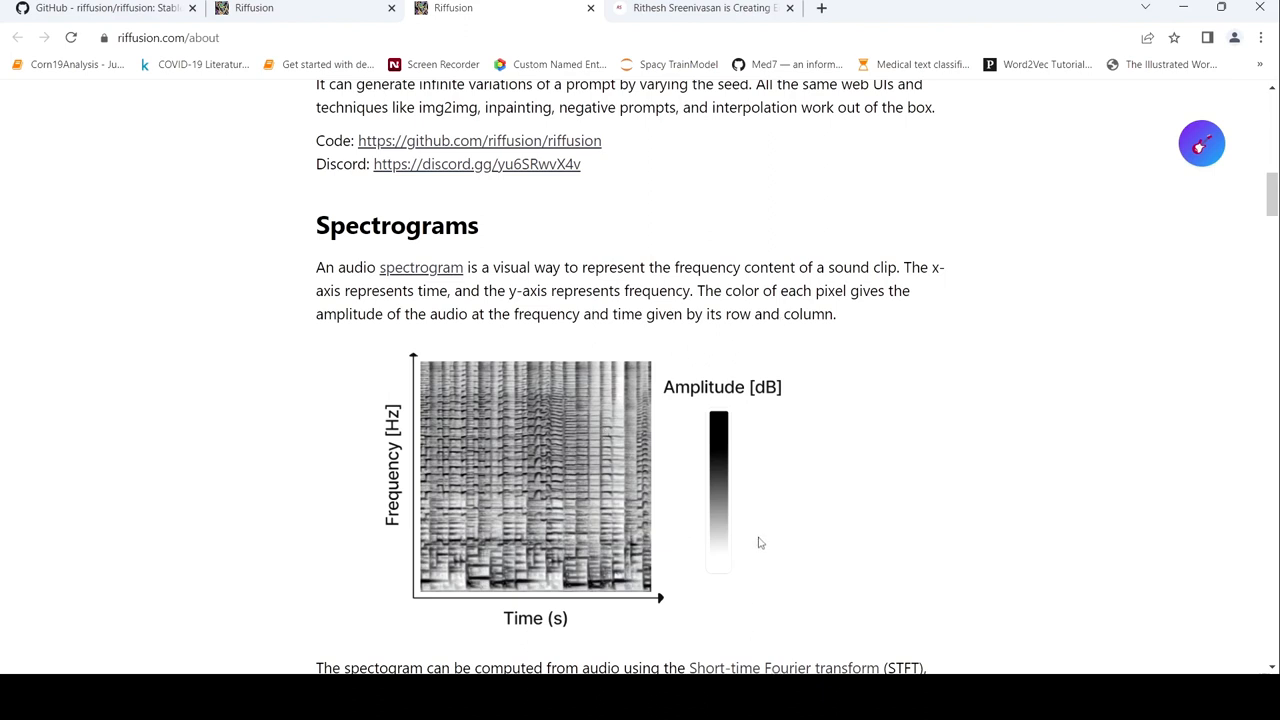
{"action": "mouse_move", "coordinate": [440, 545]}
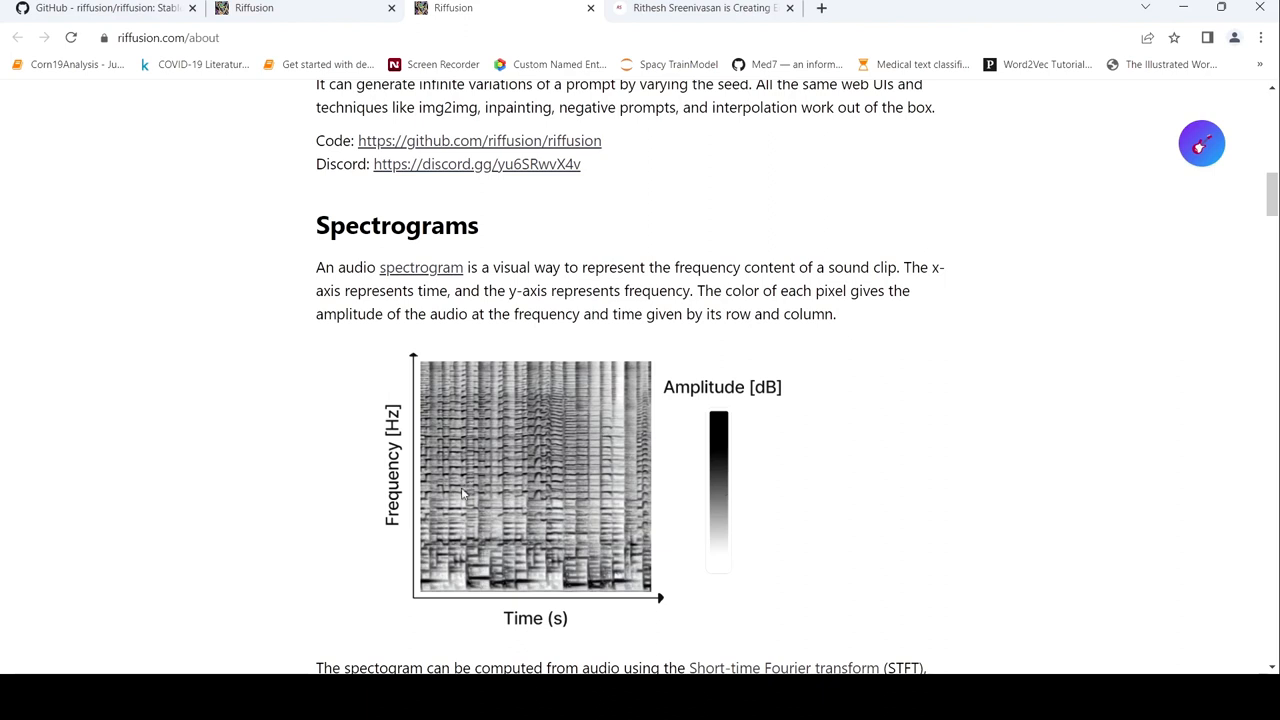
{"action": "mouse_move", "coordinate": [555, 604]}
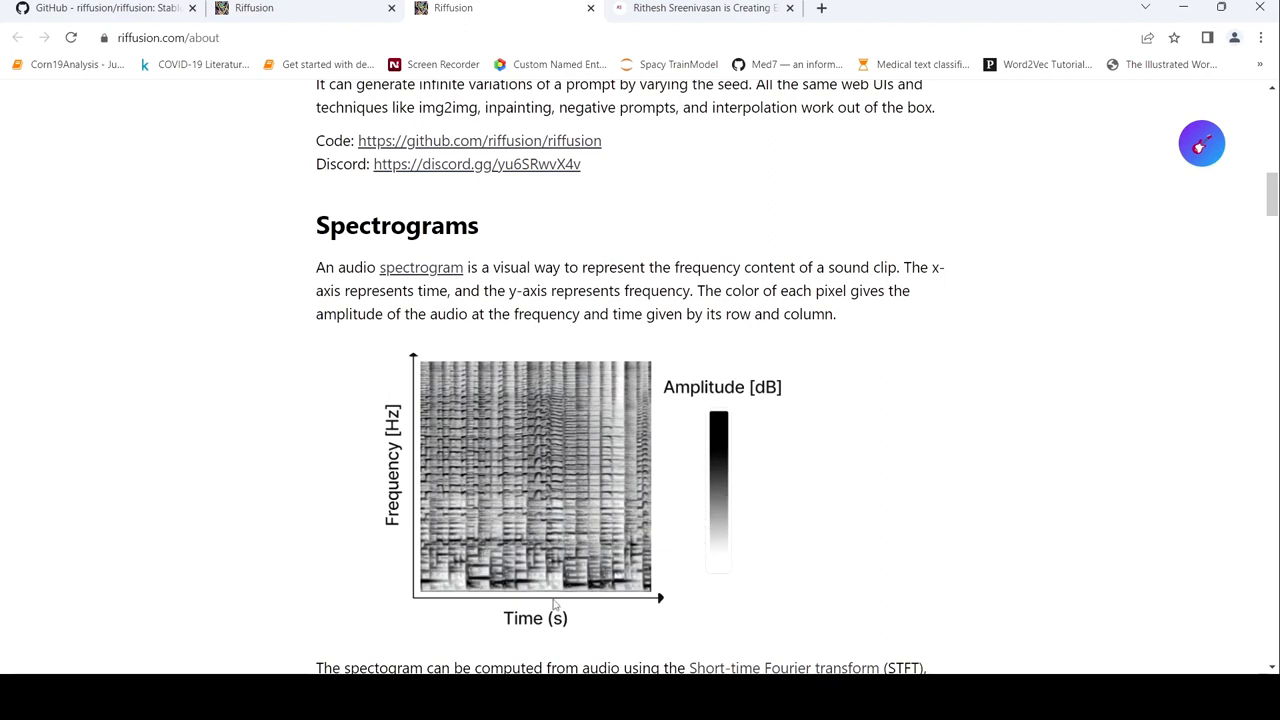
{"action": "scroll", "scroll_direction": "down", "scroll_amount": 3}
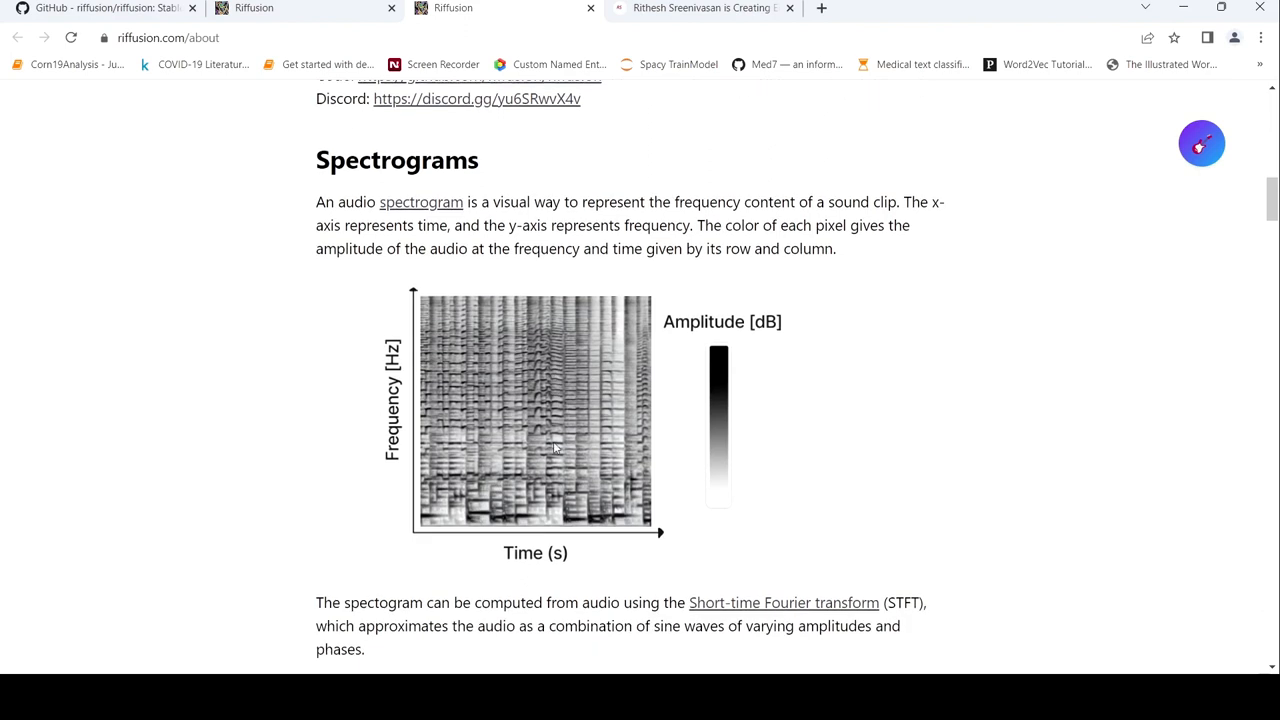
{"action": "scroll", "scroll_direction": "down", "scroll_amount": 3}
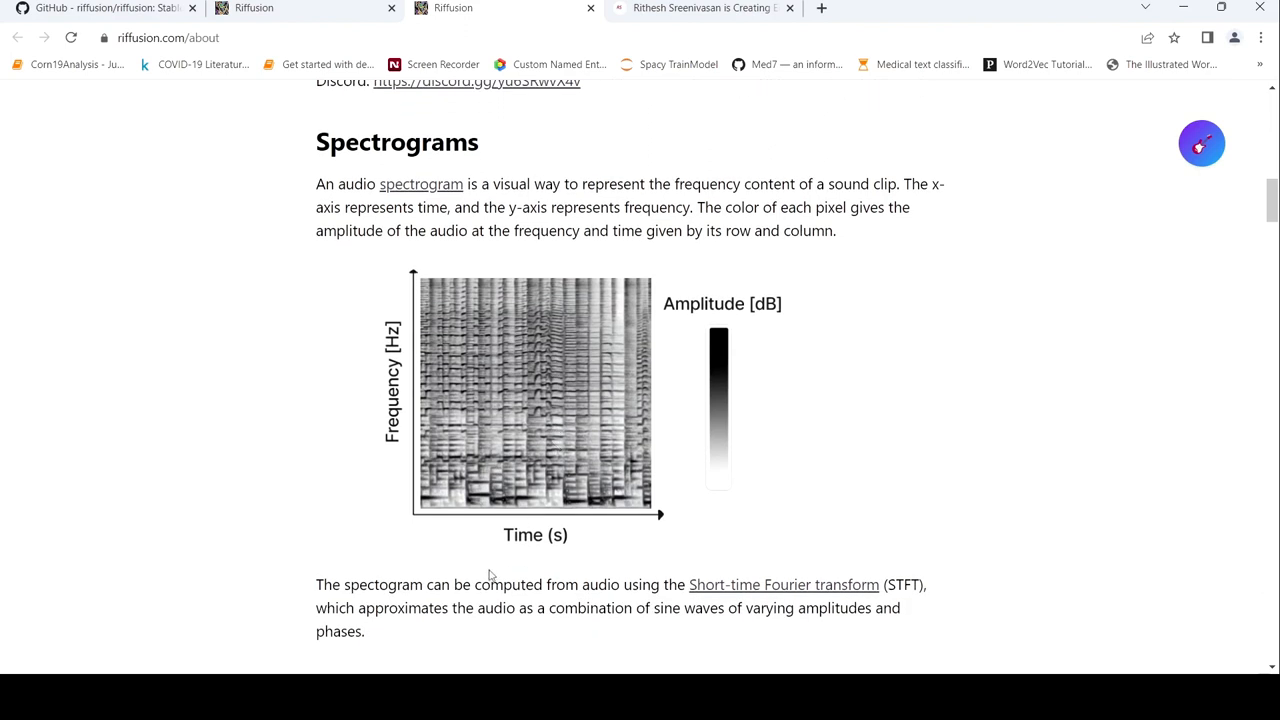
{"action": "mouse_move", "coordinate": [437, 197]}
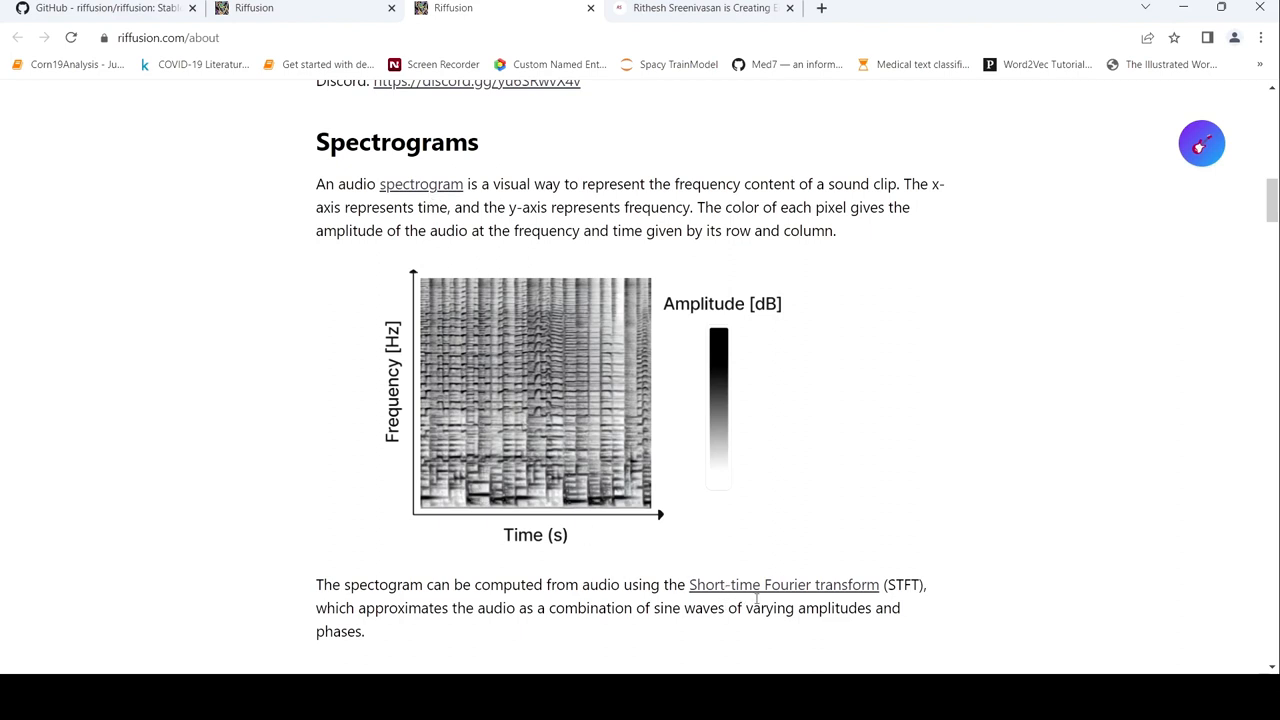
{"action": "scroll", "scroll_direction": "down", "scroll_amount": 3}
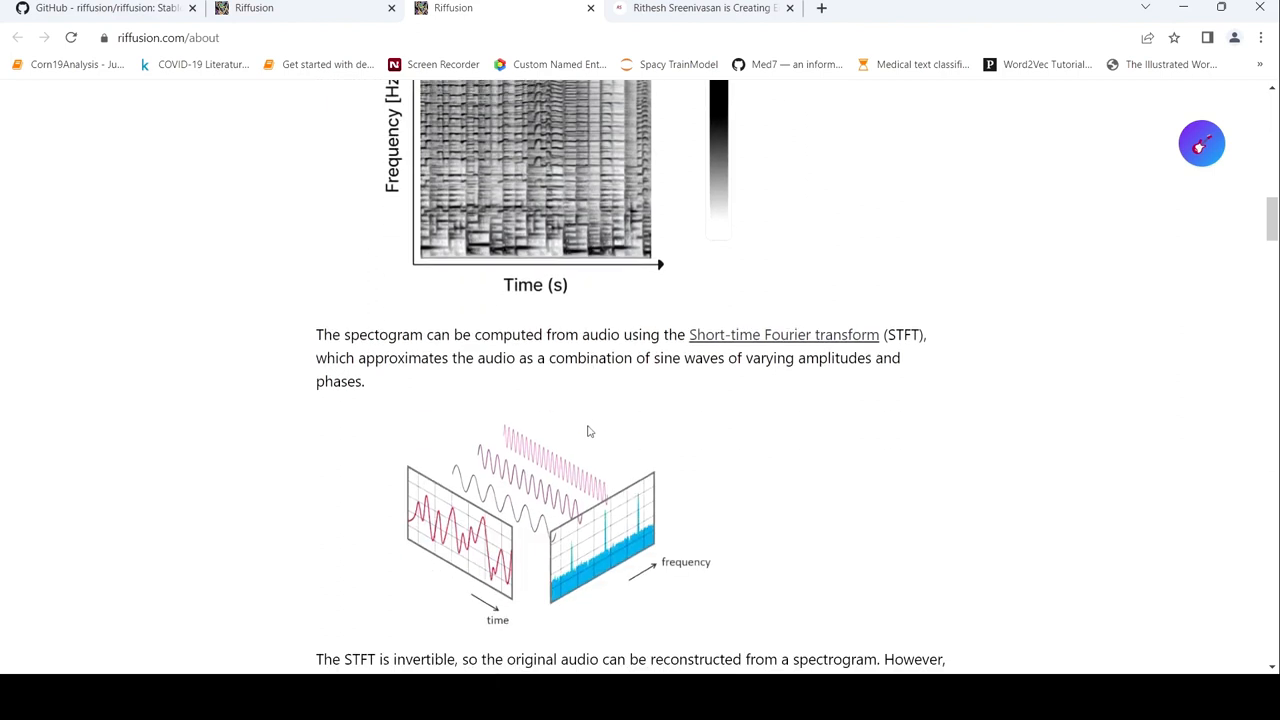
{"action": "mouse_move", "coordinate": [656, 382]}
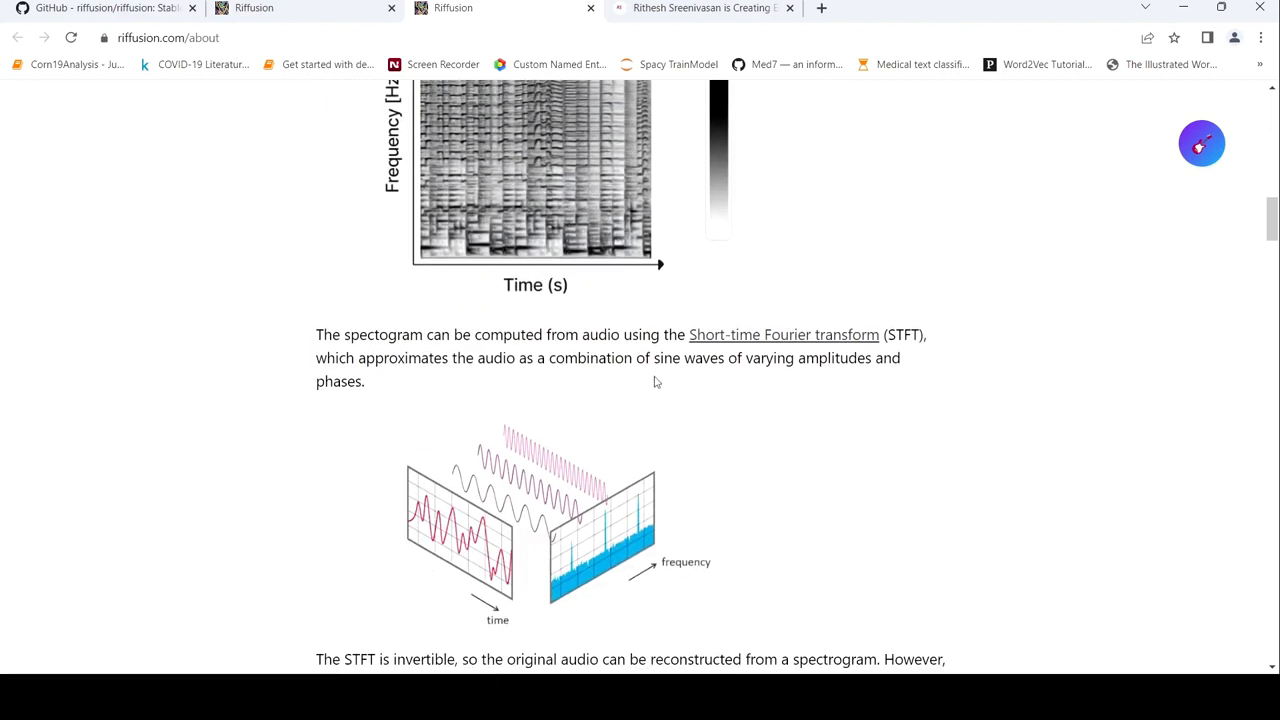
{"action": "mouse_move", "coordinate": [683, 389]}
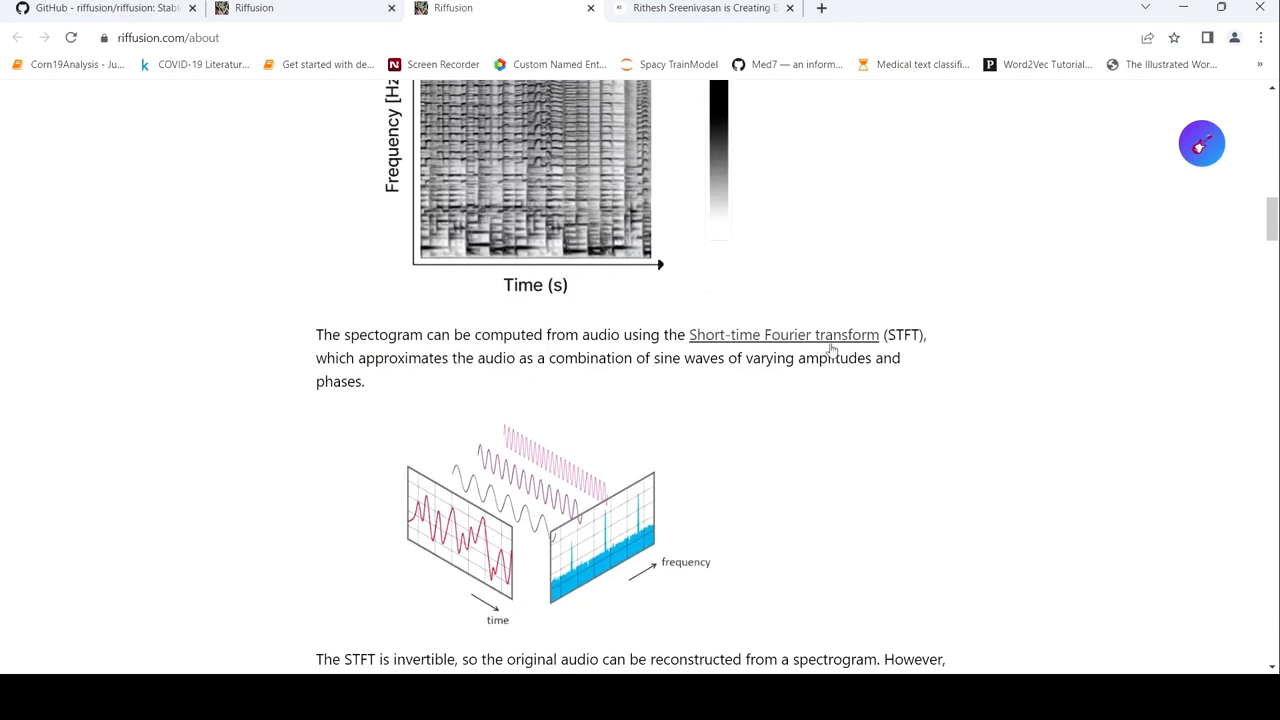
{"action": "scroll", "scroll_direction": "down", "scroll_amount": 3}
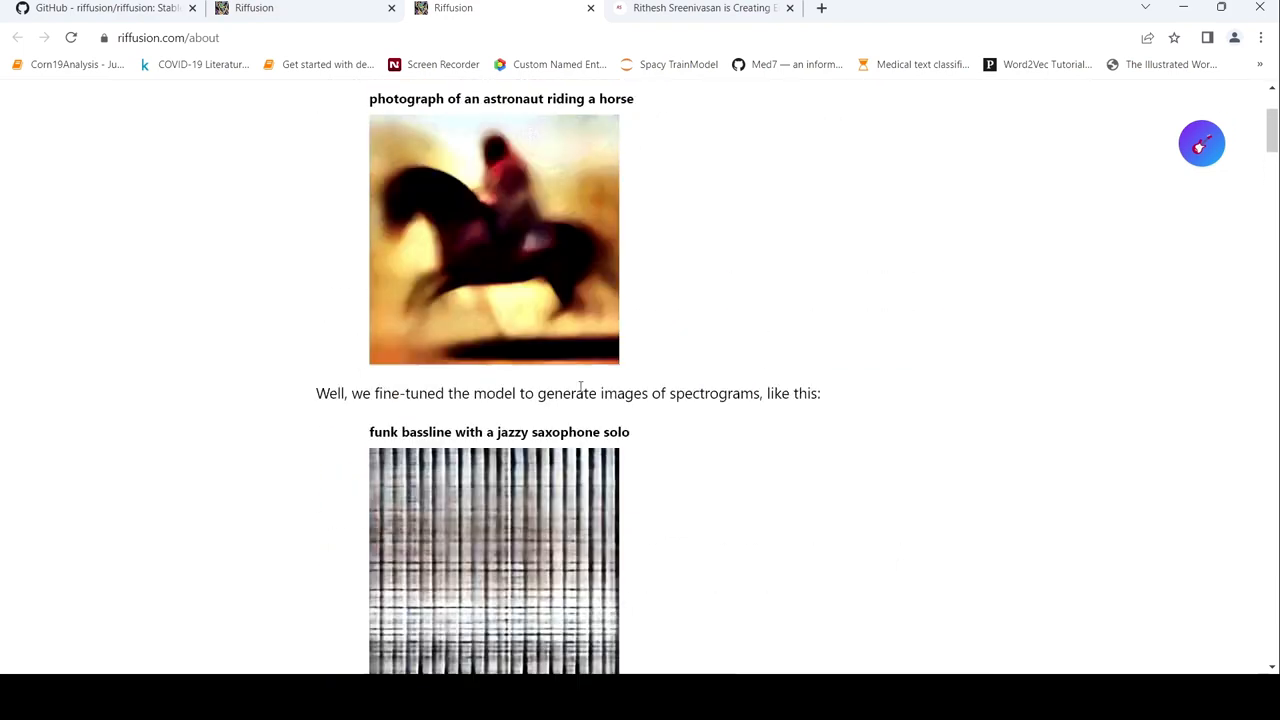
Scroll to the funk bassline with jazzy saxophone spectrogram and play its five-second audio clip.
{"action": "scroll", "scroll_direction": "up", "scroll_amount": 3}
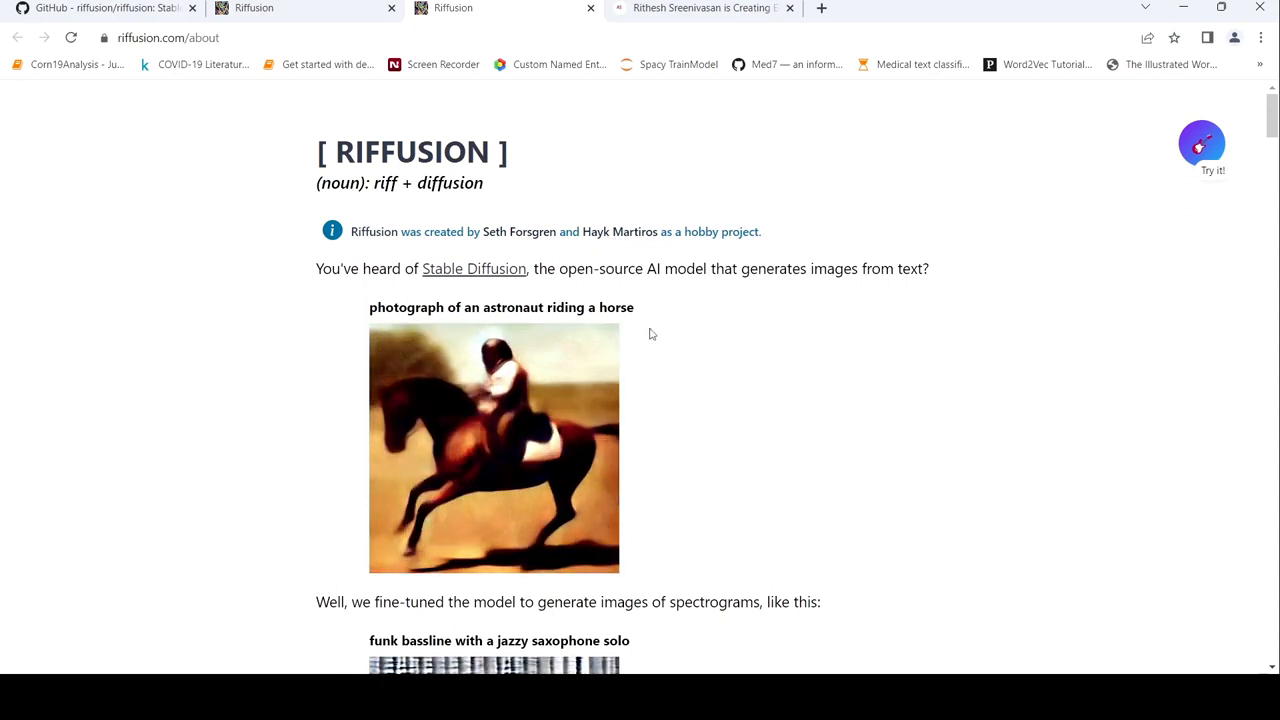
{"action": "scroll", "scroll_direction": "down", "scroll_amount": 3}
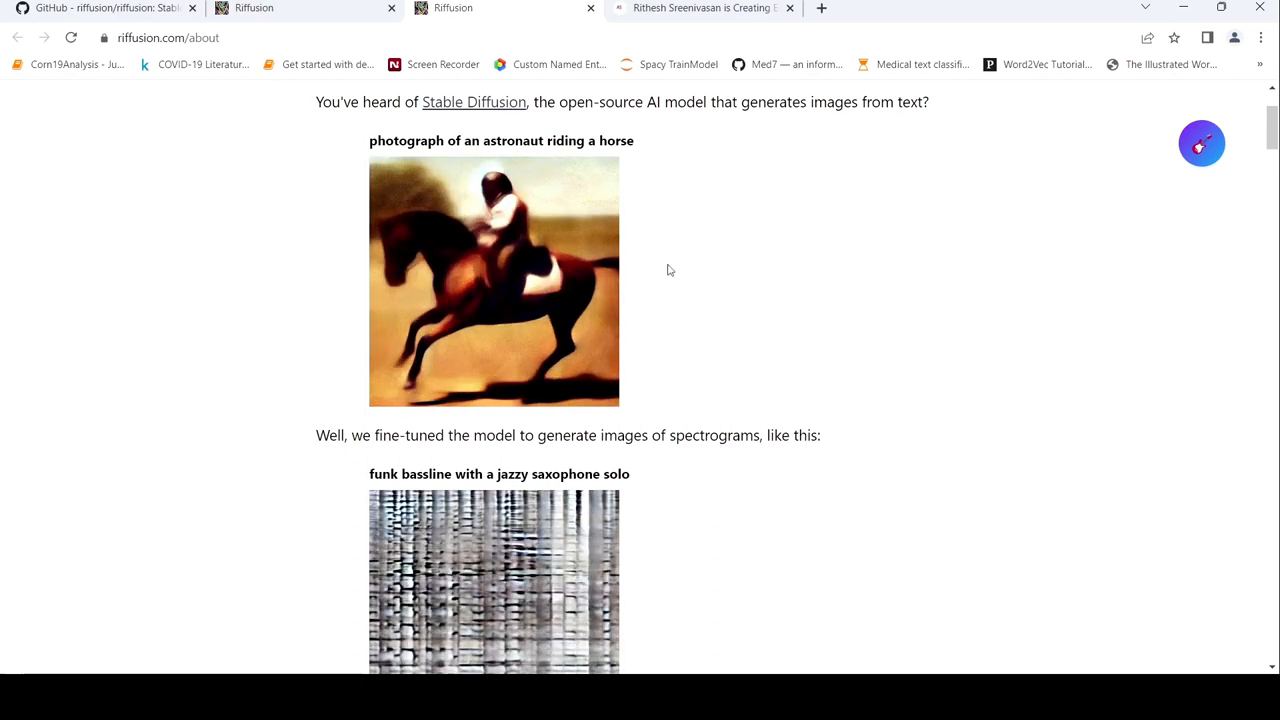
{"action": "scroll", "scroll_direction": "down", "scroll_amount": 3}
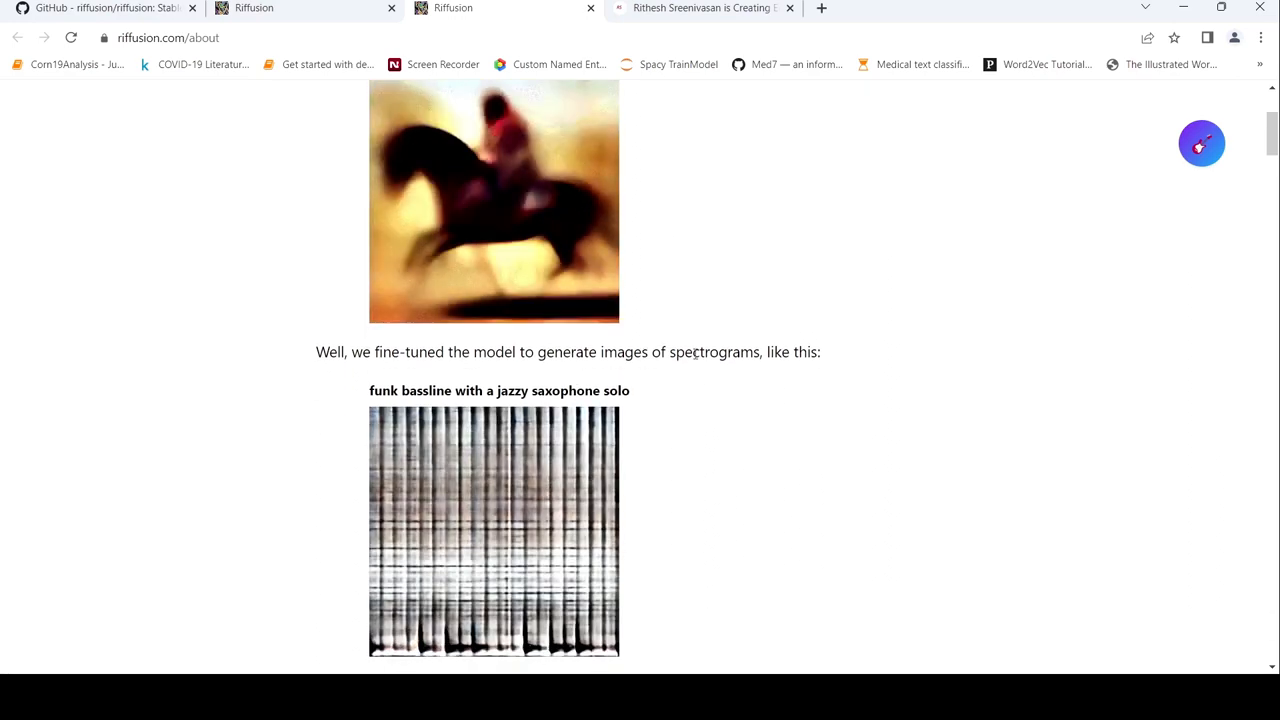
{"action": "scroll", "scroll_direction": "down", "scroll_amount": 3}
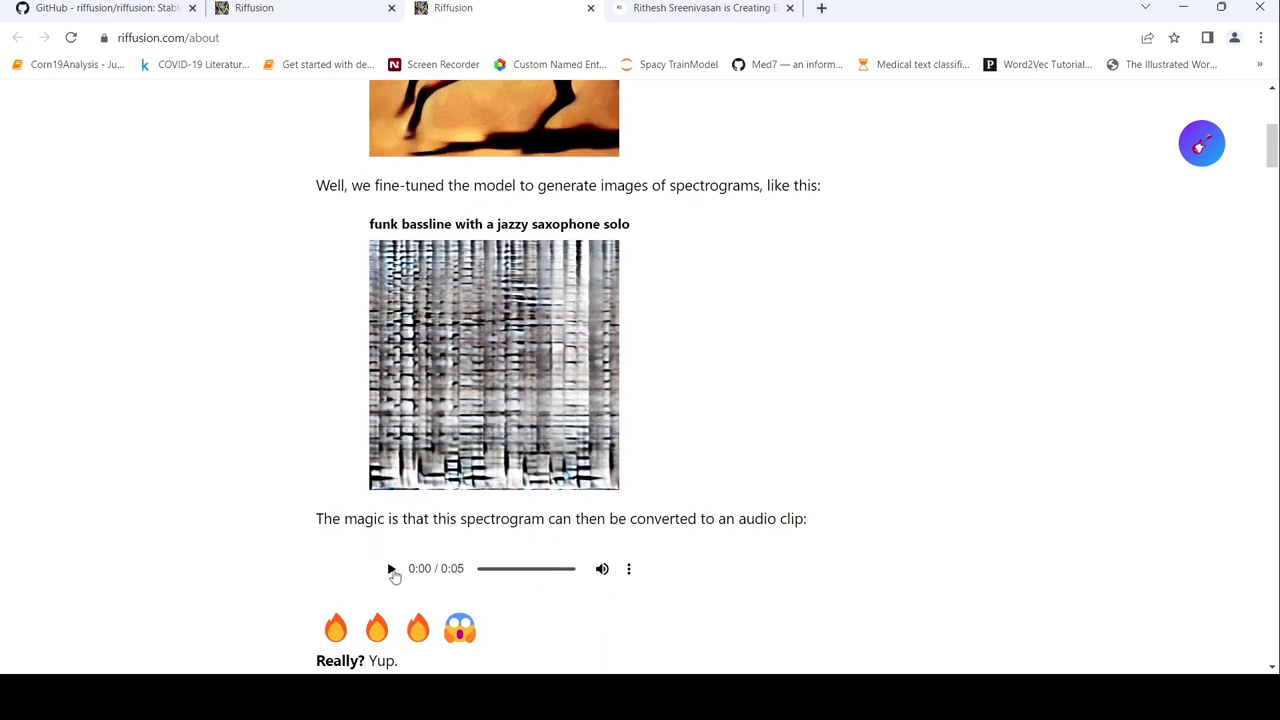
{"action": "left_click", "coordinate": [390, 568]}
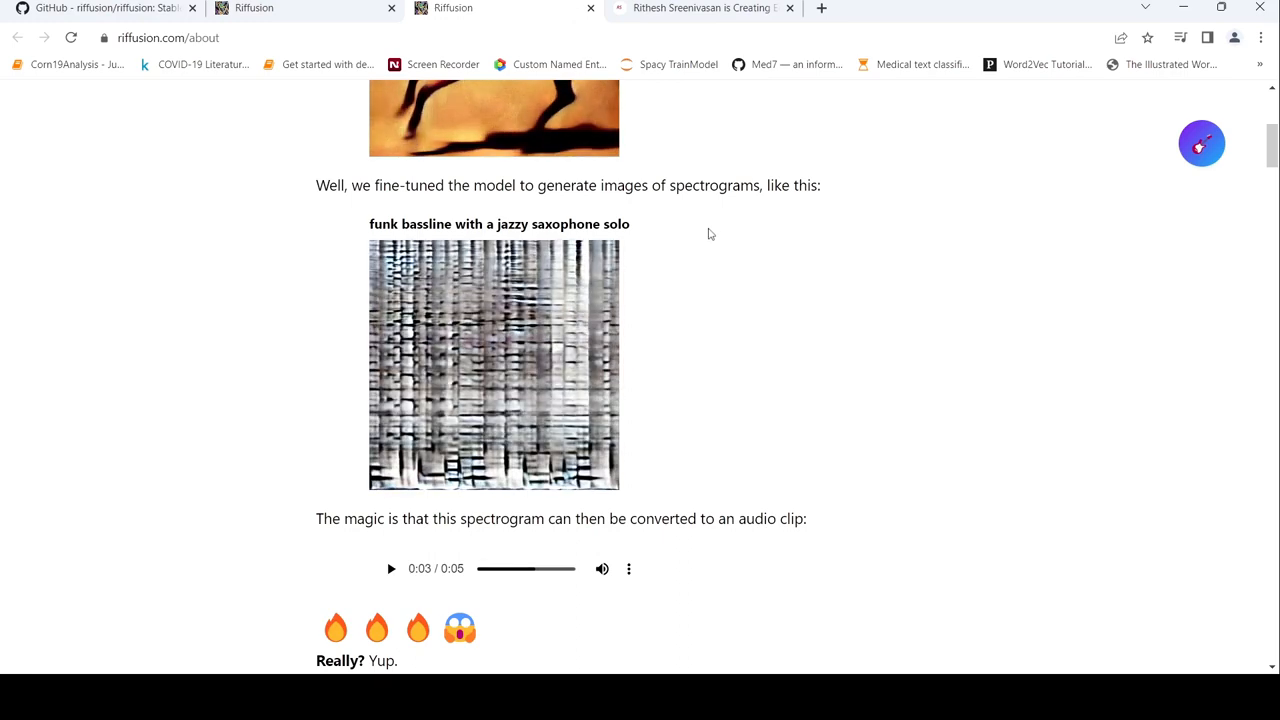
Scroll past the STFT invertibility and Mel scale notes to the hand-drawn spectrogram and its player.
{"action": "scroll", "scroll_direction": "down", "scroll_amount": 3}
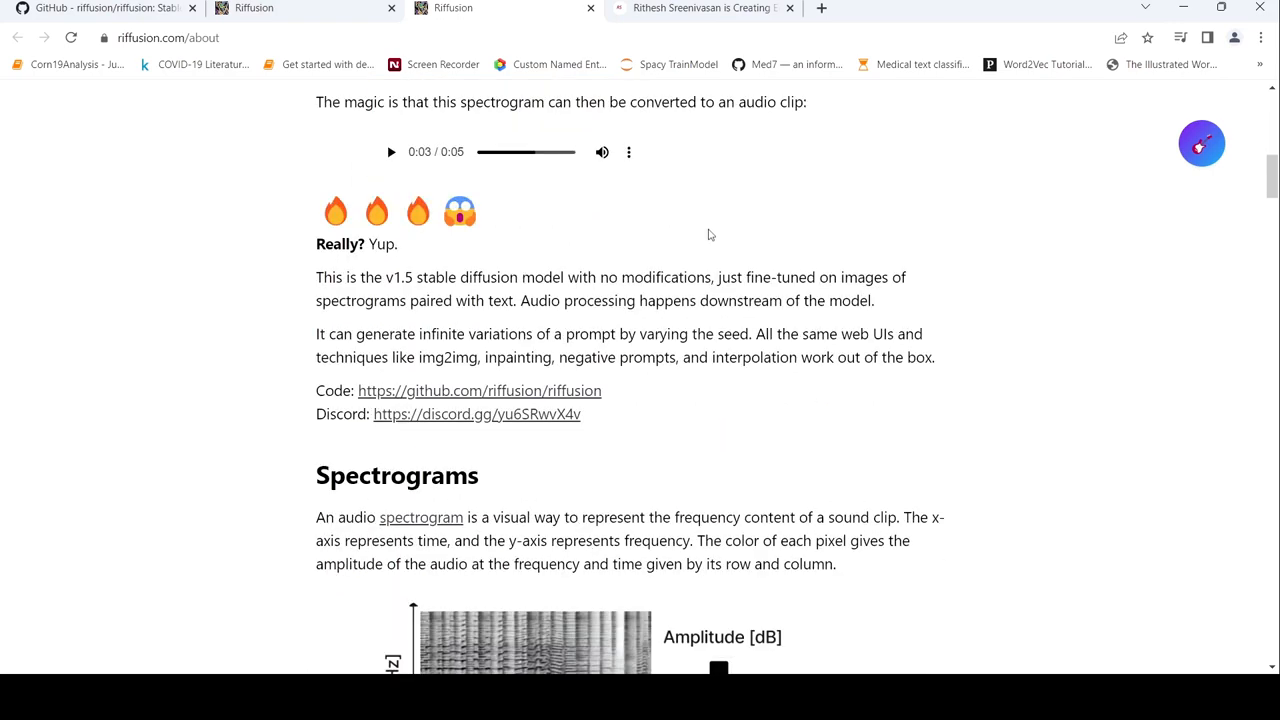
{"action": "scroll", "scroll_direction": "down", "scroll_amount": 3}
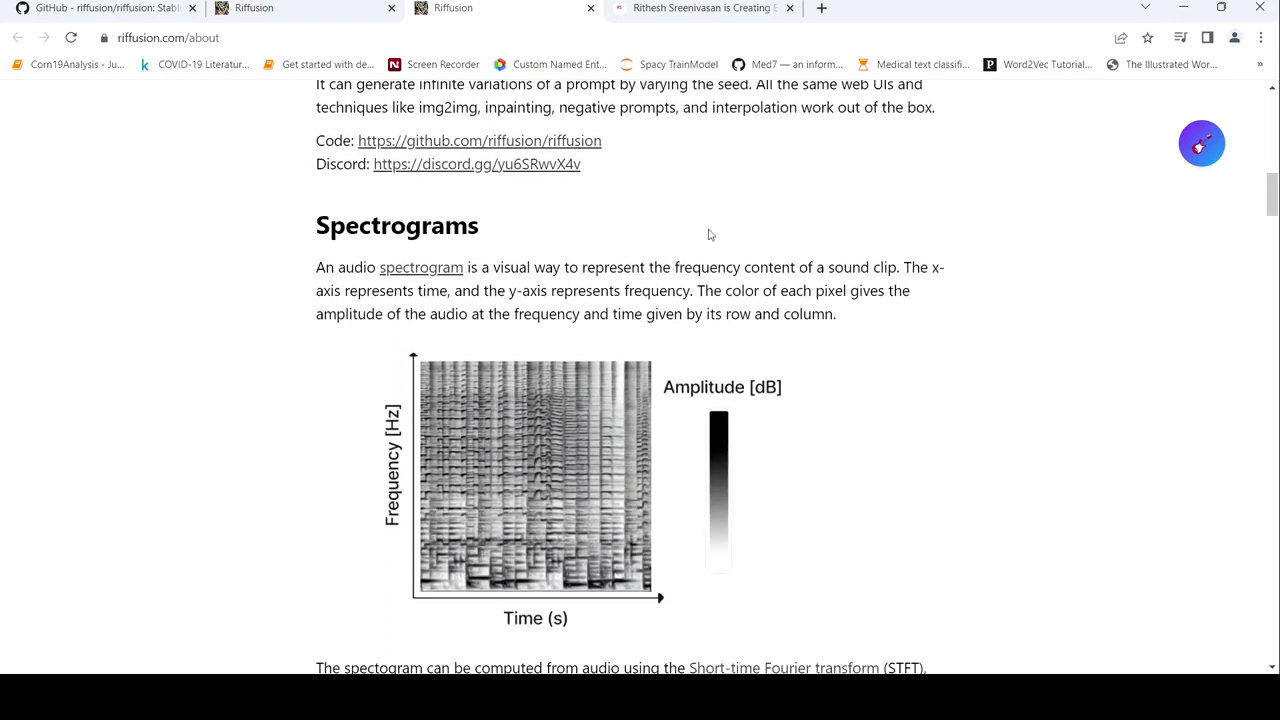
{"action": "scroll", "scroll_direction": "down", "scroll_amount": 3}
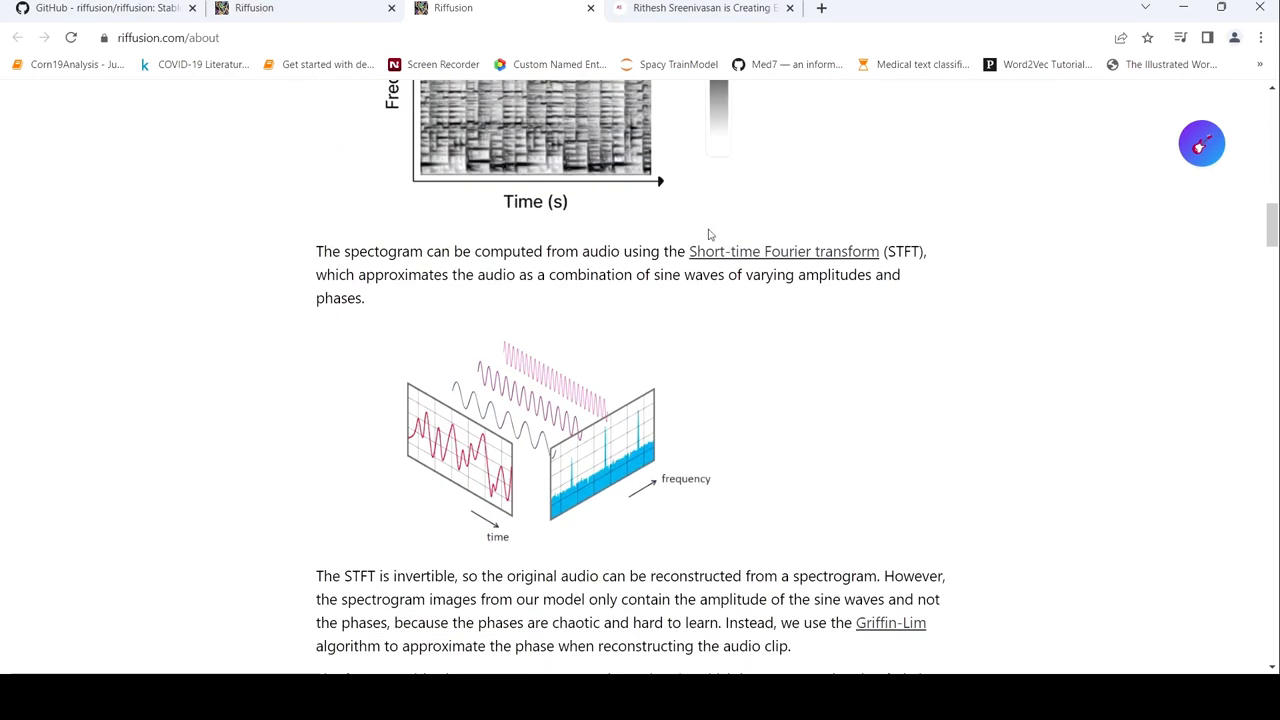
{"action": "scroll", "scroll_direction": "down", "scroll_amount": 3}
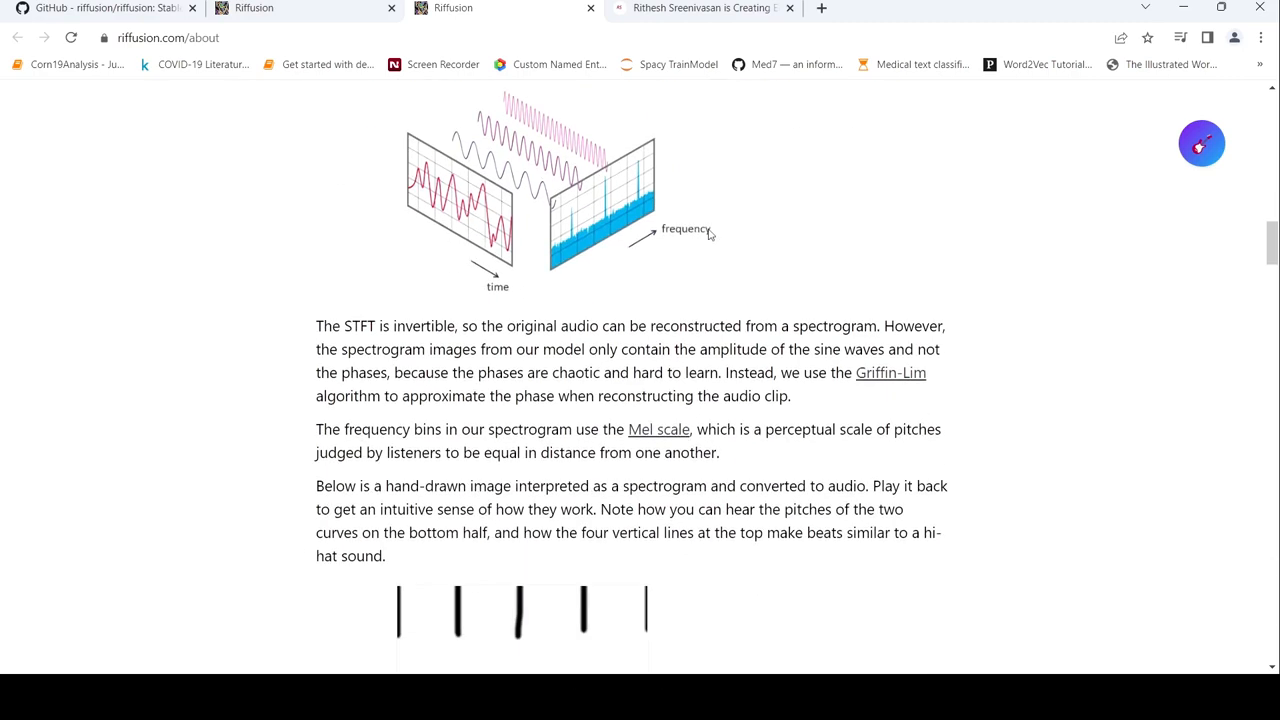
{"action": "scroll", "scroll_direction": "down", "scroll_amount": 3}
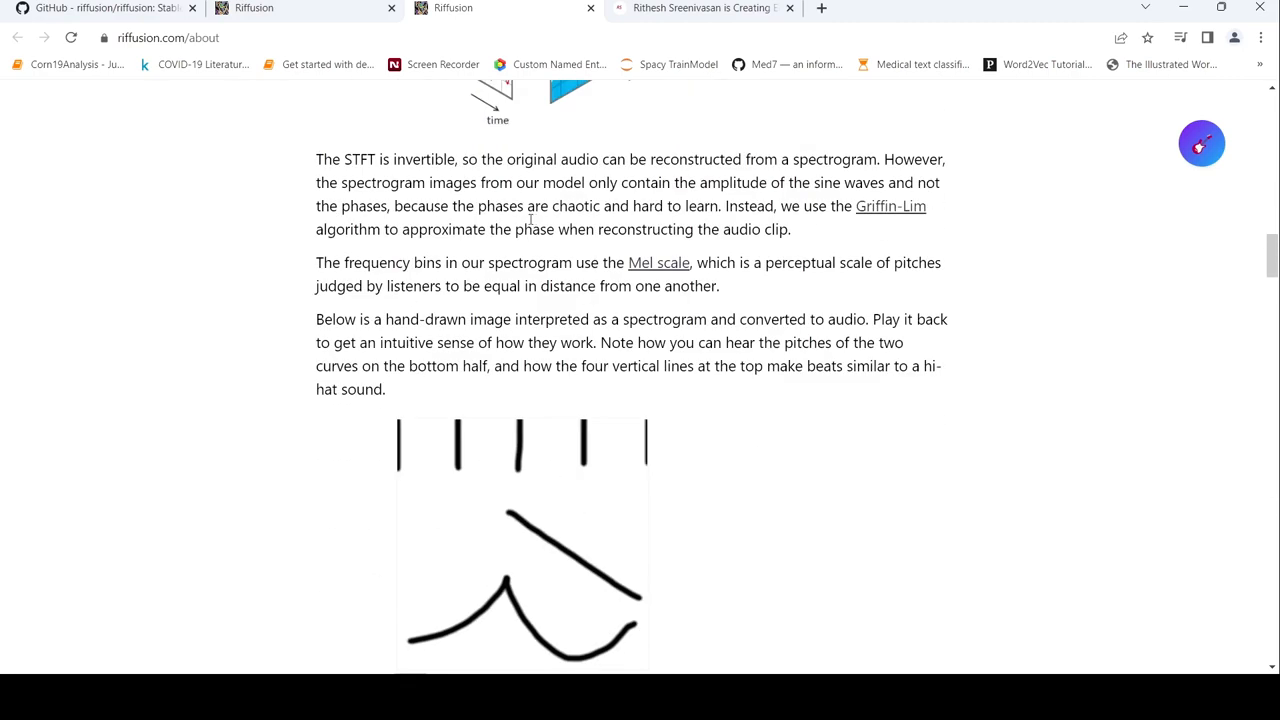
{"action": "mouse_move", "coordinate": [485, 253]}
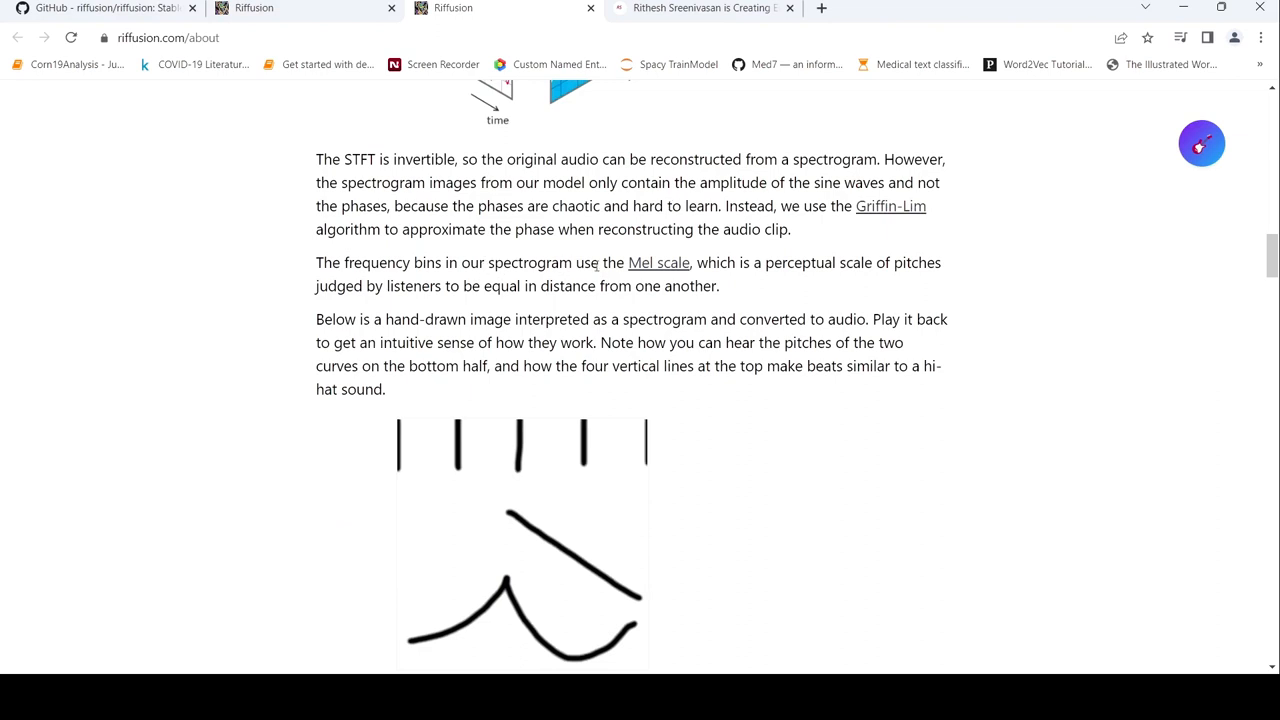
{"action": "mouse_move", "coordinate": [631, 271]}
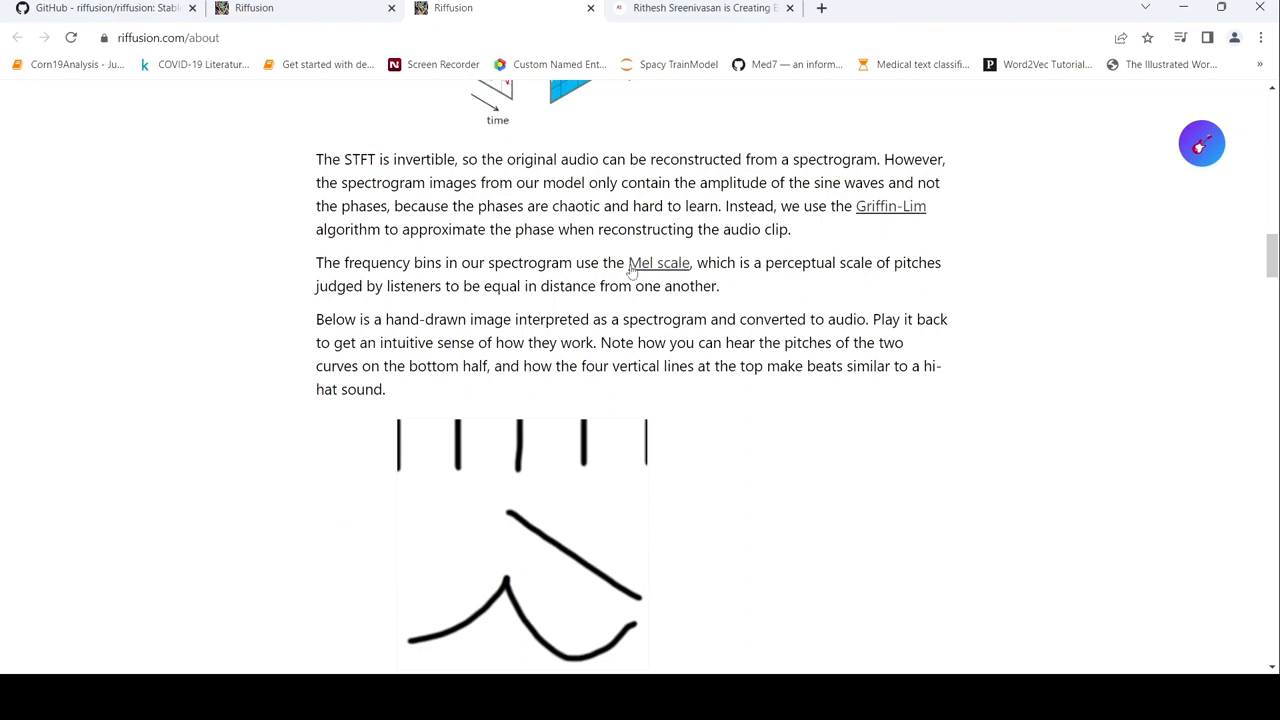
{"action": "mouse_move", "coordinate": [407, 307]}
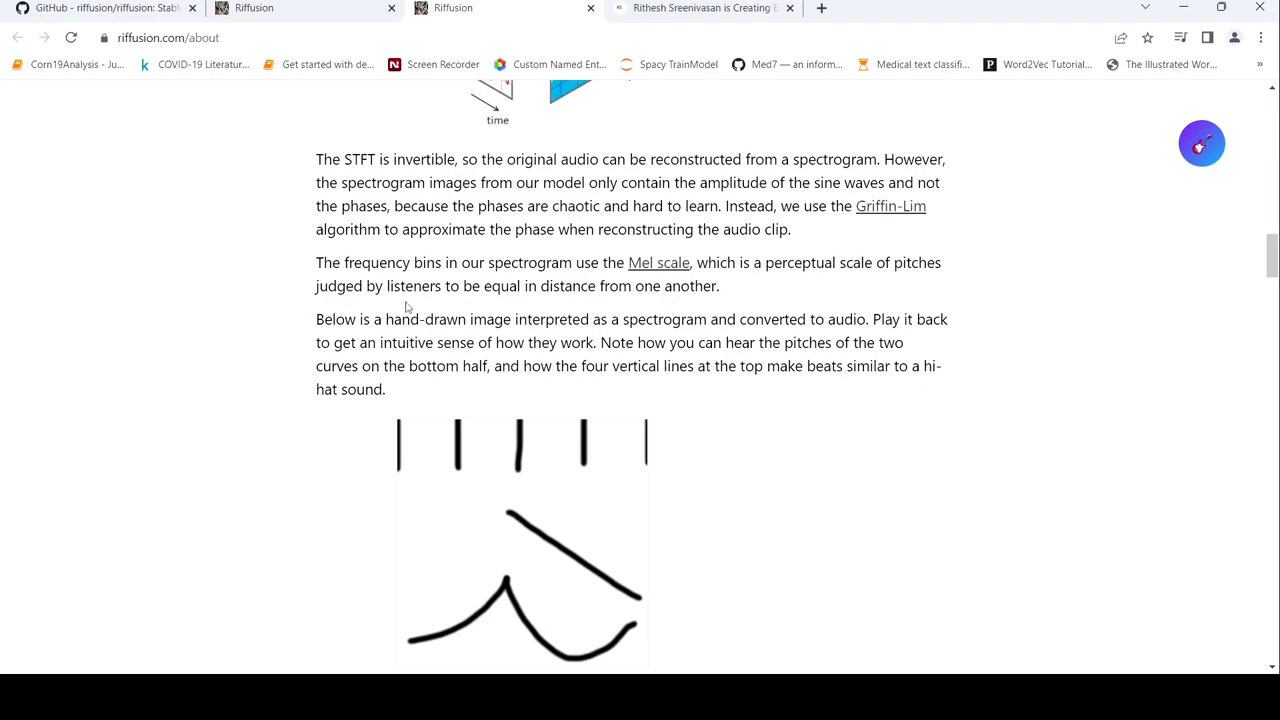
{"action": "mouse_move", "coordinate": [450, 304]}
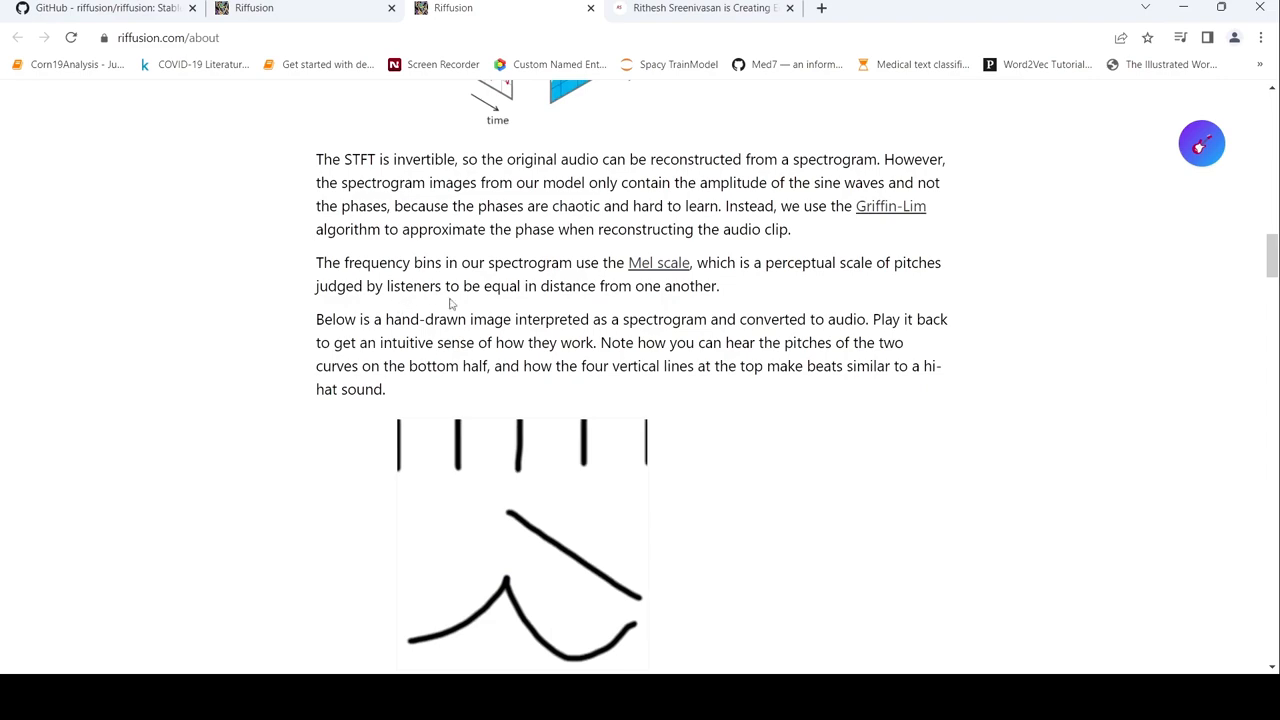
{"action": "scroll", "scroll_direction": "up", "scroll_amount": 3}
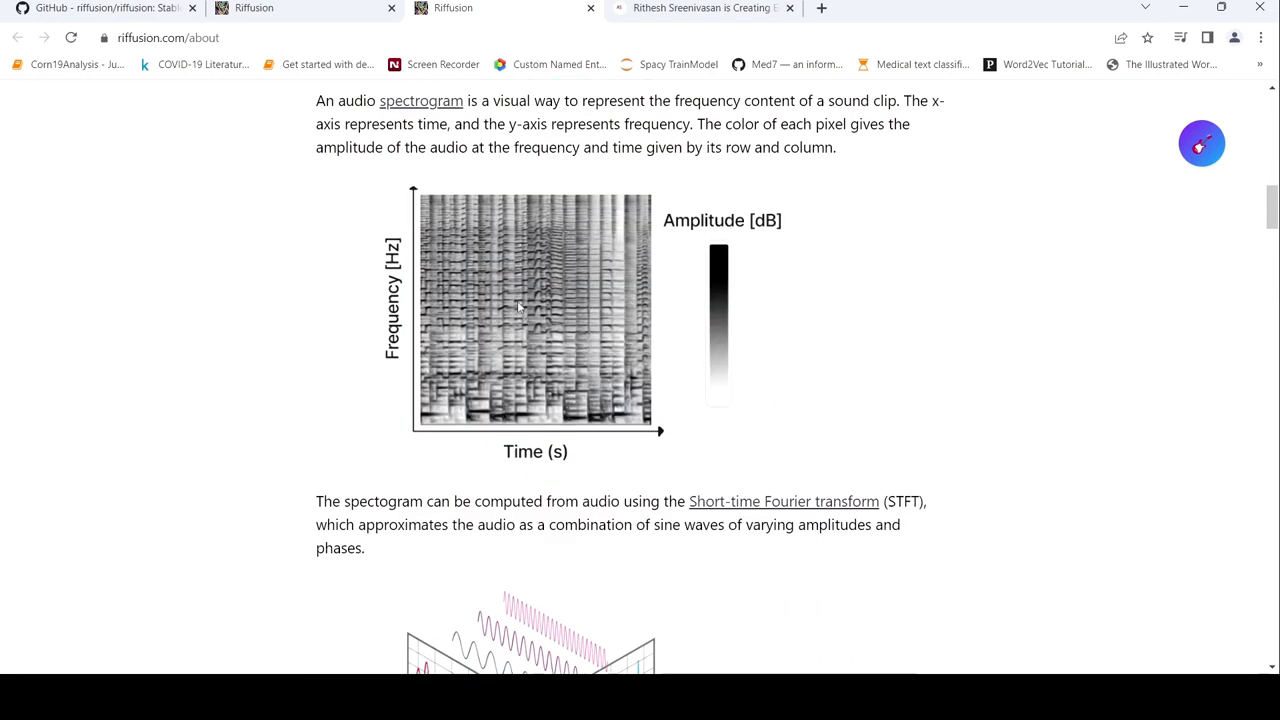
{"action": "scroll", "scroll_direction": "down", "scroll_amount": 3}
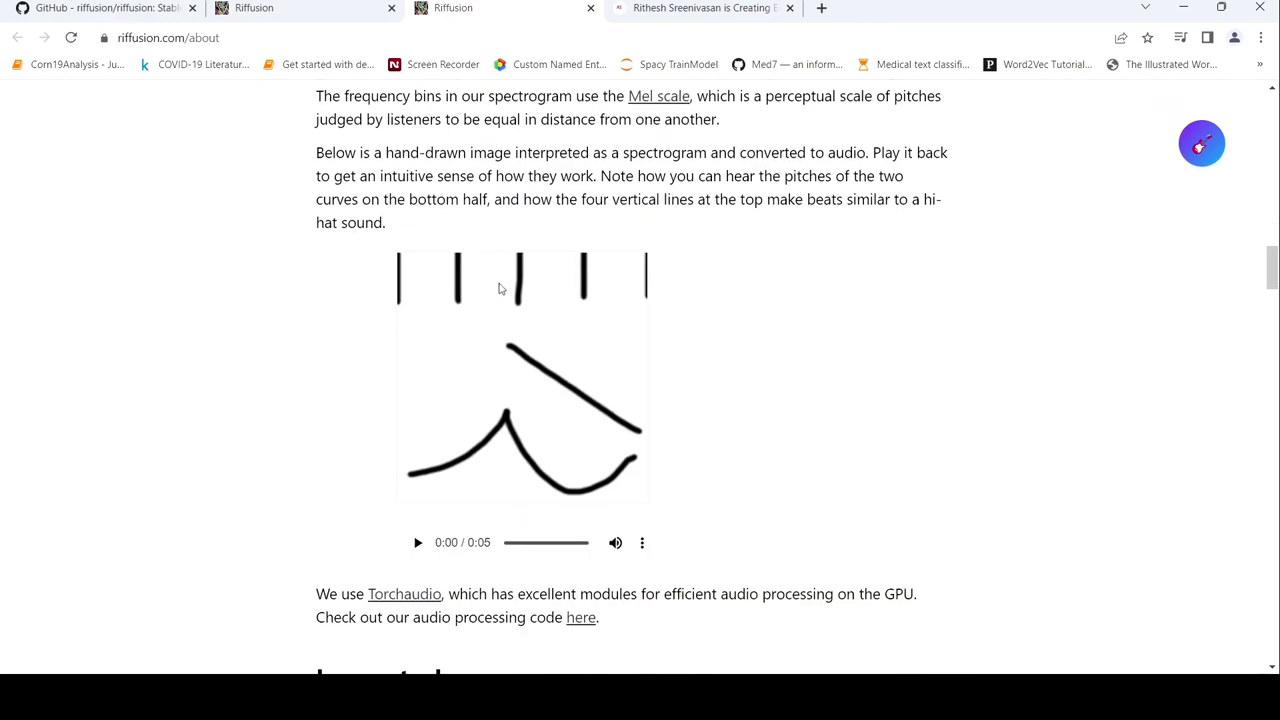
Scroll down to the Image-to-Image section with its two spectrogram examples.
{"action": "scroll", "scroll_direction": "down", "scroll_amount": 3}
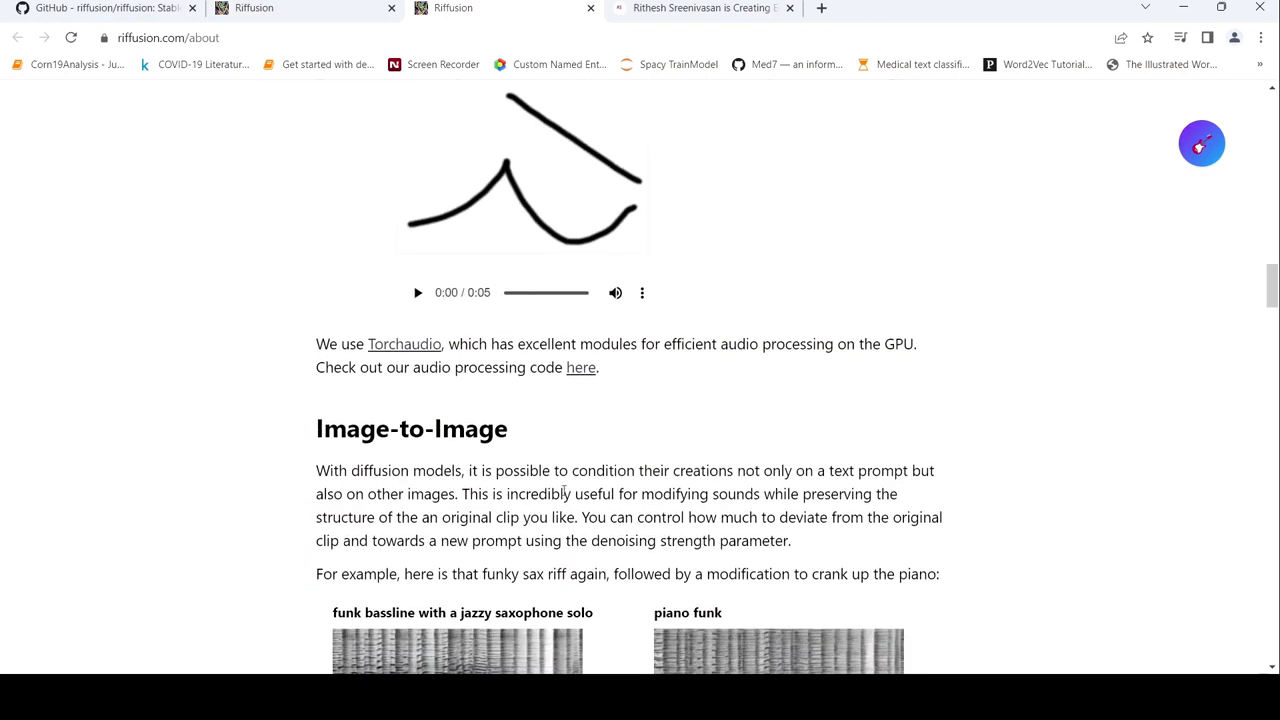
{"action": "scroll", "scroll_direction": "down", "scroll_amount": 3}
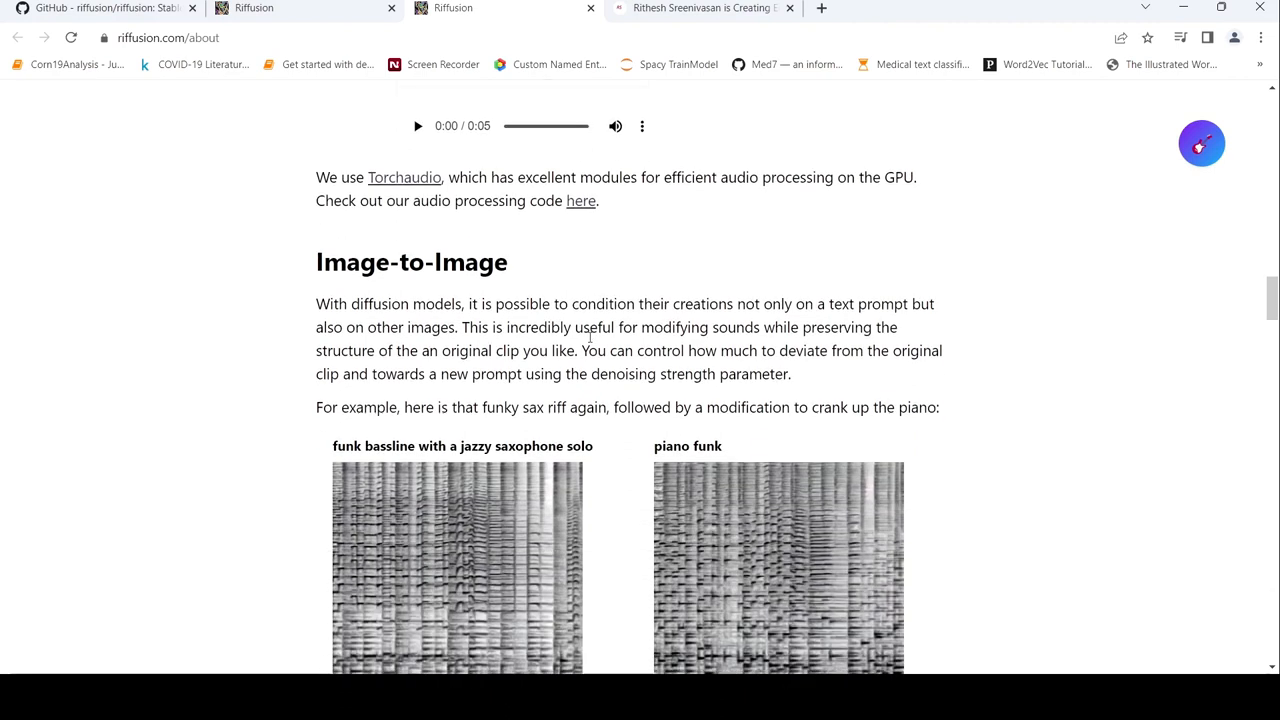
{"action": "mouse_move", "coordinate": [401, 320]}
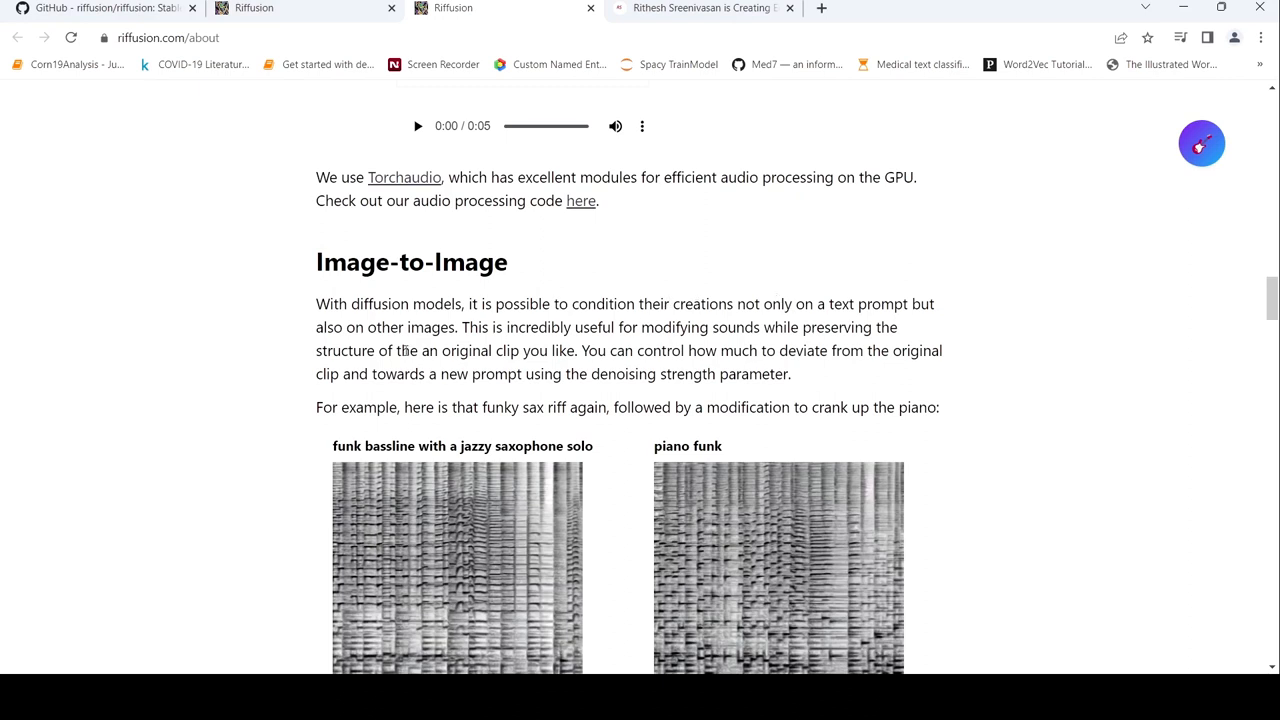
{"action": "mouse_move", "coordinate": [473, 297]}
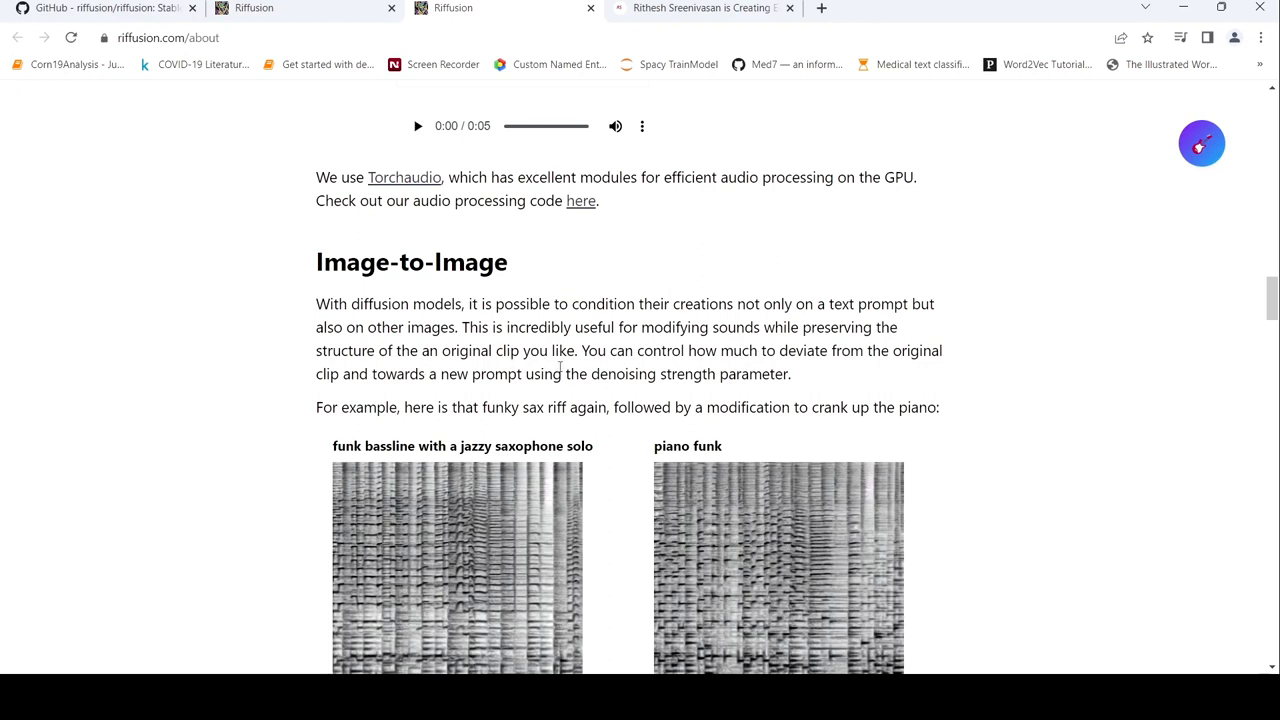
{"action": "scroll", "scroll_direction": "down", "scroll_amount": 3}
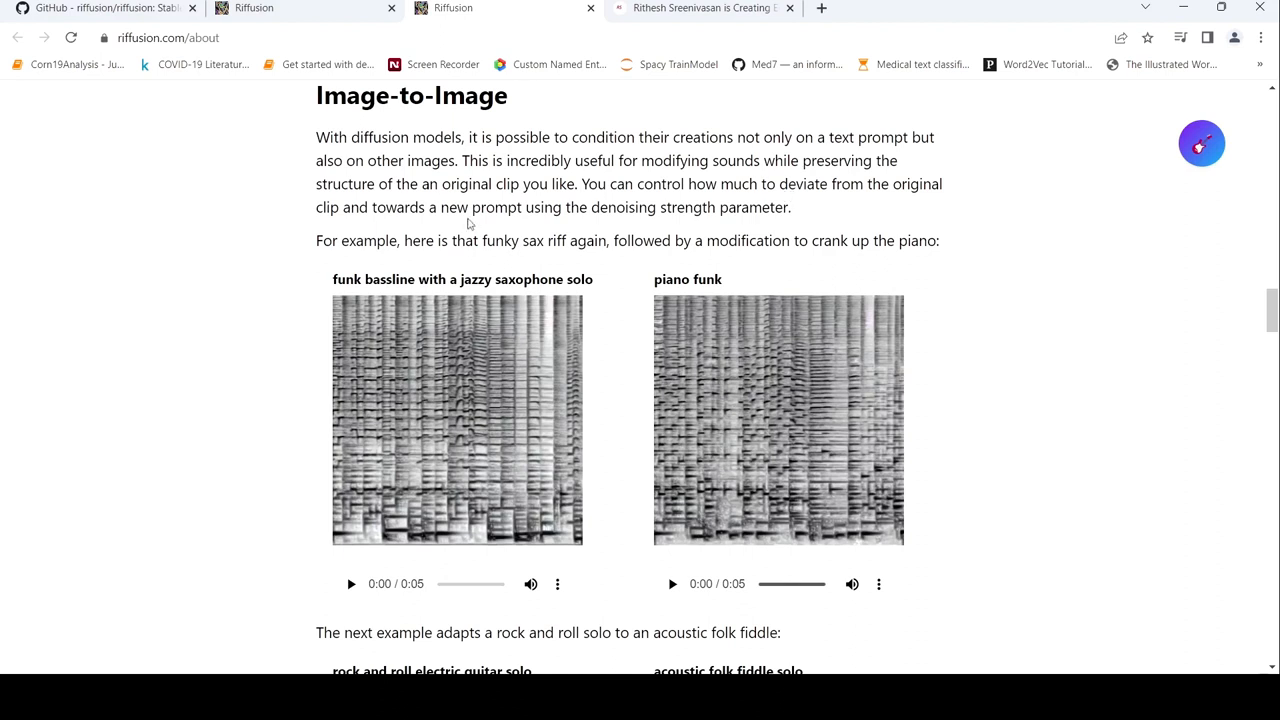
{"action": "mouse_move", "coordinate": [595, 223]}
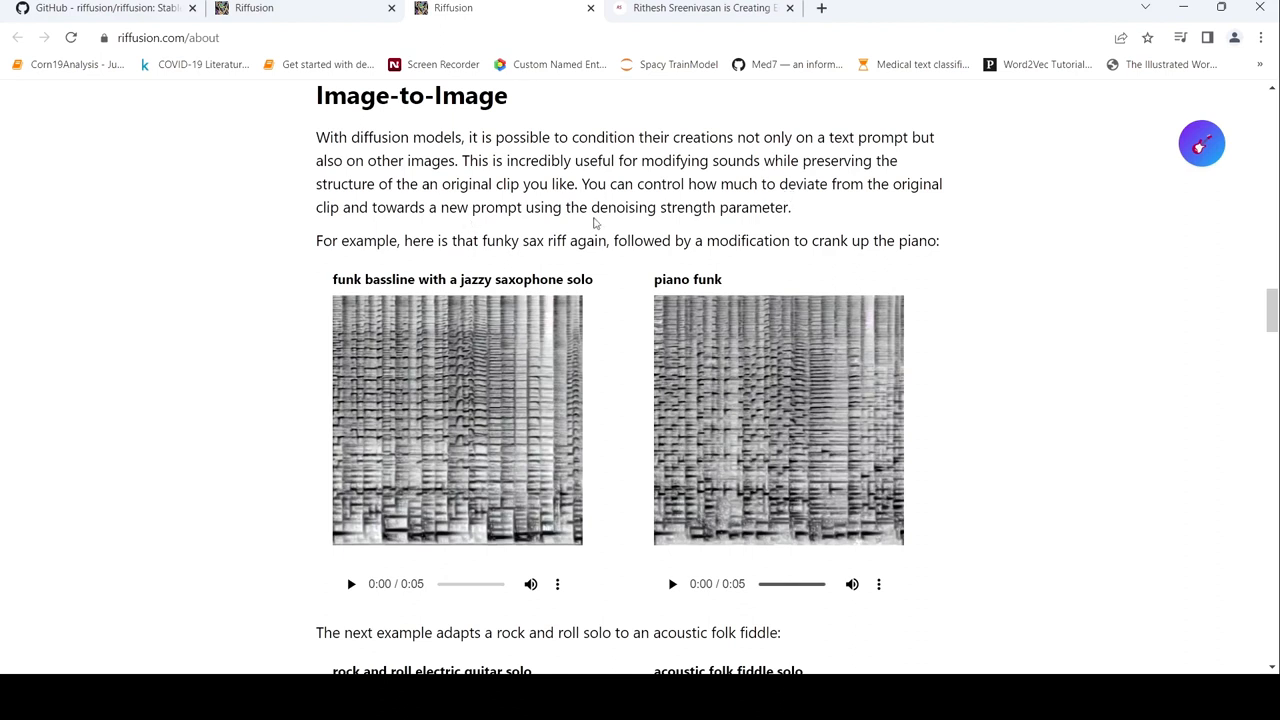
{"action": "mouse_move", "coordinate": [674, 223]}
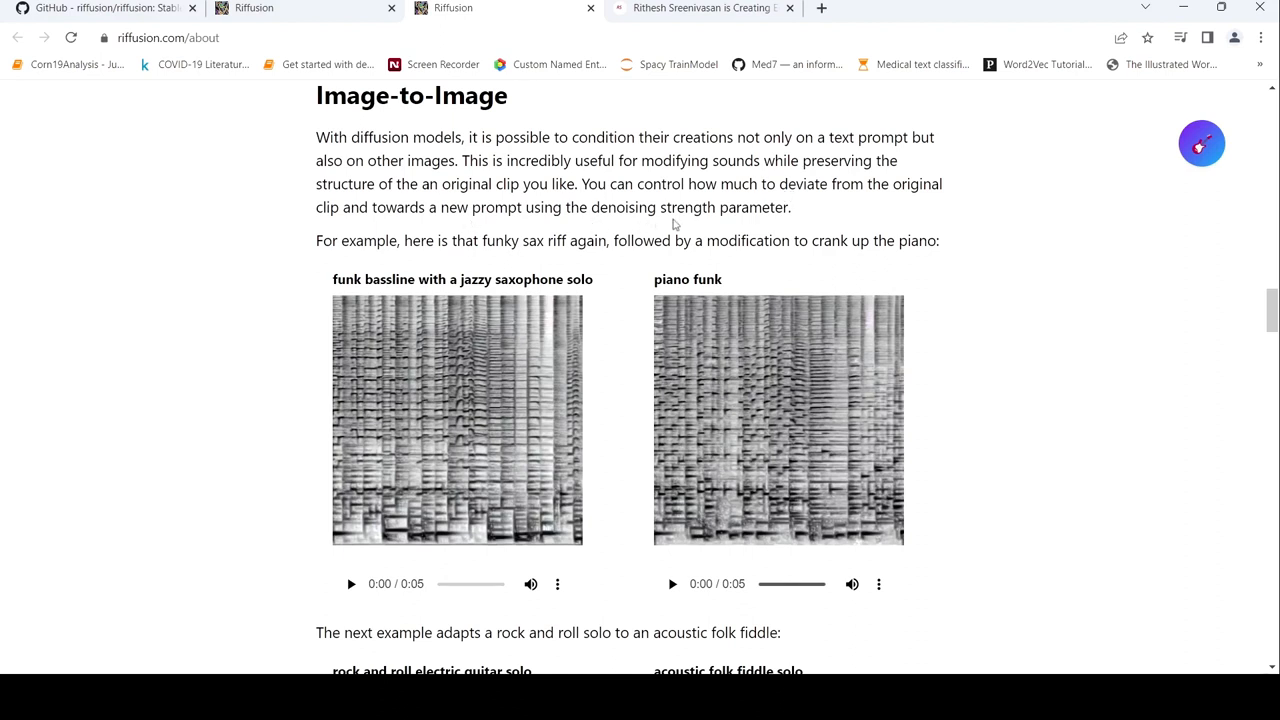
{"action": "scroll", "scroll_direction": "down", "scroll_amount": 3}
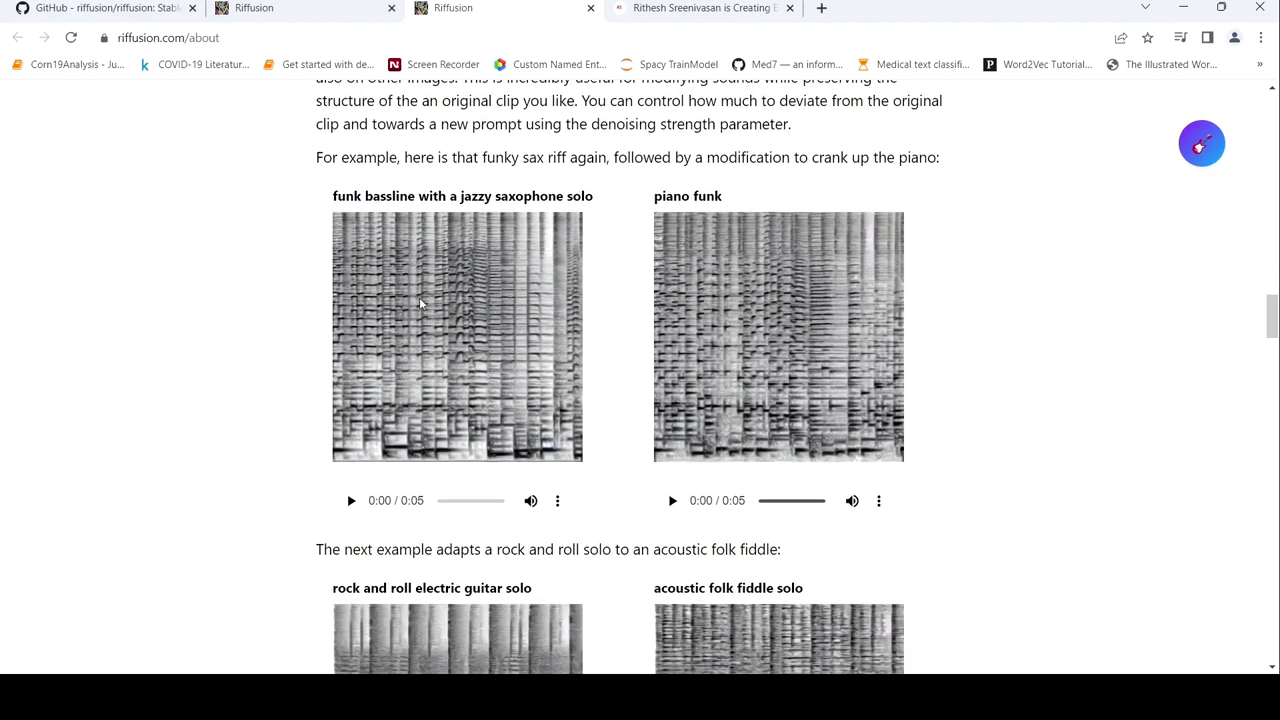
{"action": "mouse_move", "coordinate": [488, 179]}
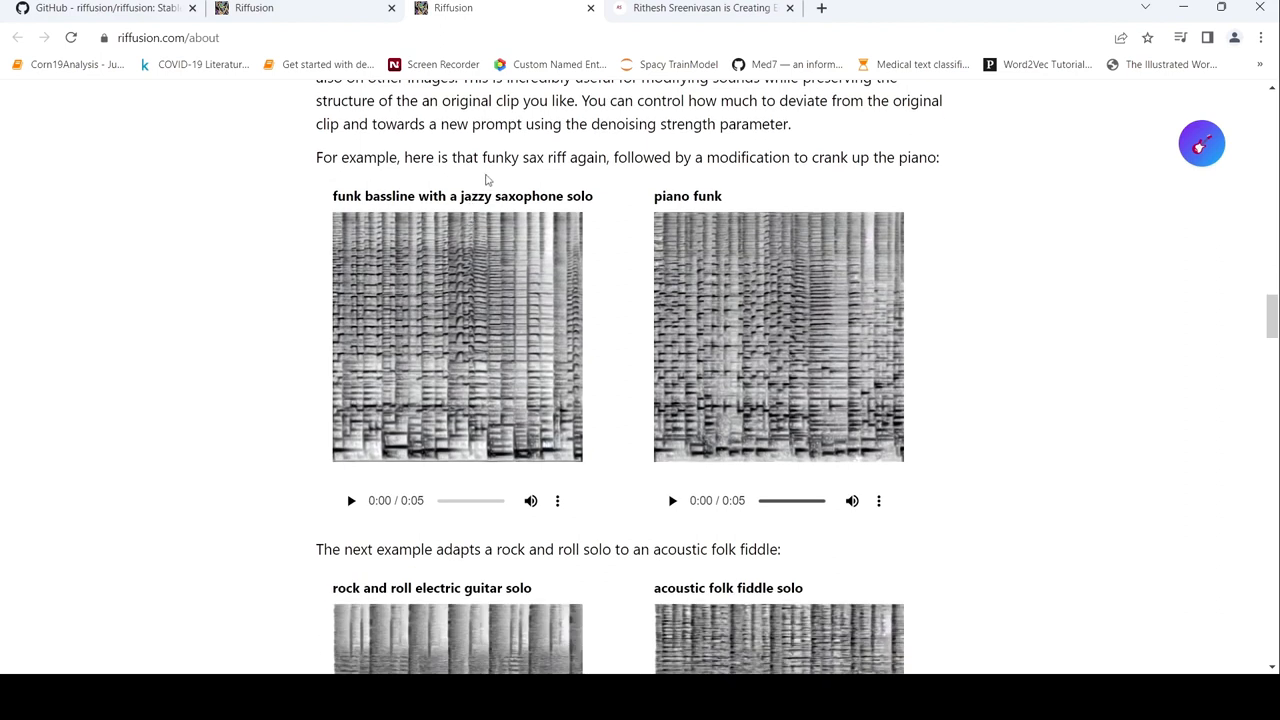
{"action": "mouse_move", "coordinate": [473, 352]}
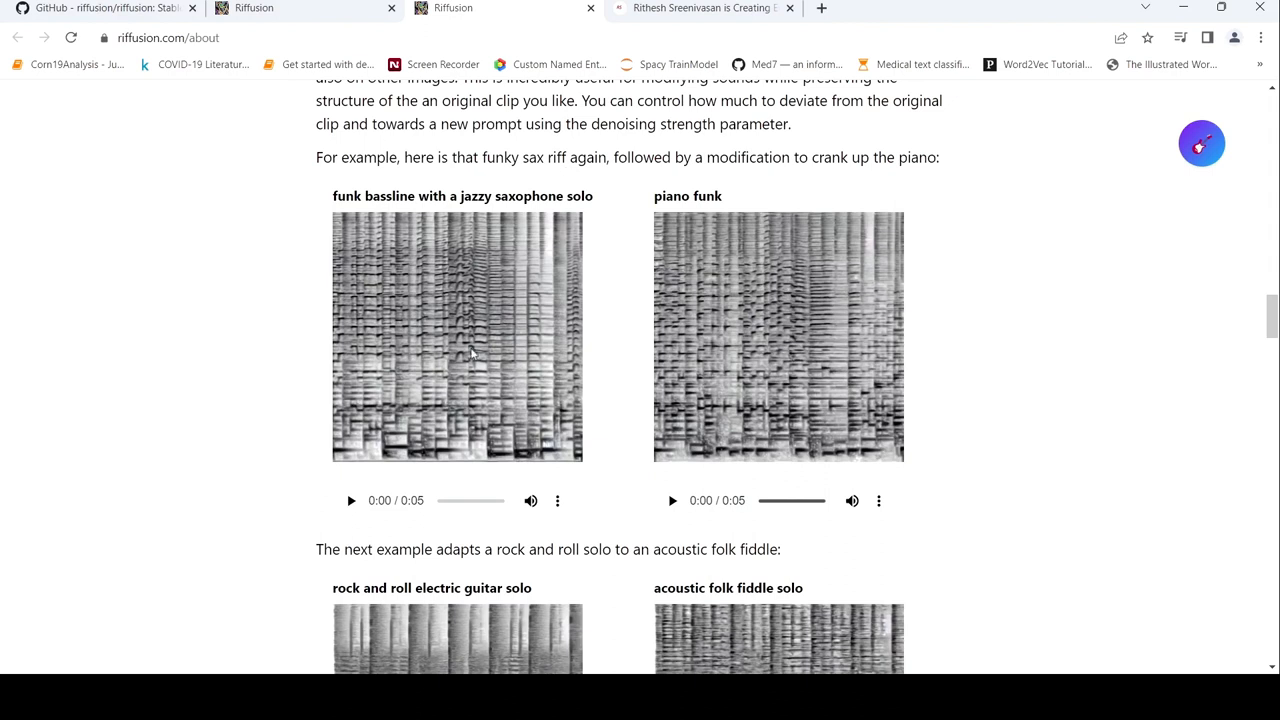
{"action": "mouse_move", "coordinate": [878, 185]}
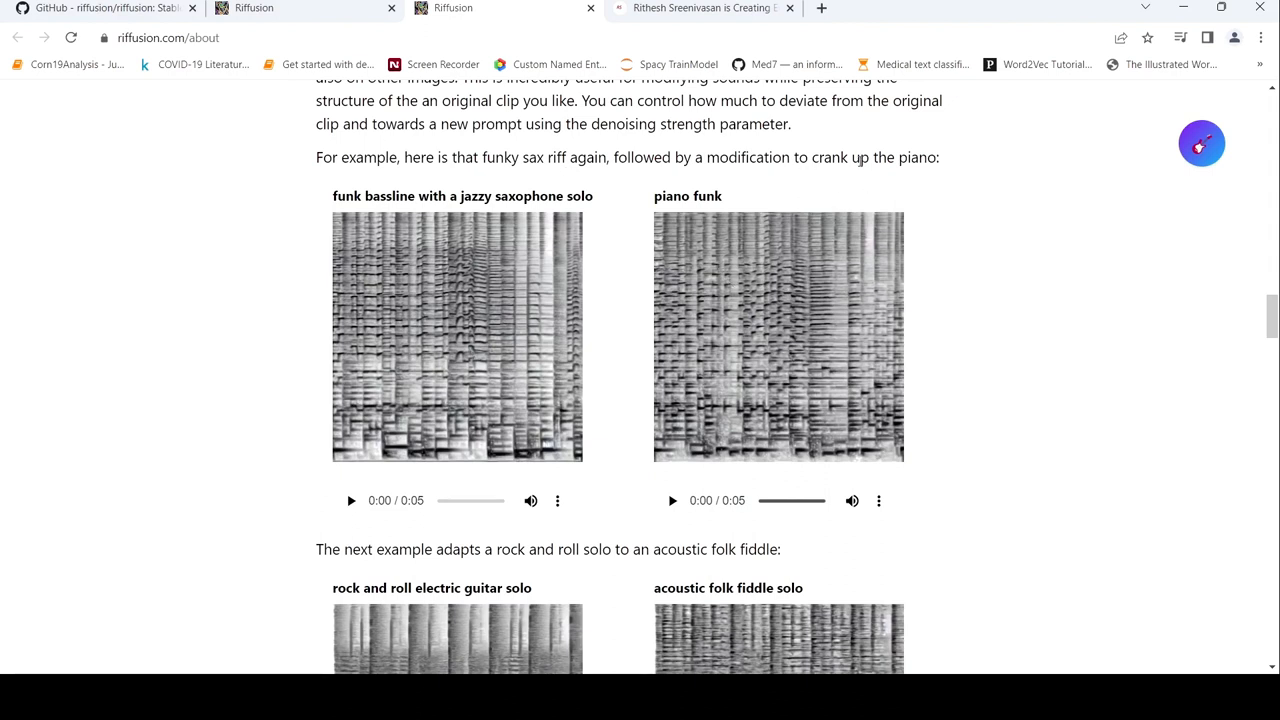
Play the funk saxophone clip briefly, then play the piano funk clip for comparison.
{"action": "left_click", "coordinate": [351, 500]}
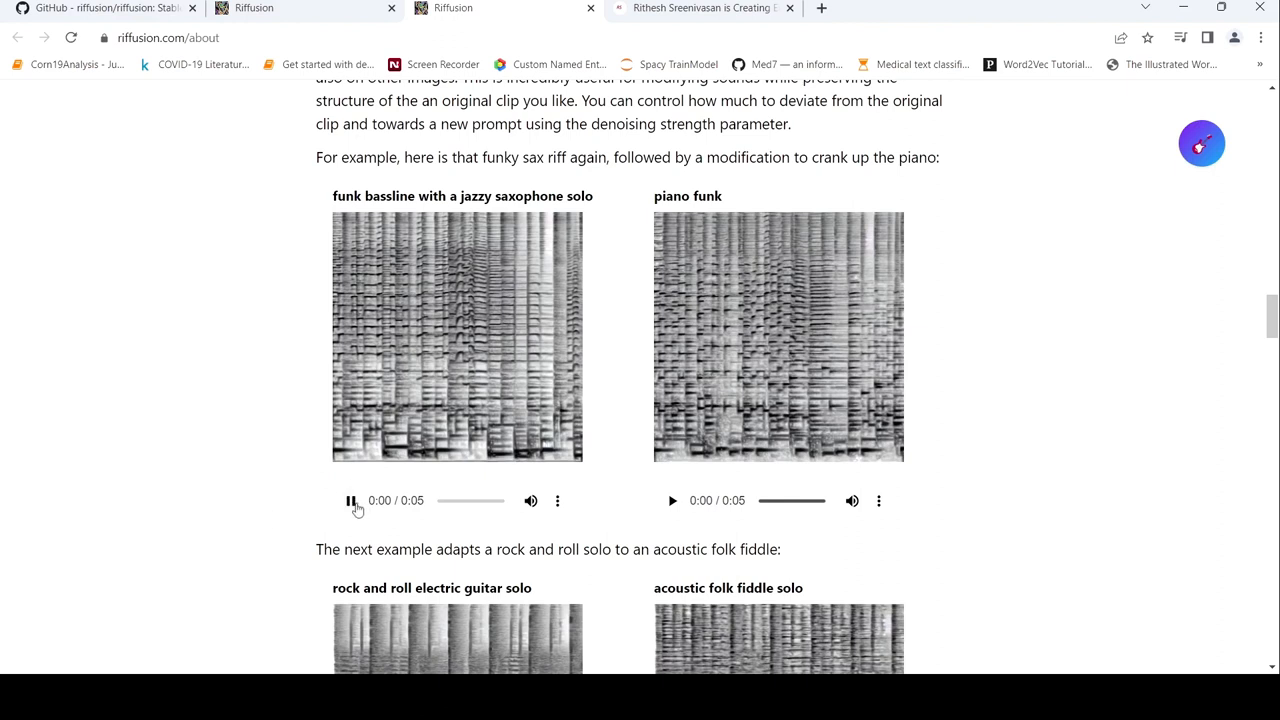
{"action": "left_click", "coordinate": [351, 500]}
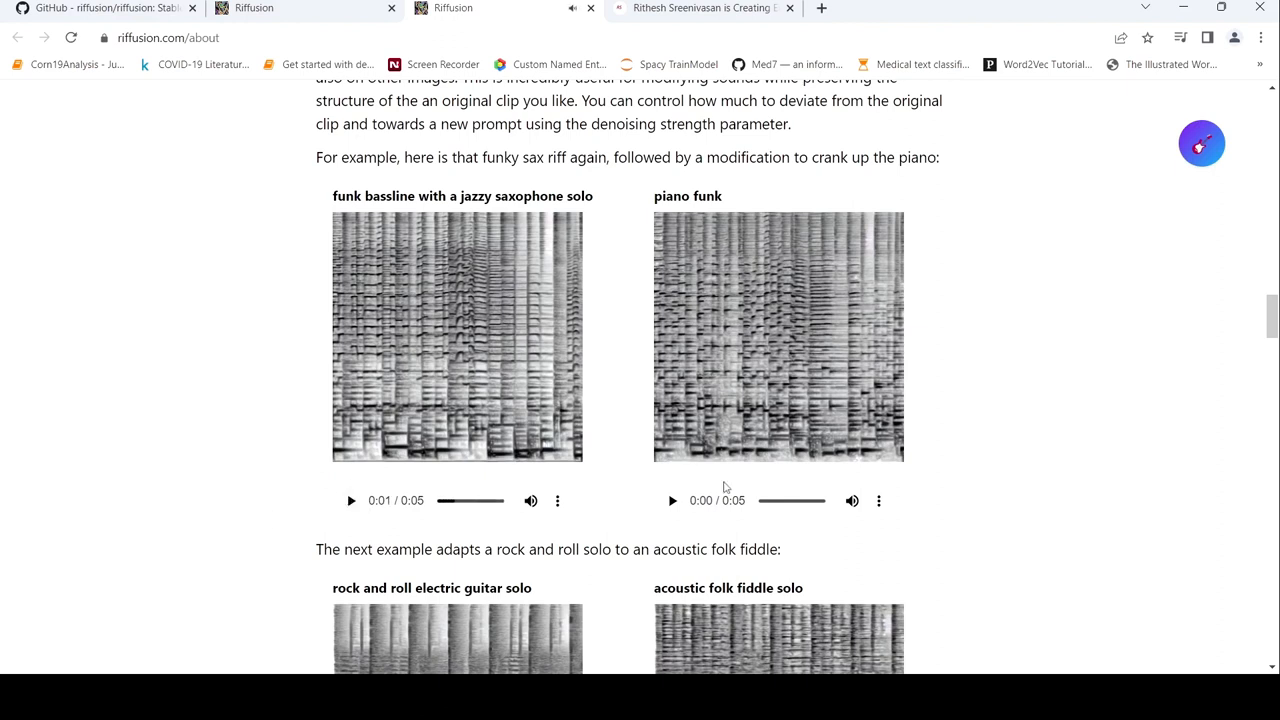
{"action": "left_click", "coordinate": [672, 500]}
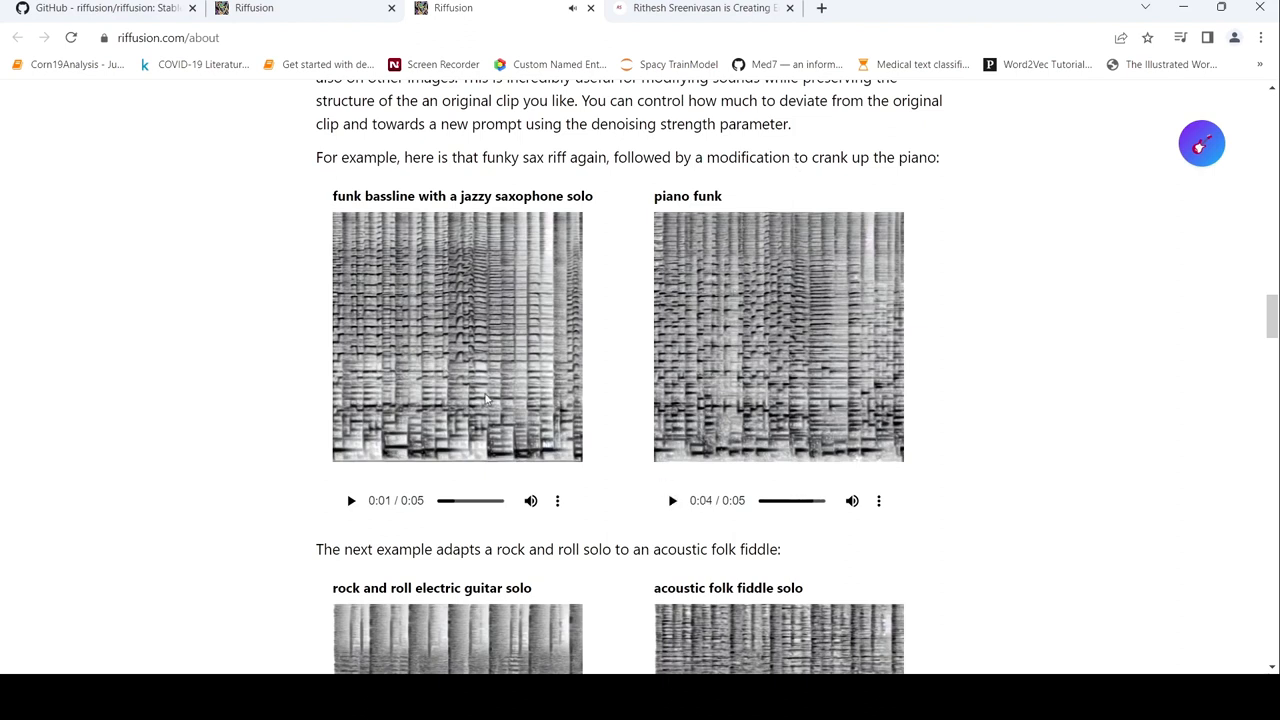
{"action": "scroll", "scroll_direction": "down", "scroll_amount": 3}
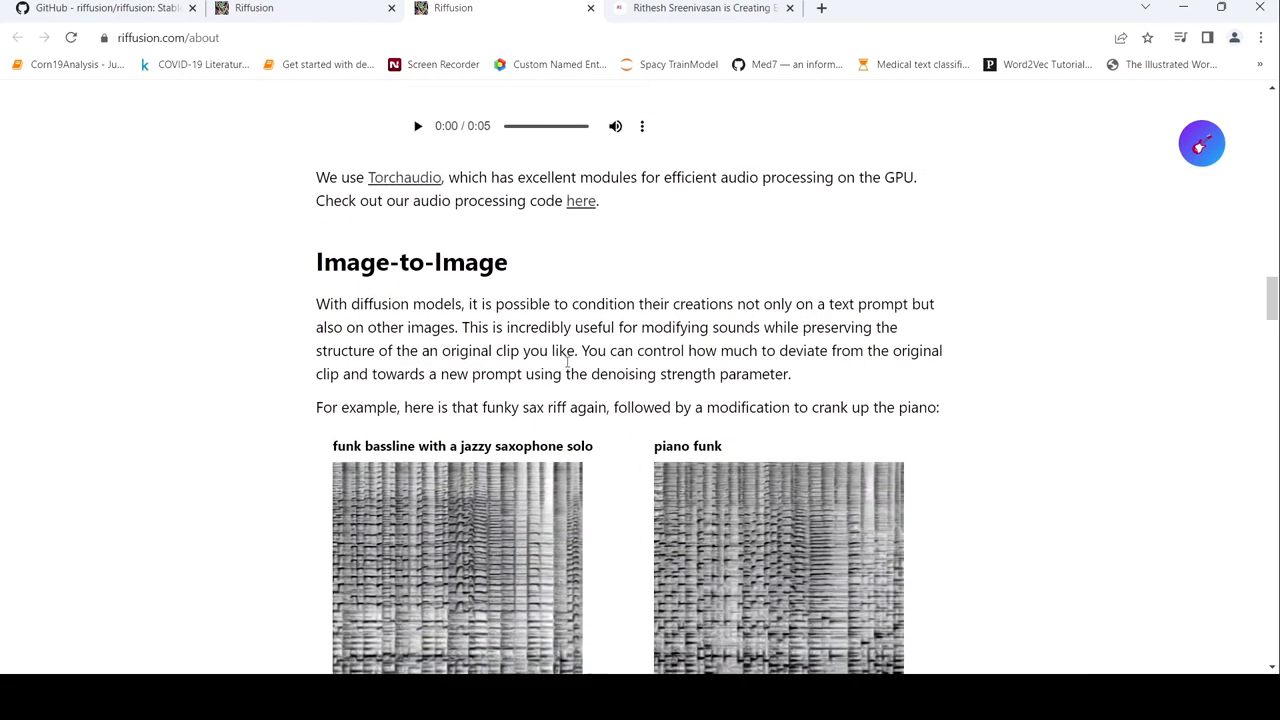
{"action": "mouse_move", "coordinate": [518, 439]}
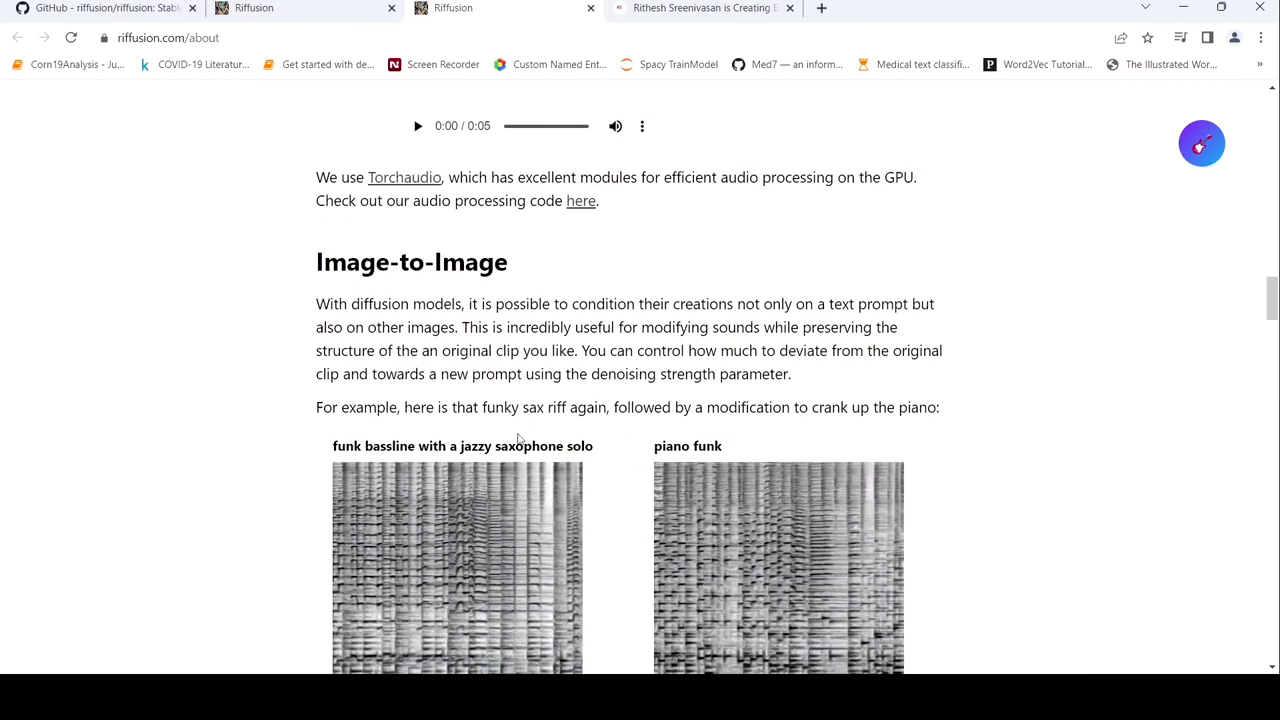
{"action": "scroll", "scroll_direction": "down", "scroll_amount": 3}
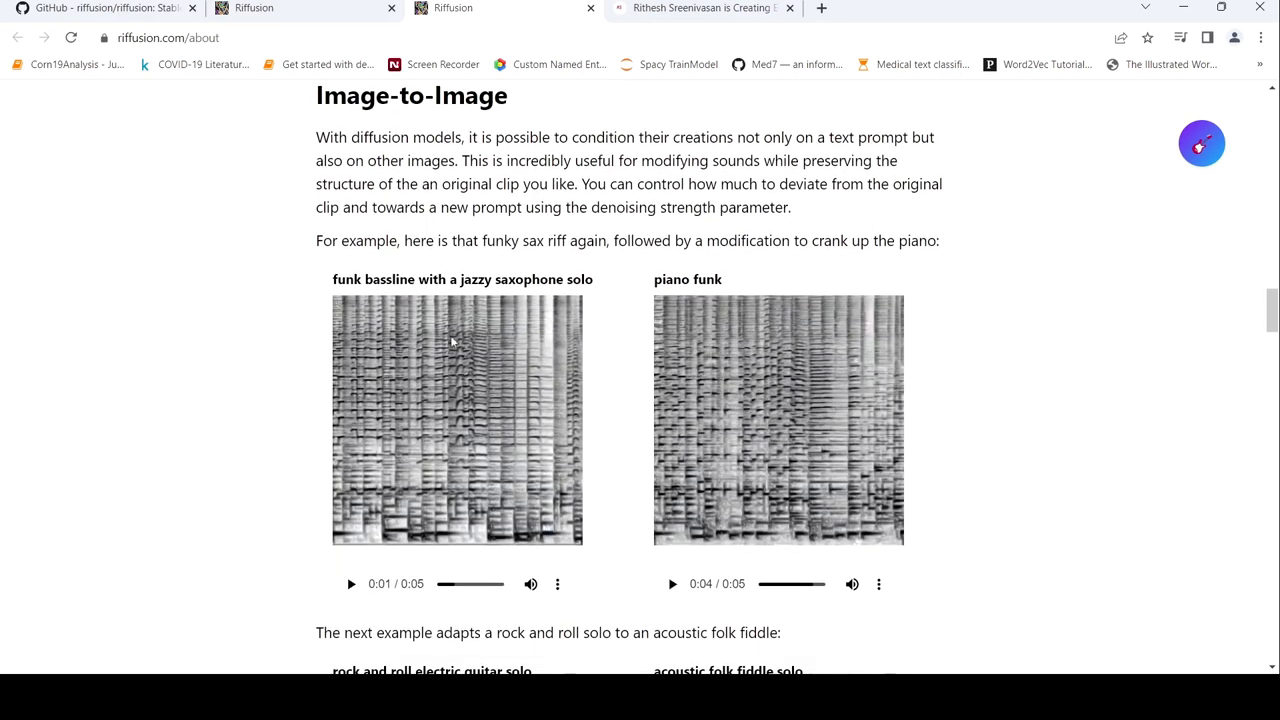
{"action": "mouse_move", "coordinate": [800, 274]}
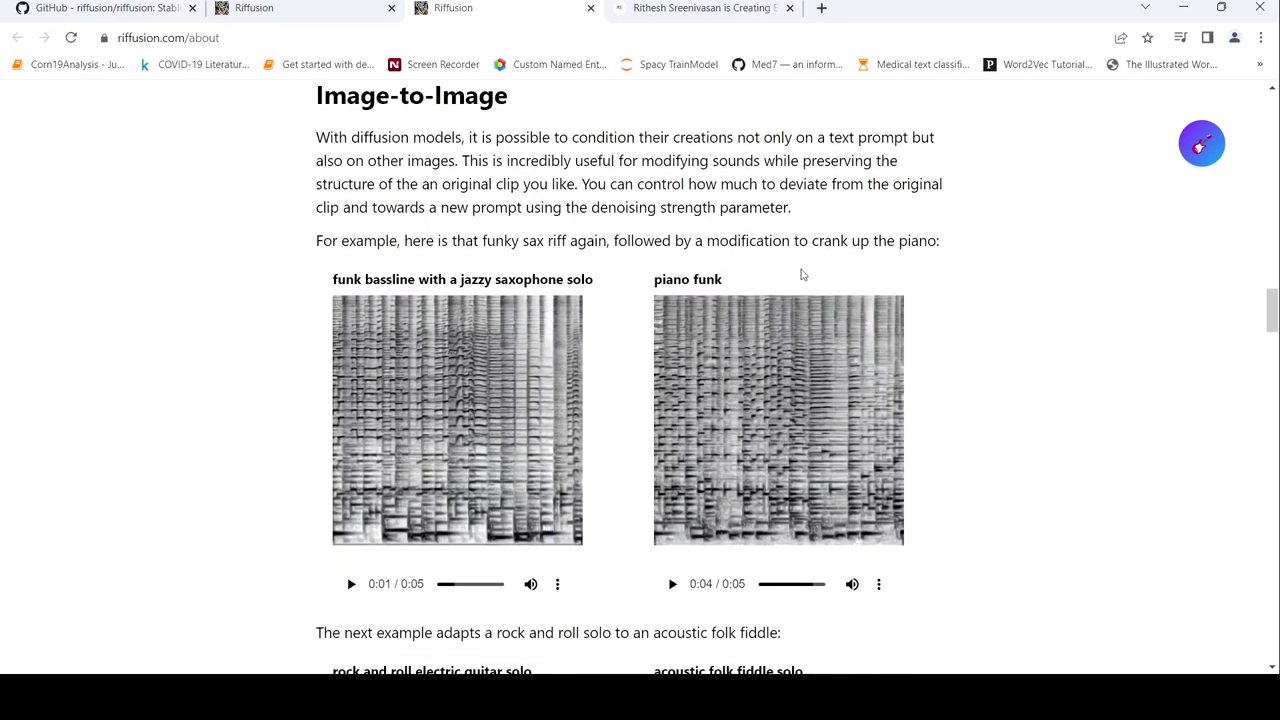
{"action": "mouse_move", "coordinate": [730, 350]}
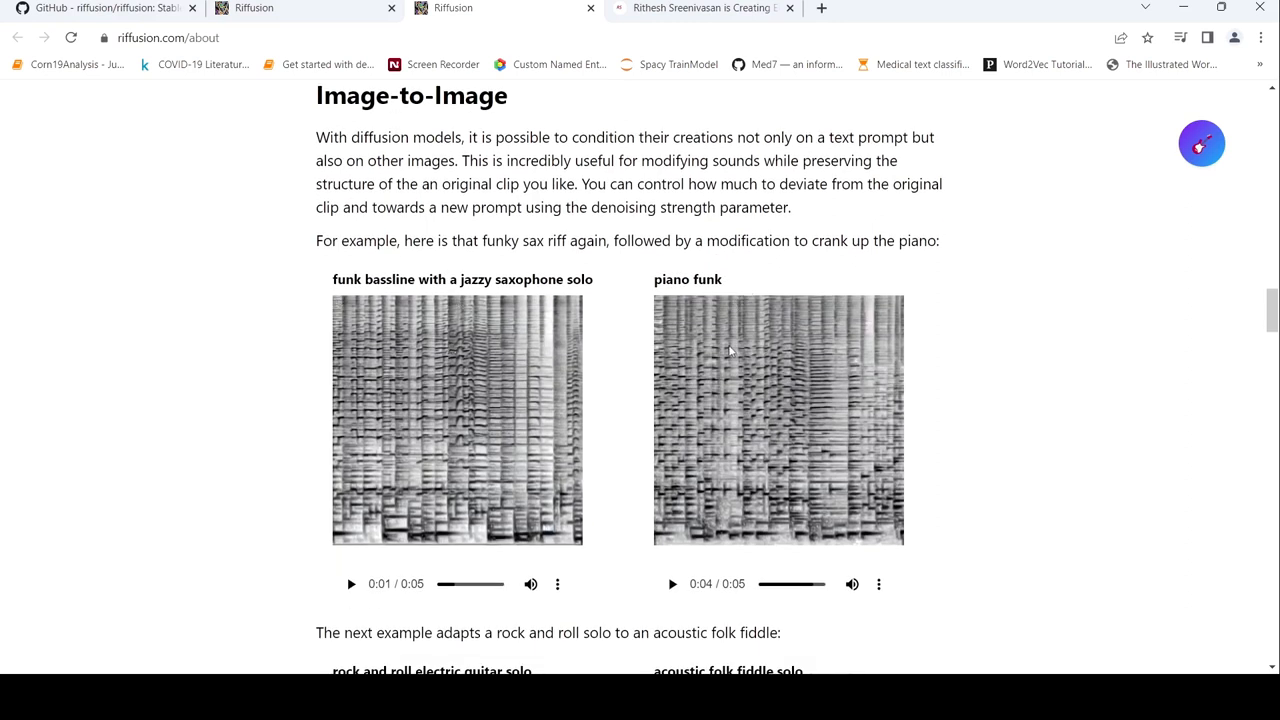
{"action": "mouse_move", "coordinate": [520, 370]}
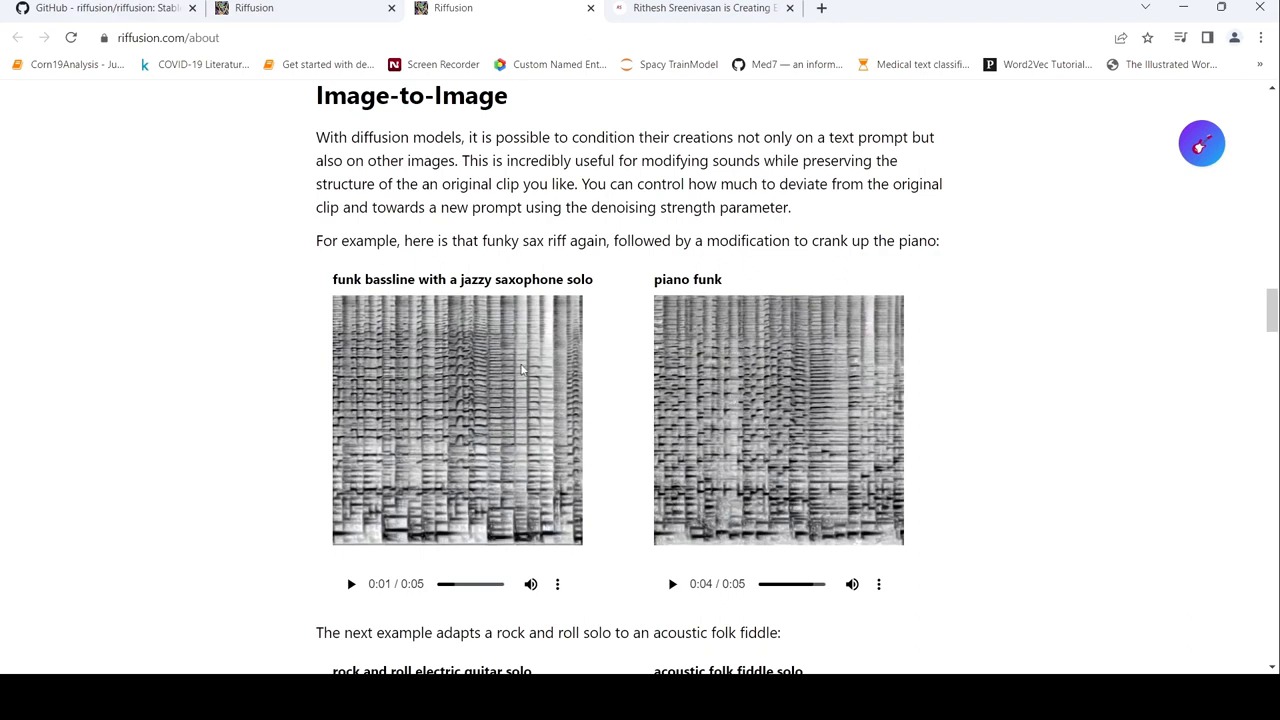
{"action": "mouse_move", "coordinate": [550, 404]}
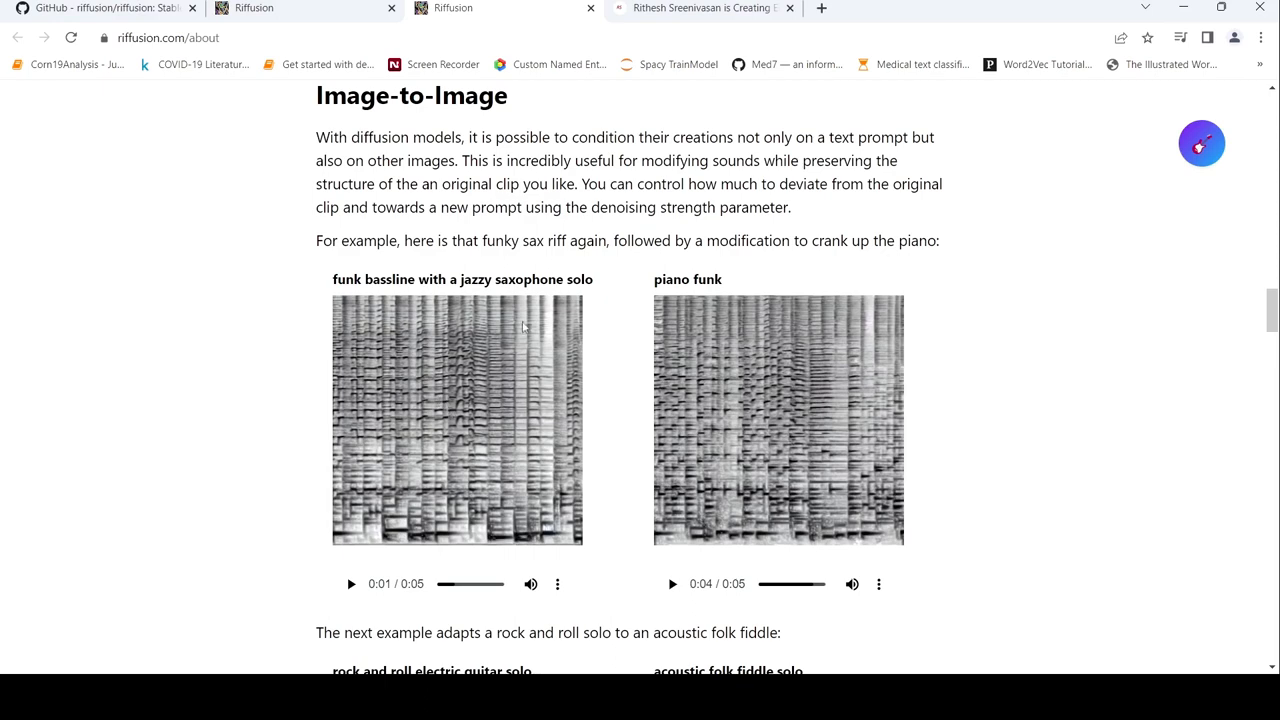
{"action": "mouse_move", "coordinate": [748, 320]}
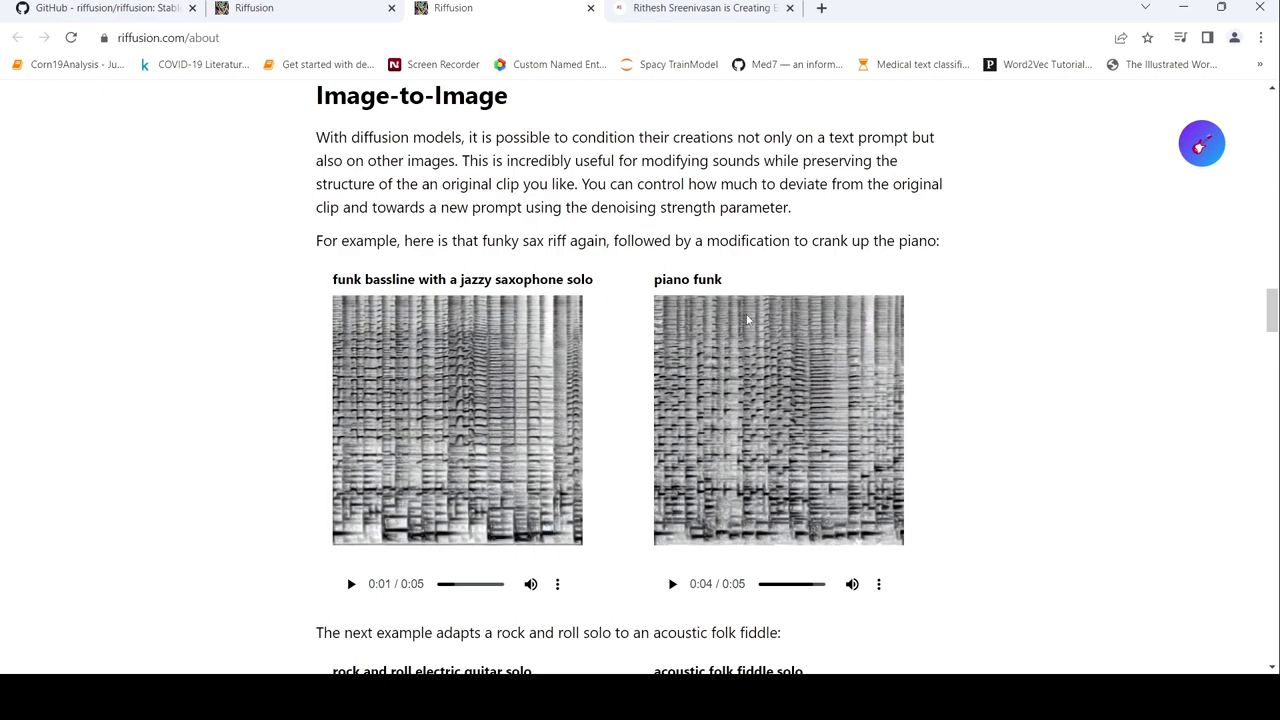
Scroll past the fiddle example to the Looping and Interpolation section and its img2img seed-variation diagram.
{"action": "scroll", "scroll_direction": "down", "scroll_amount": 3}
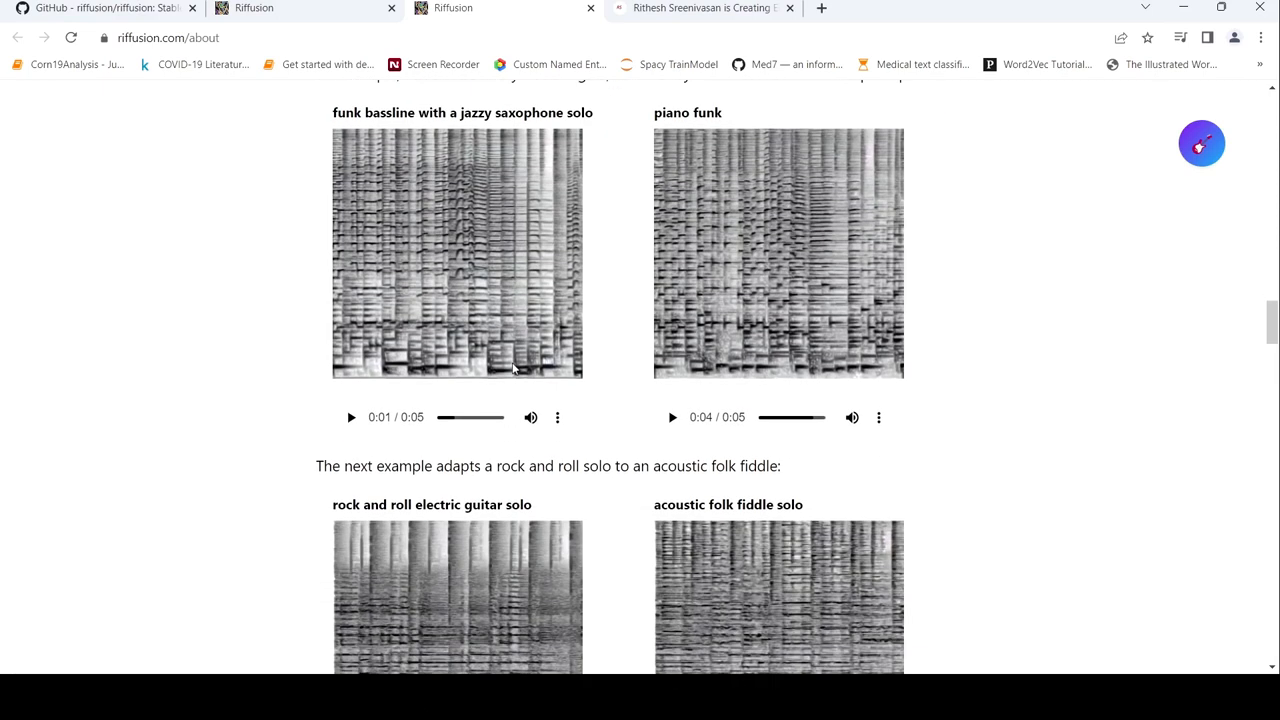
{"action": "scroll", "scroll_direction": "down", "scroll_amount": 3}
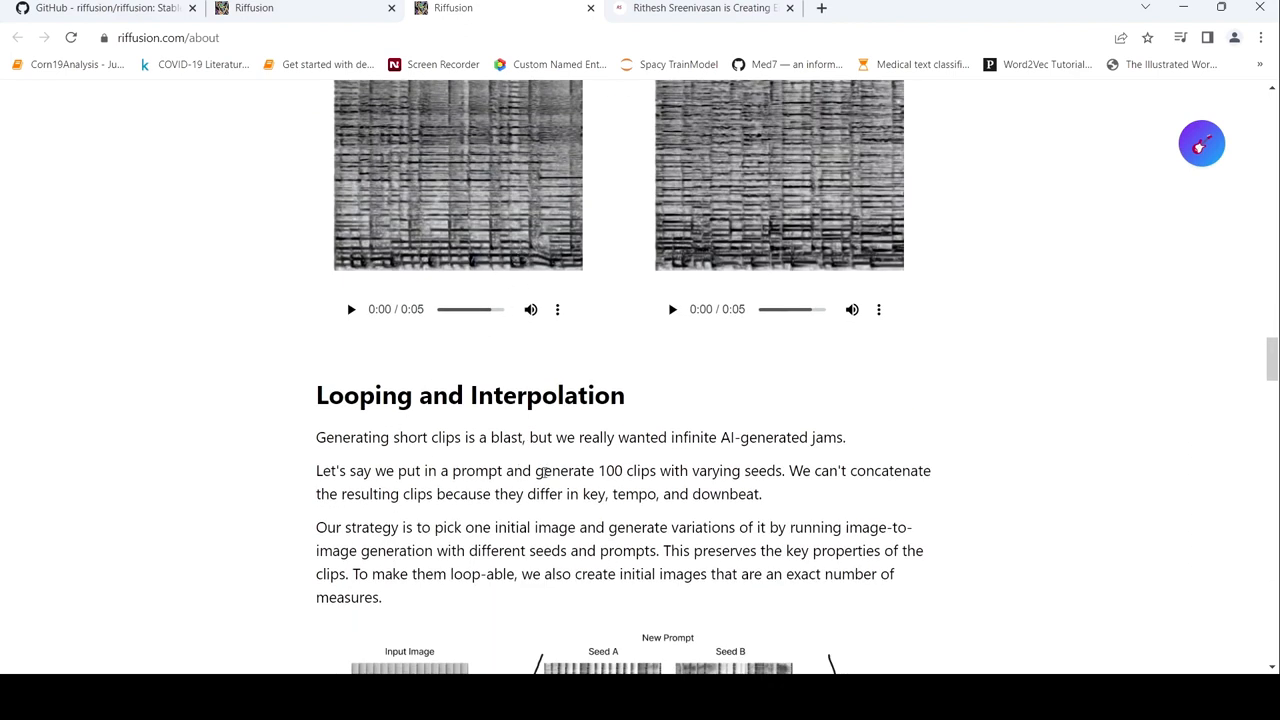
{"action": "mouse_move", "coordinate": [745, 448]}
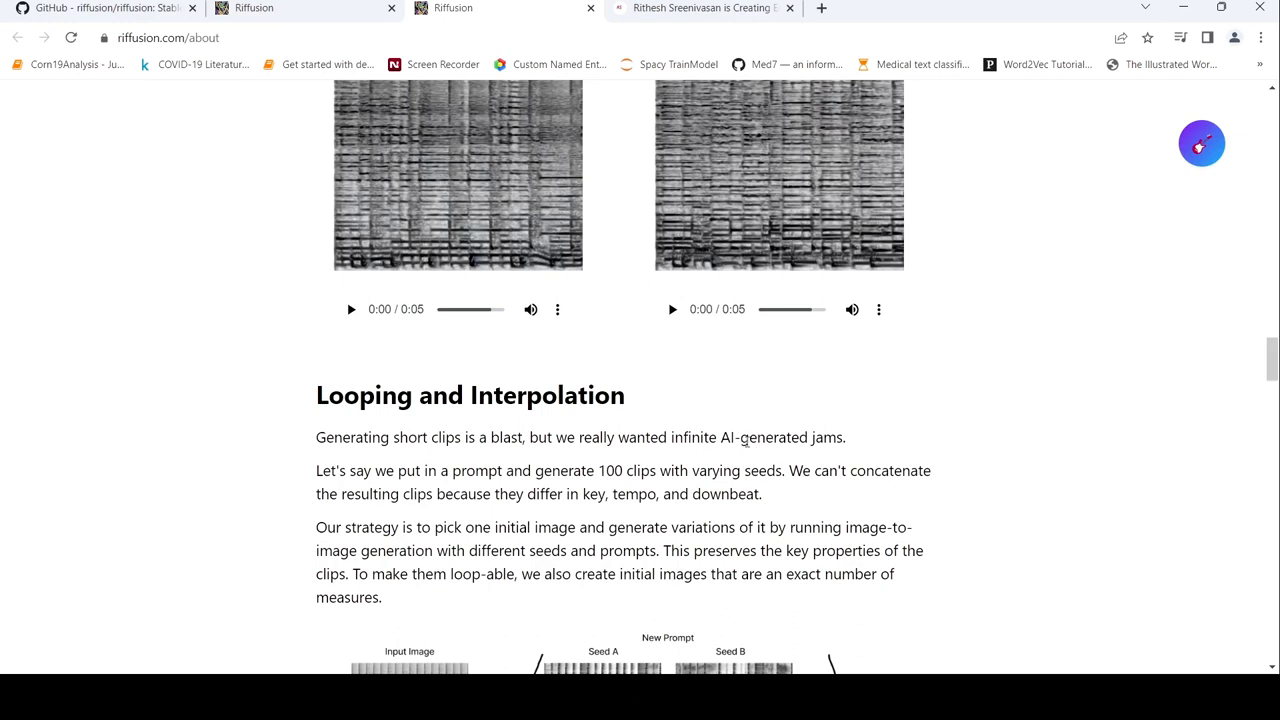
{"action": "mouse_move", "coordinate": [630, 384]}
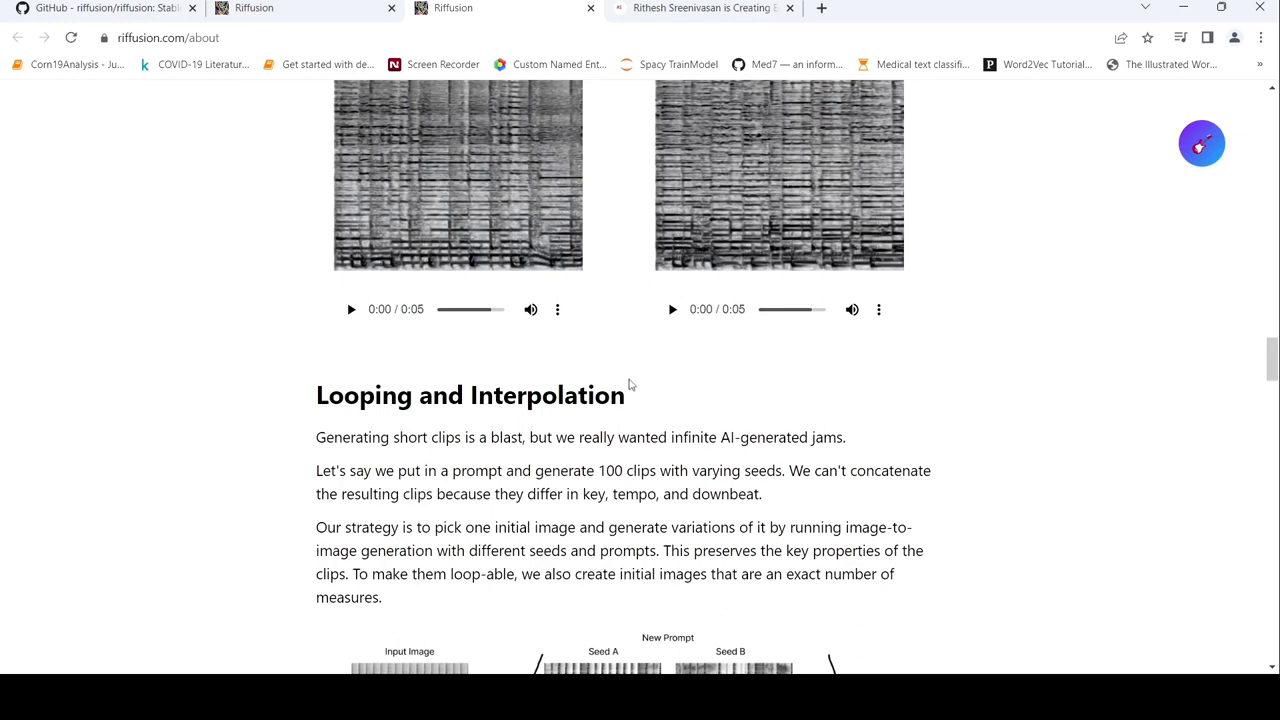
{"action": "scroll", "scroll_direction": "down", "scroll_amount": 3}
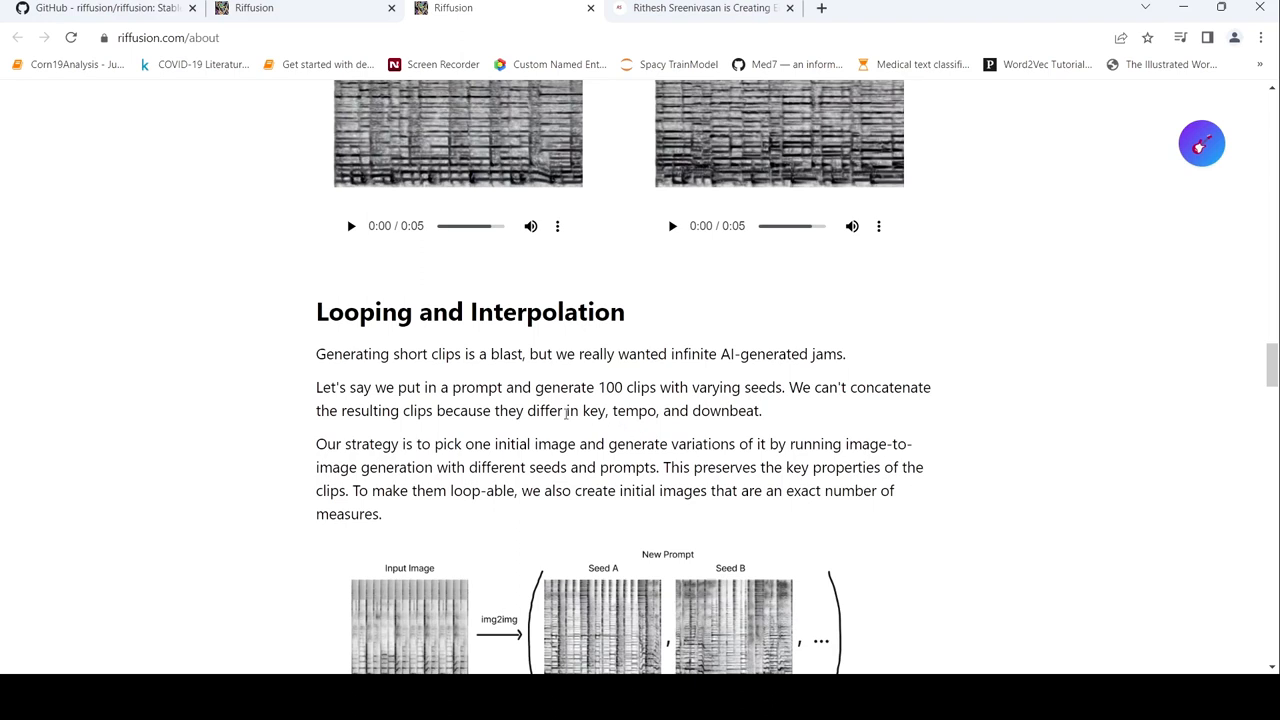
{"action": "mouse_move", "coordinate": [715, 402]}
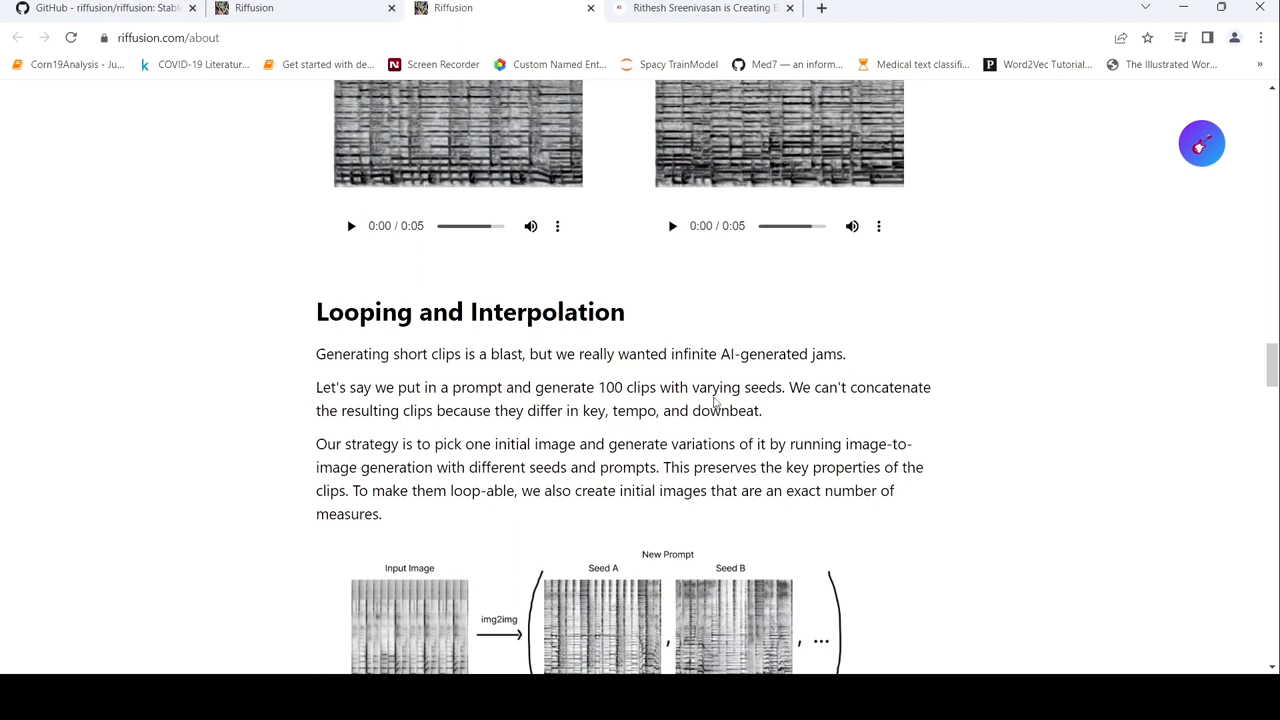
{"action": "mouse_move", "coordinate": [527, 437]}
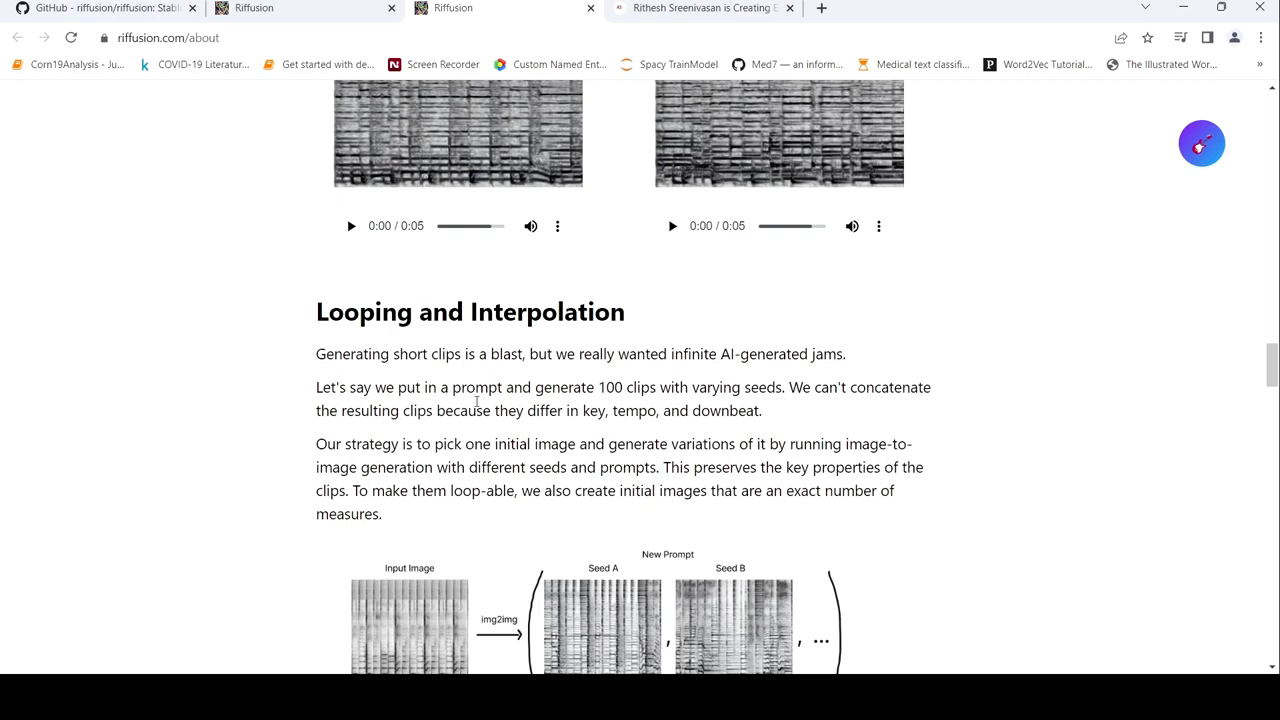
{"action": "mouse_move", "coordinate": [622, 398]}
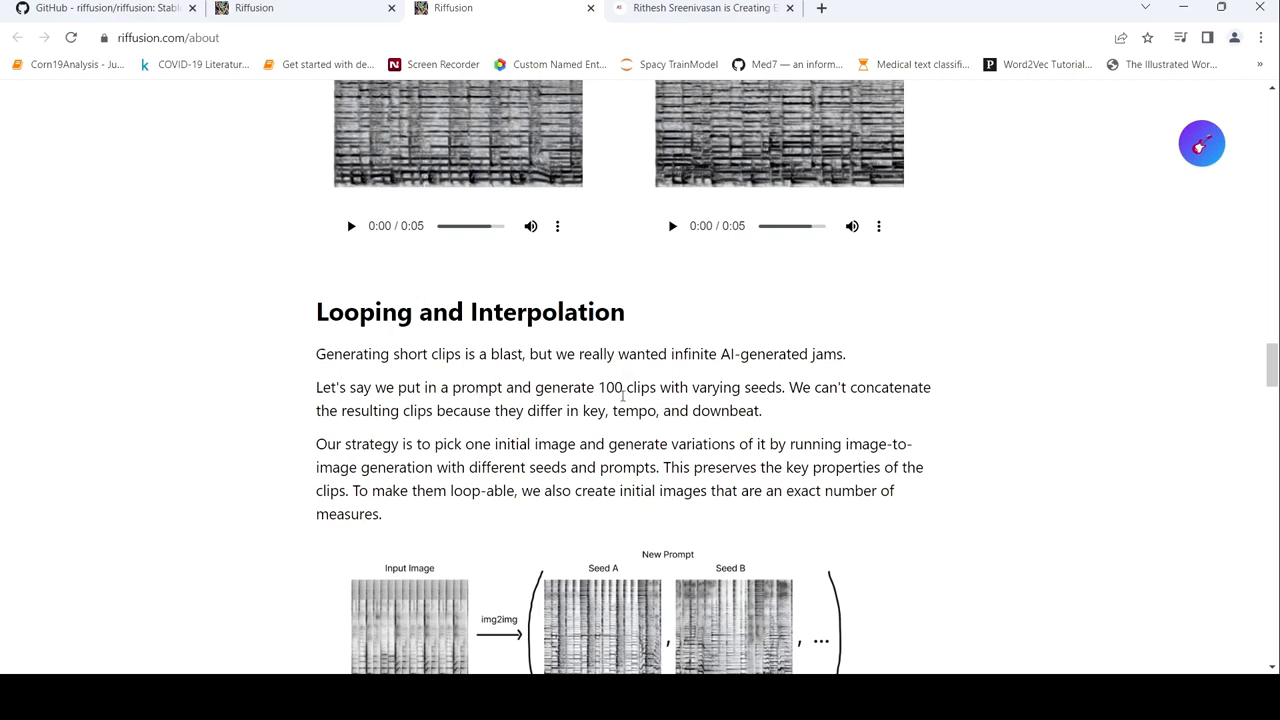
{"action": "scroll", "scroll_direction": "down", "scroll_amount": 3}
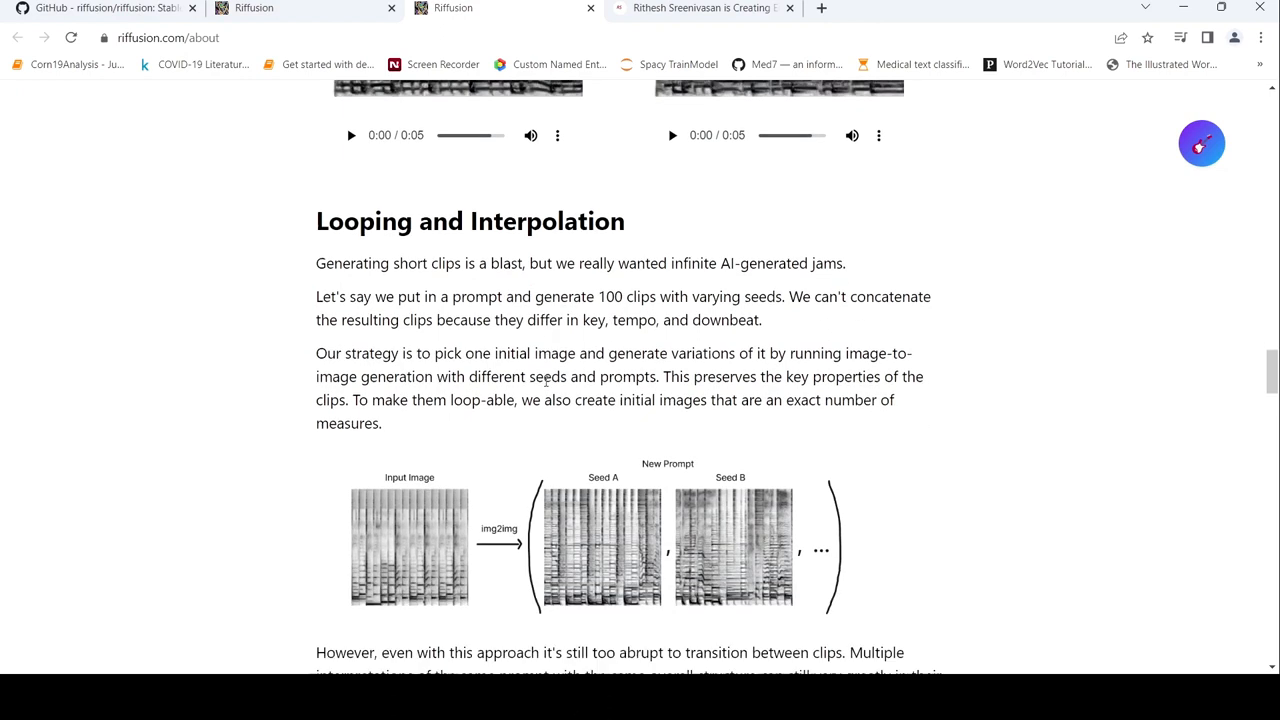
{"action": "scroll", "scroll_direction": "down", "scroll_amount": 3}
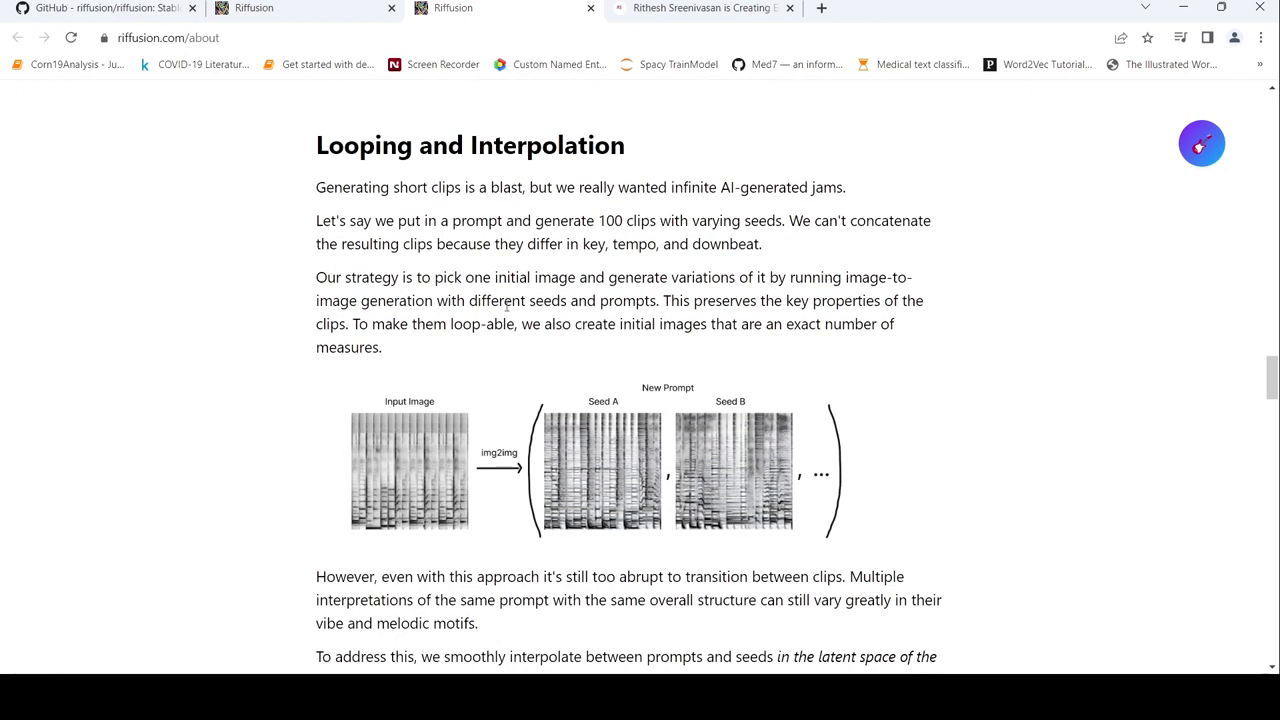
{"action": "mouse_move", "coordinate": [616, 442]}
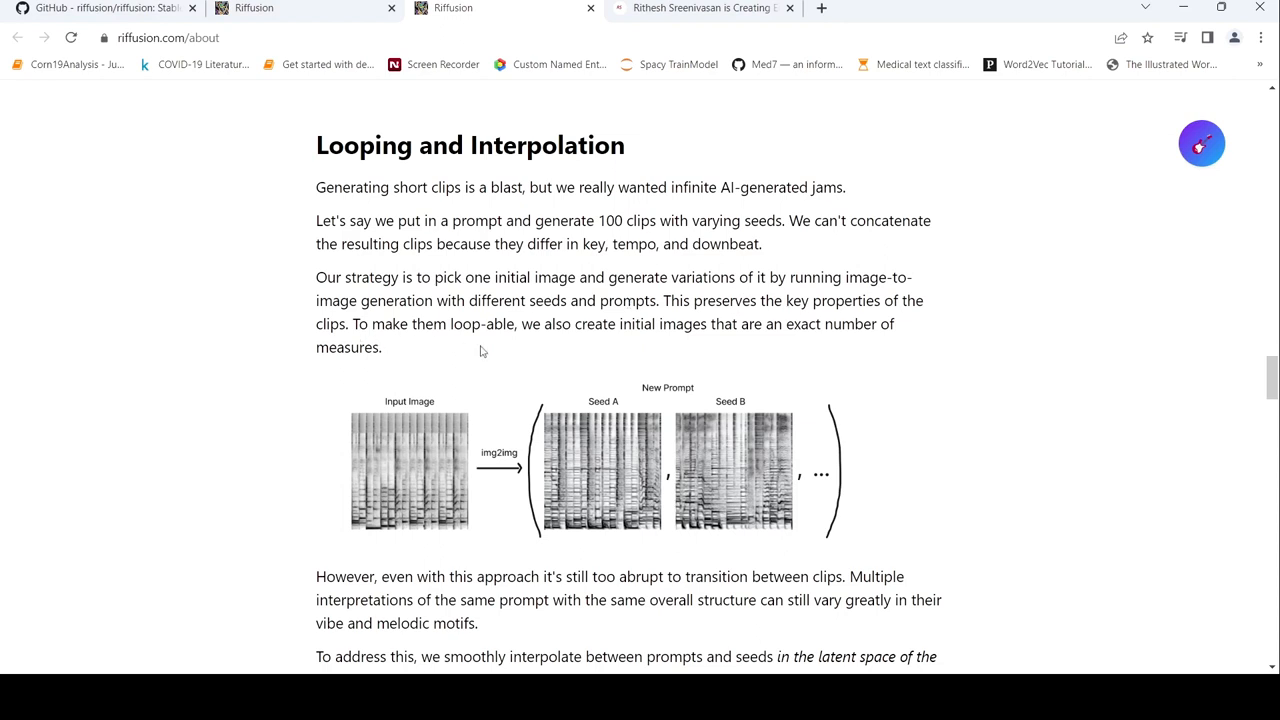
{"action": "mouse_move", "coordinate": [633, 341]}
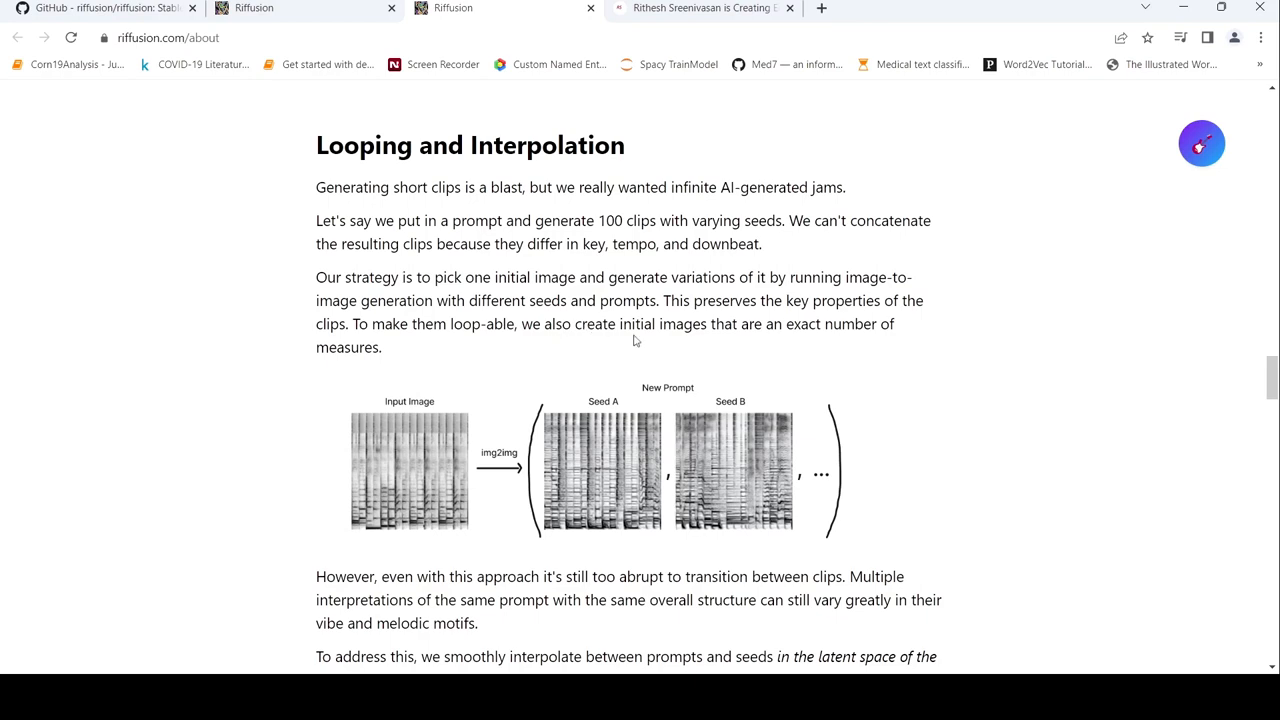
{"action": "mouse_move", "coordinate": [330, 370]}
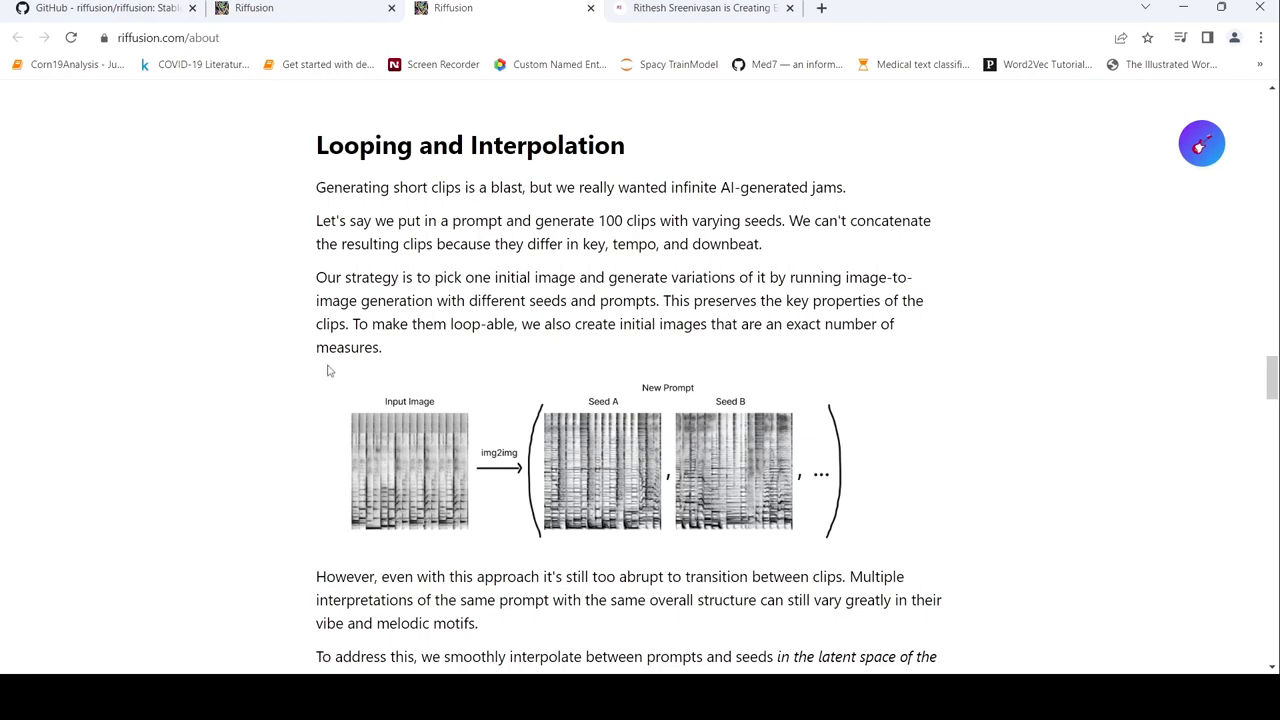
Scroll down to the latent space interpolation paragraphs and the animated windmill example.
{"action": "scroll", "scroll_direction": "down", "scroll_amount": 3}
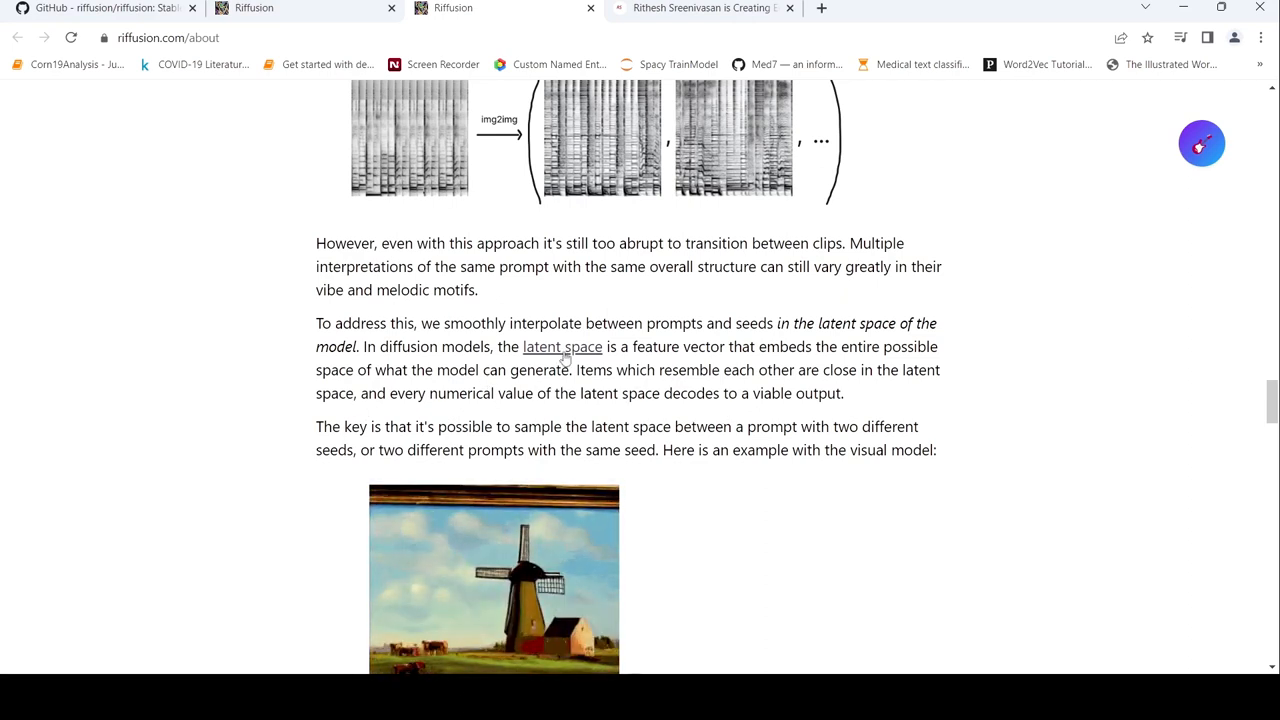
{"action": "scroll", "scroll_direction": "down", "scroll_amount": 3}
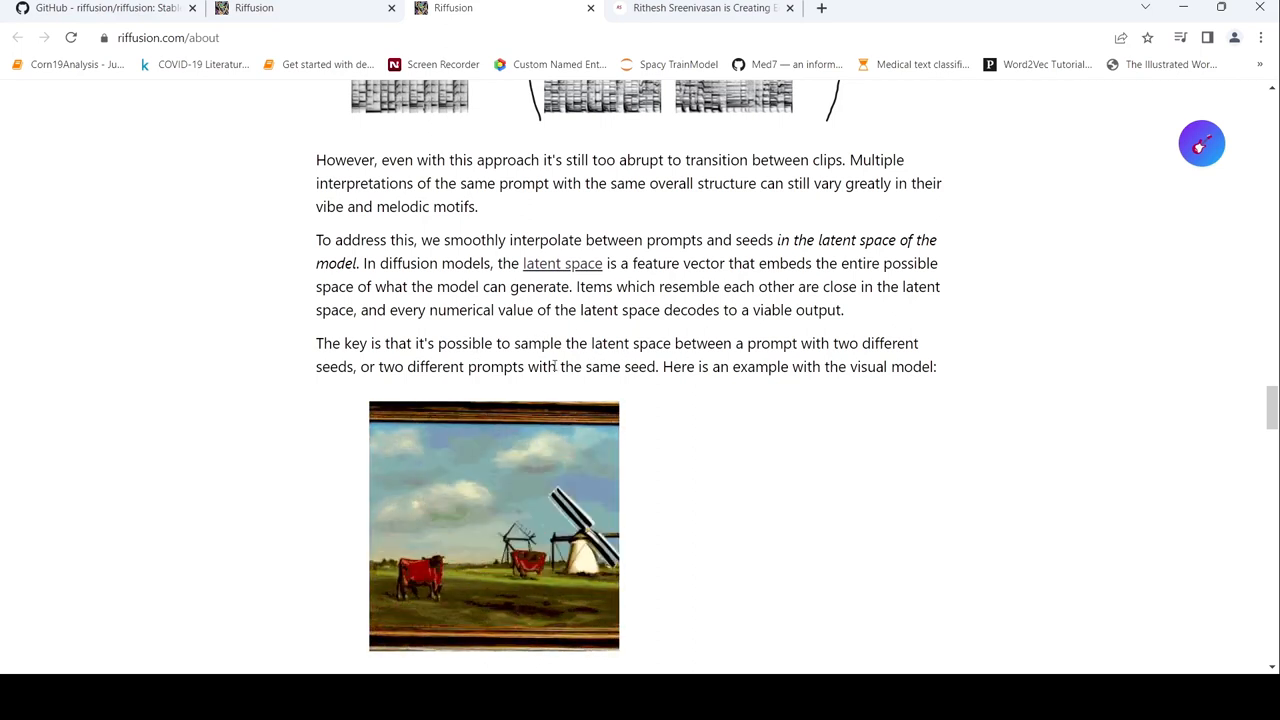
{"action": "scroll", "scroll_direction": "down", "scroll_amount": 3}
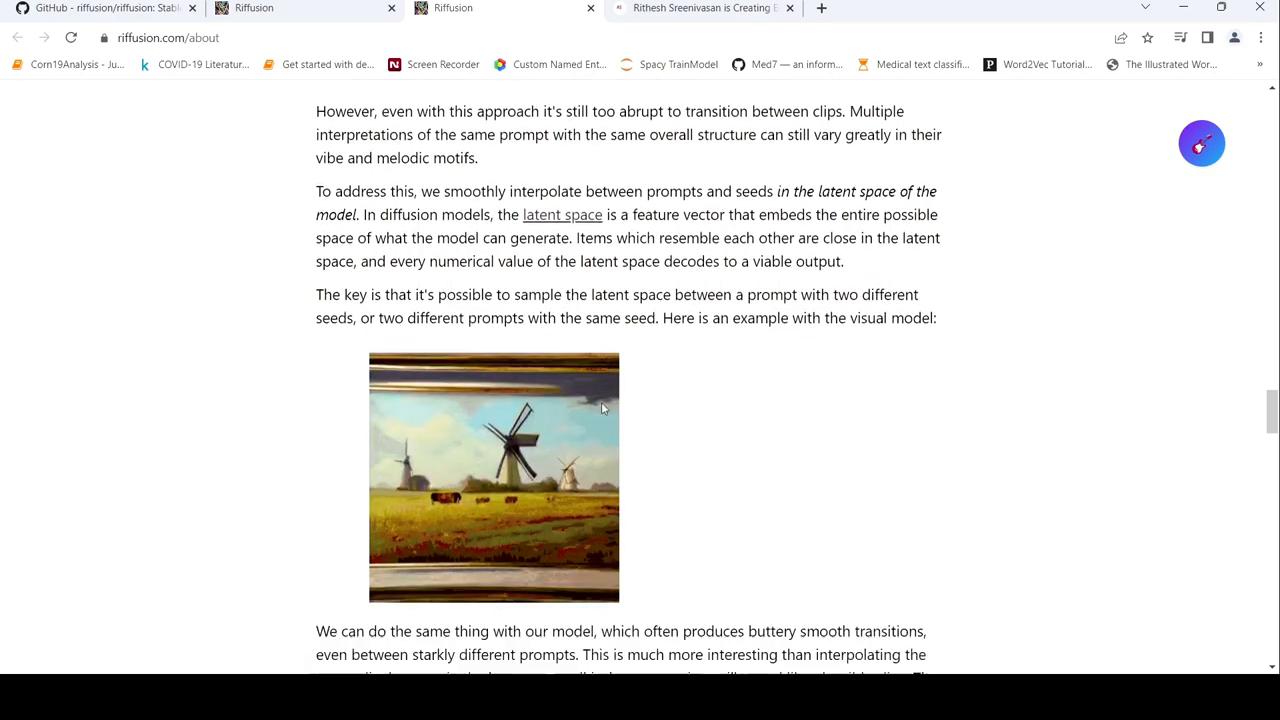
{"action": "scroll", "scroll_direction": "down", "scroll_amount": 3}
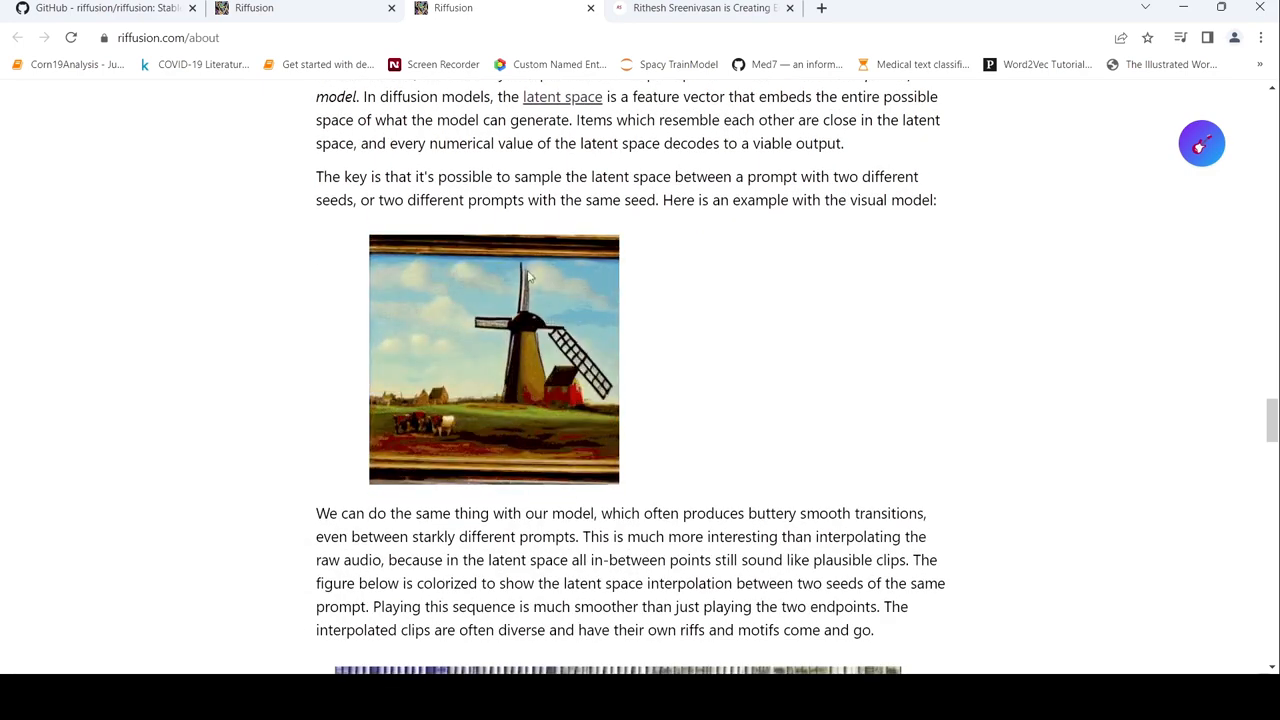
{"action": "scroll", "scroll_direction": "down", "scroll_amount": 3}
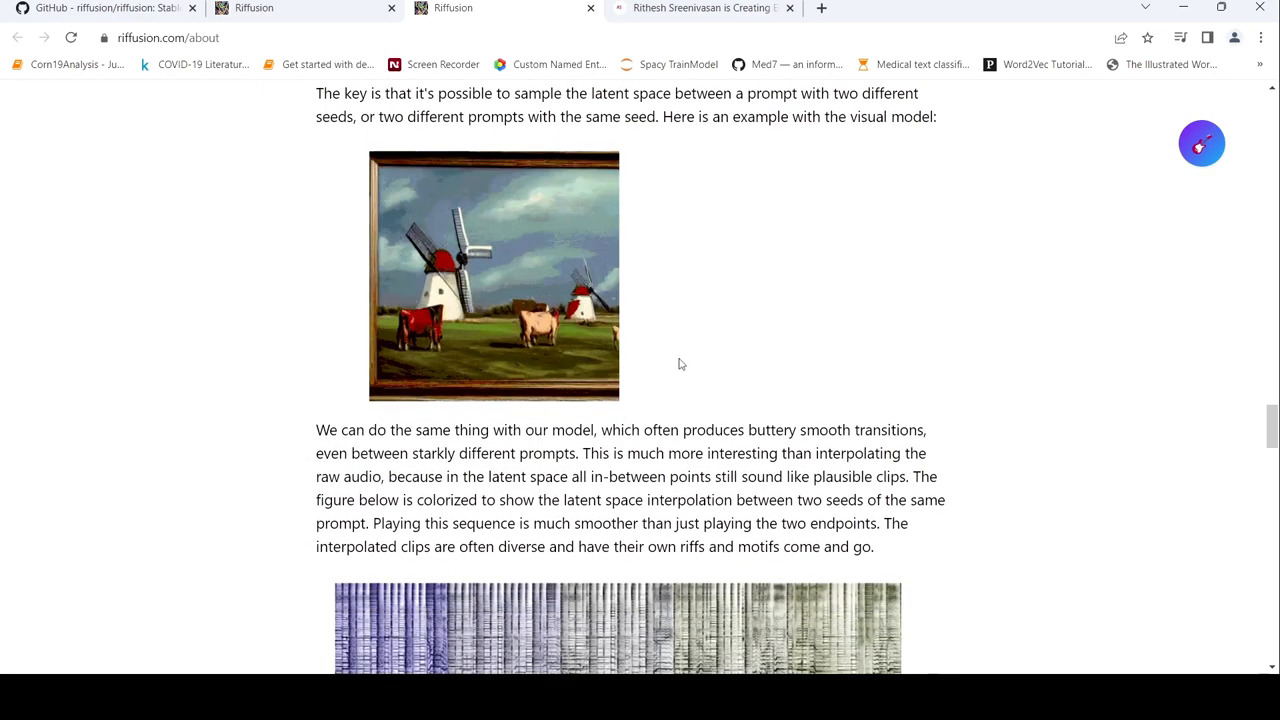
Play the typing-to-jazz interpolation clip and skip ahead to about 1:20 of 1:42.
{"action": "scroll", "scroll_direction": "down", "scroll_amount": 3}
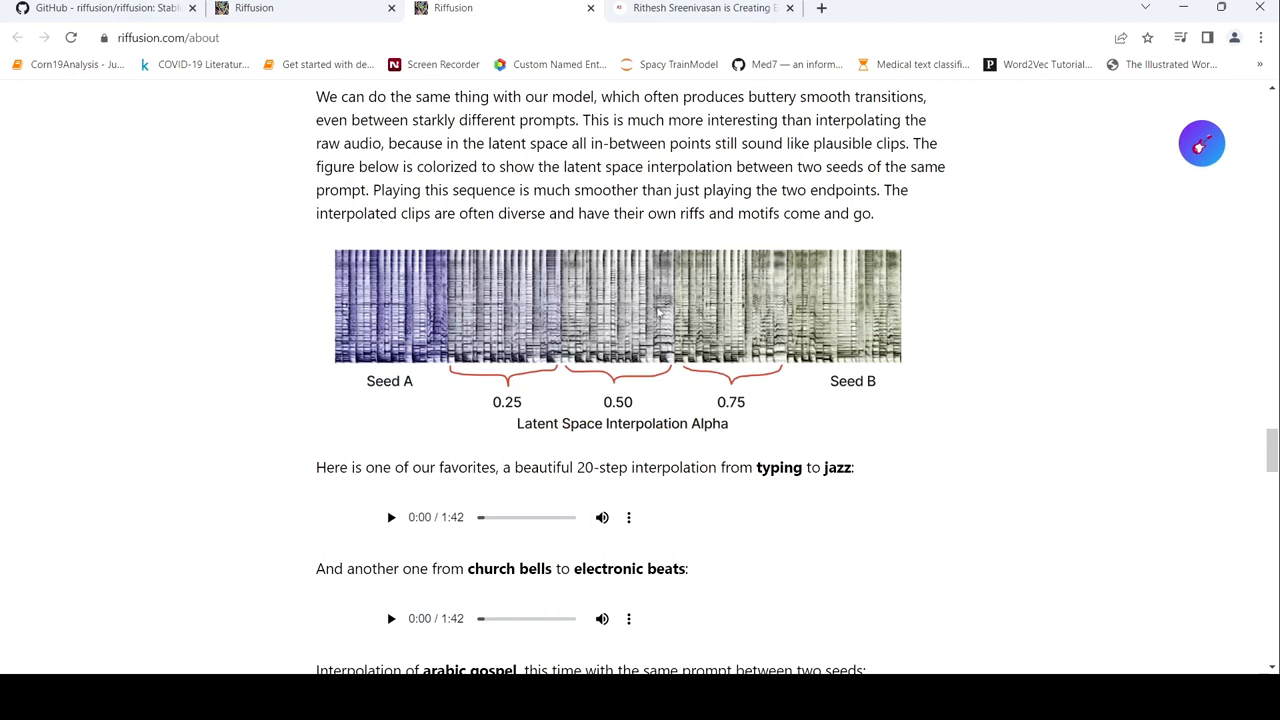
{"action": "scroll", "scroll_direction": "down", "scroll_amount": 3}
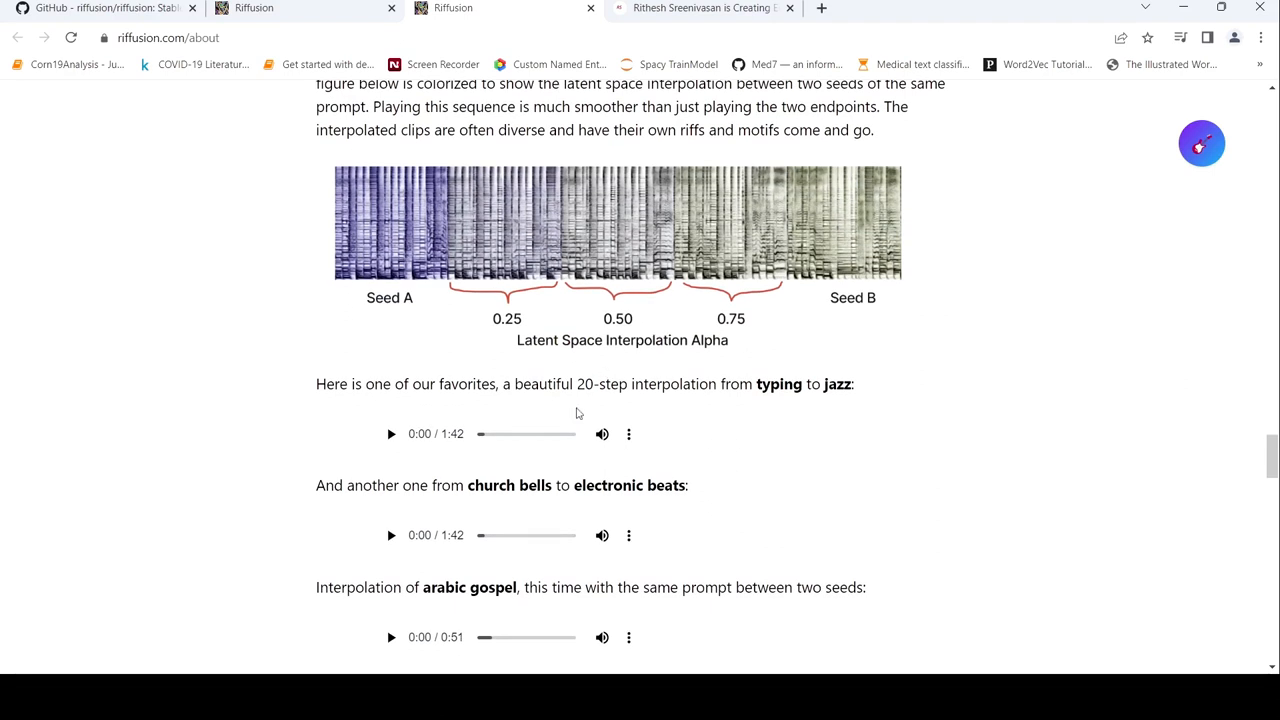
{"action": "mouse_move", "coordinate": [391, 449]}
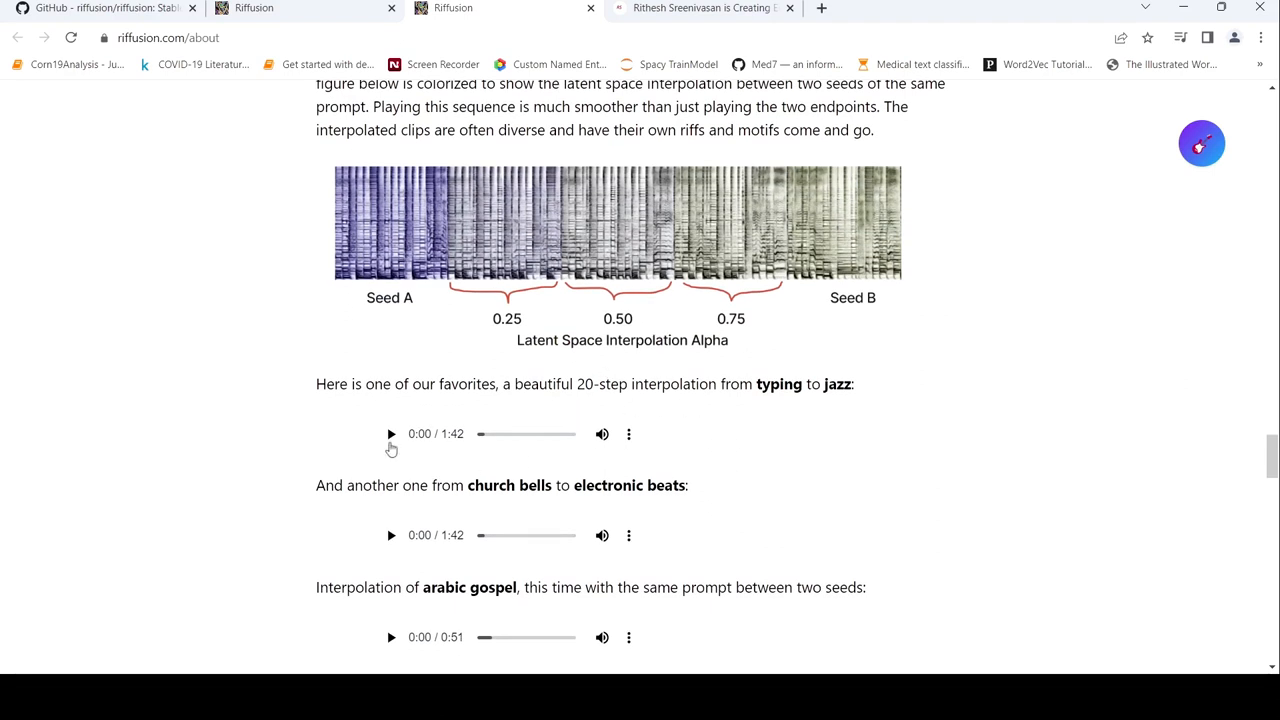
{"action": "left_click", "coordinate": [391, 433]}
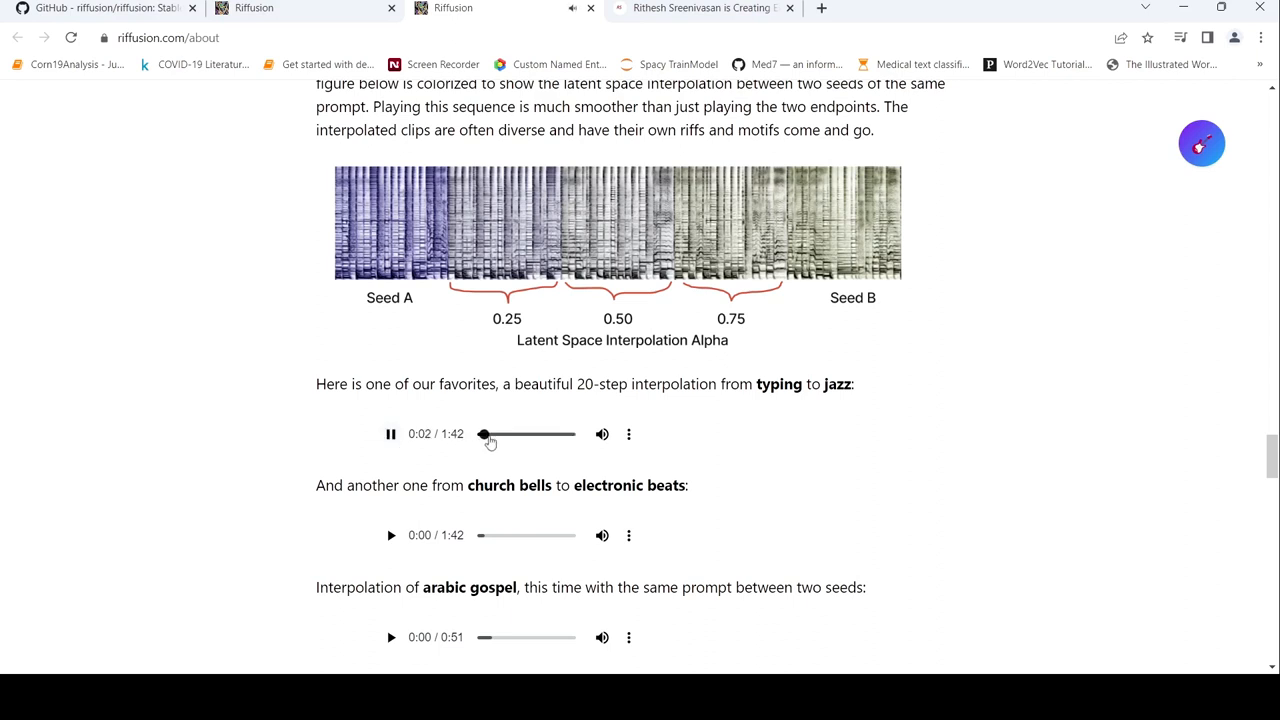
{"action": "left_click_drag", "start_coordinate": [484, 433], "coordinate": [515, 433]}
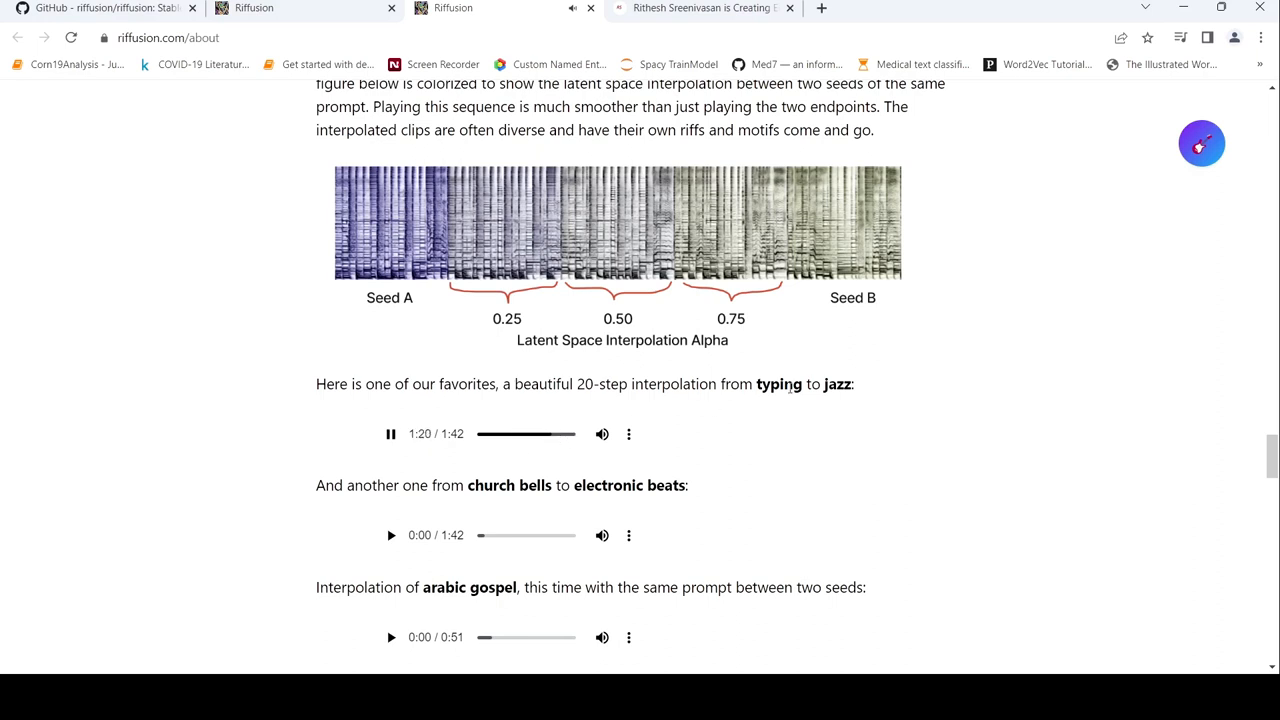
Play the church bells to electronic beats clip, skip near its end to 1:34 and pause it.
{"action": "scroll", "scroll_direction": "down", "scroll_amount": 3}
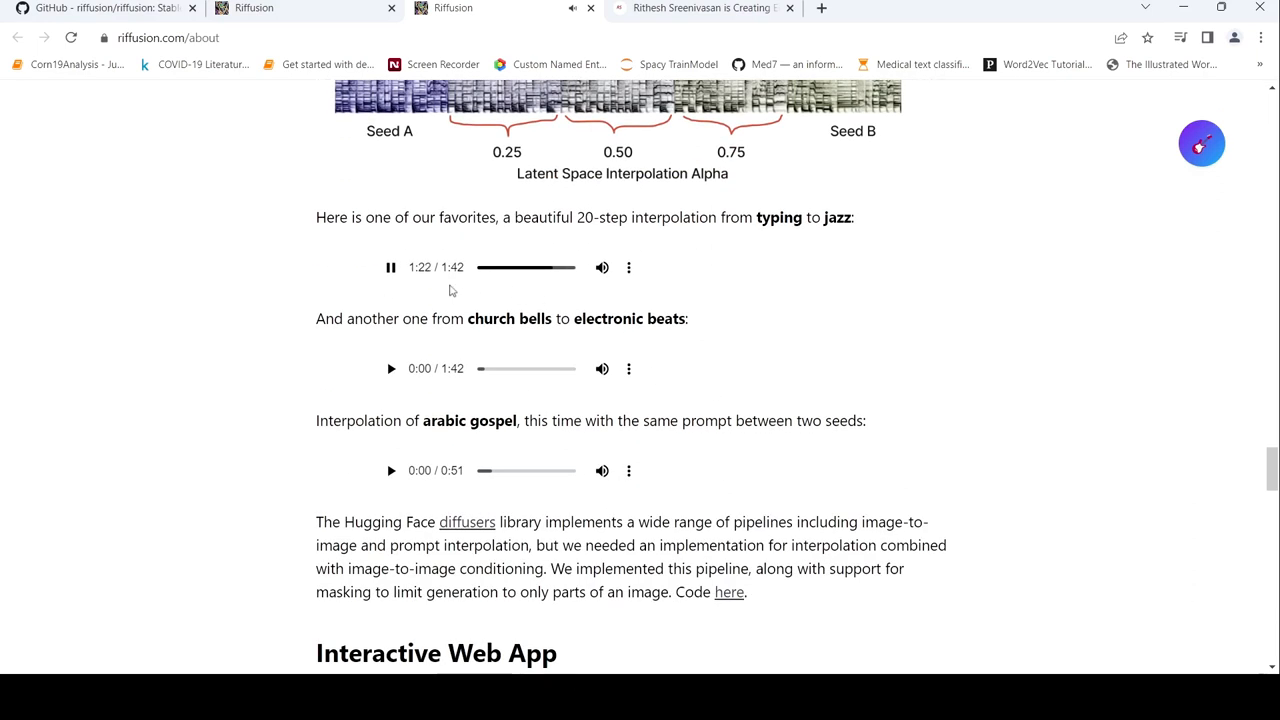
{"action": "left_click", "coordinate": [391, 267]}
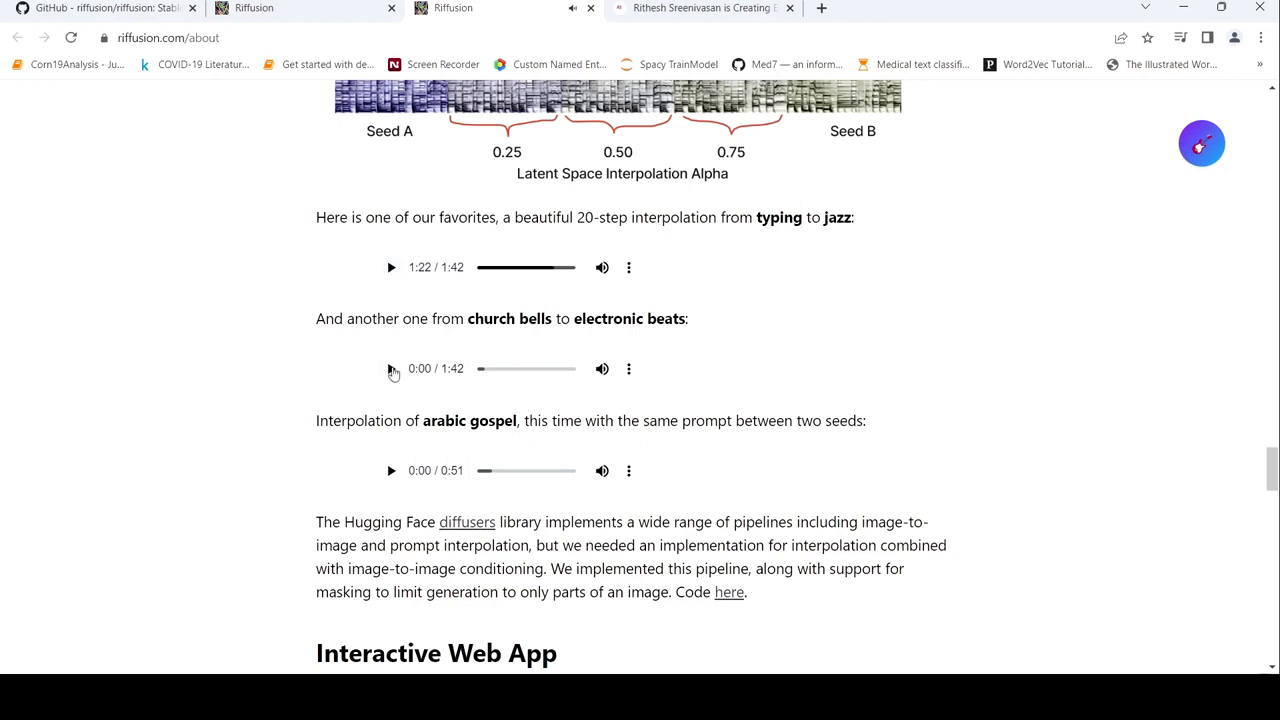
{"action": "left_click", "coordinate": [391, 368]}
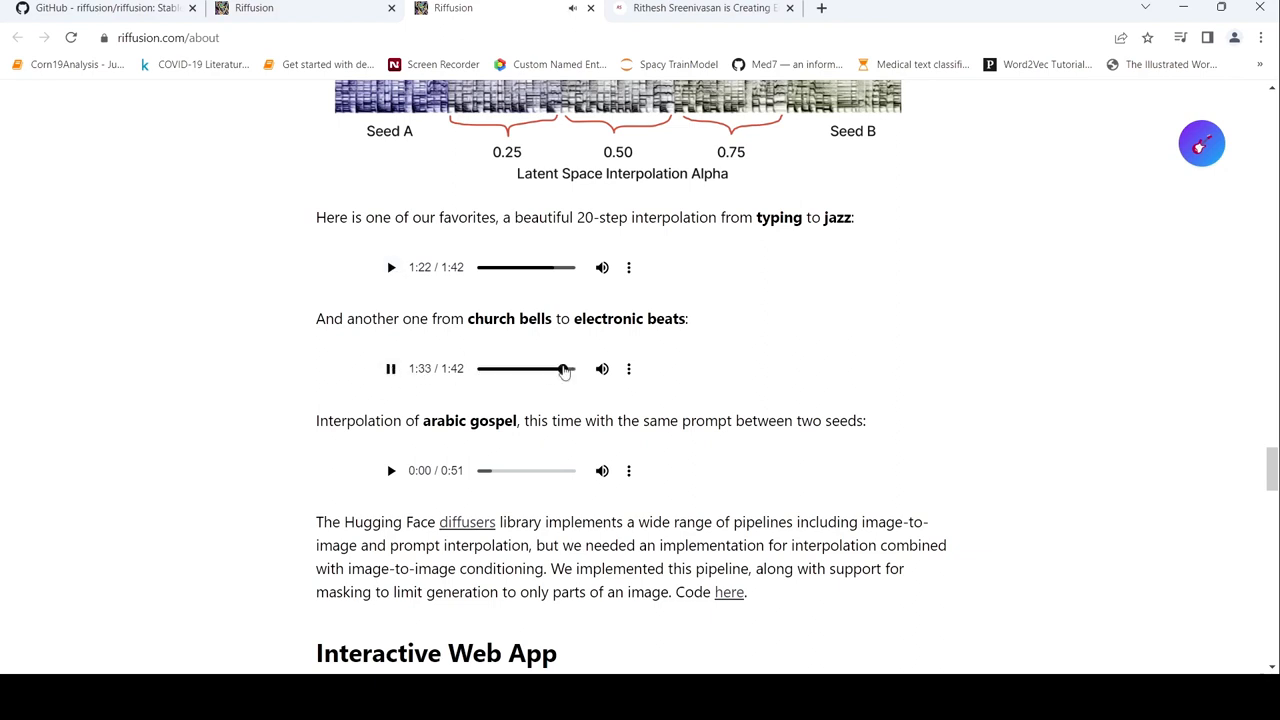
{"action": "left_click", "coordinate": [391, 368]}
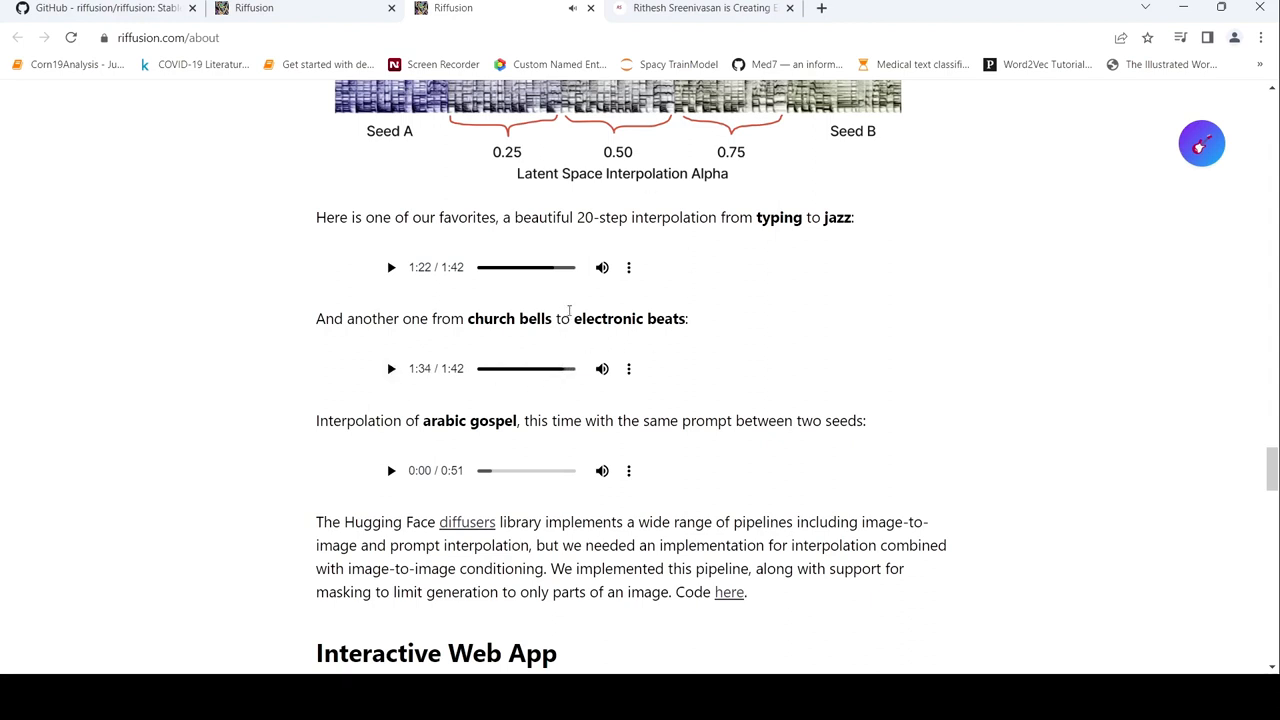
{"action": "scroll", "scroll_direction": "down", "scroll_amount": 3}
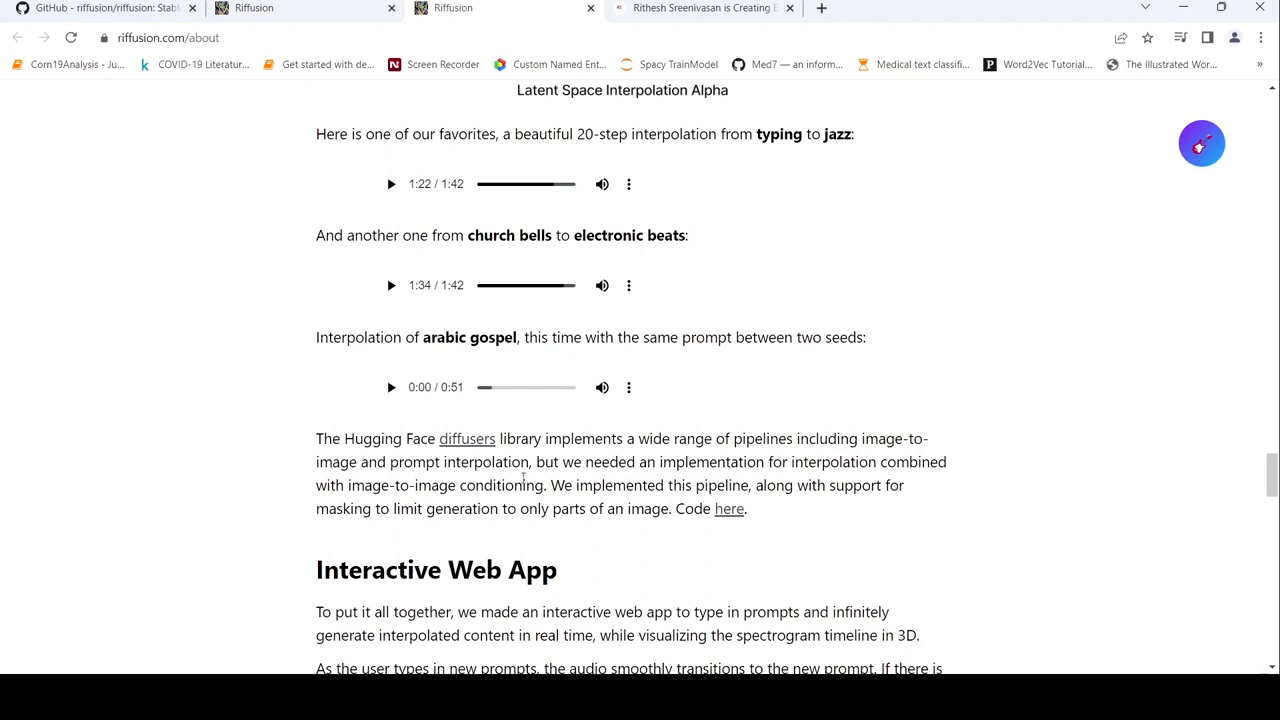
{"action": "mouse_move", "coordinate": [571, 467]}
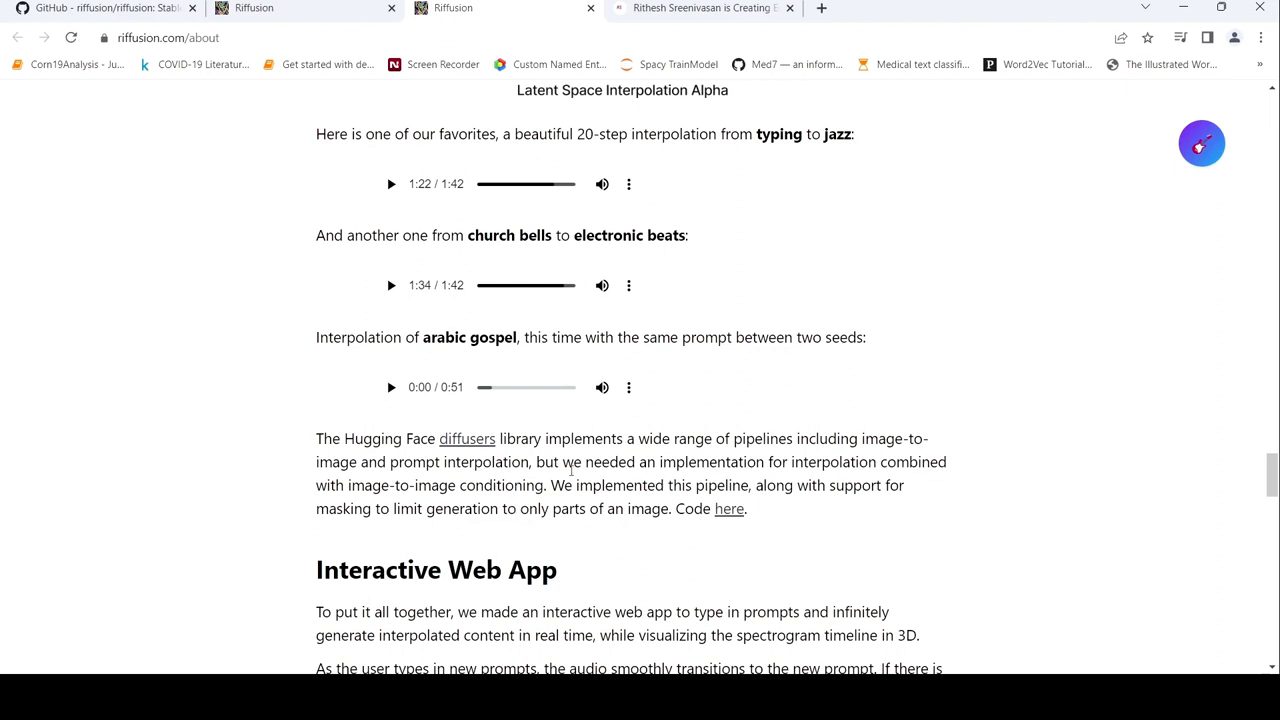
{"action": "mouse_move", "coordinate": [573, 527]}
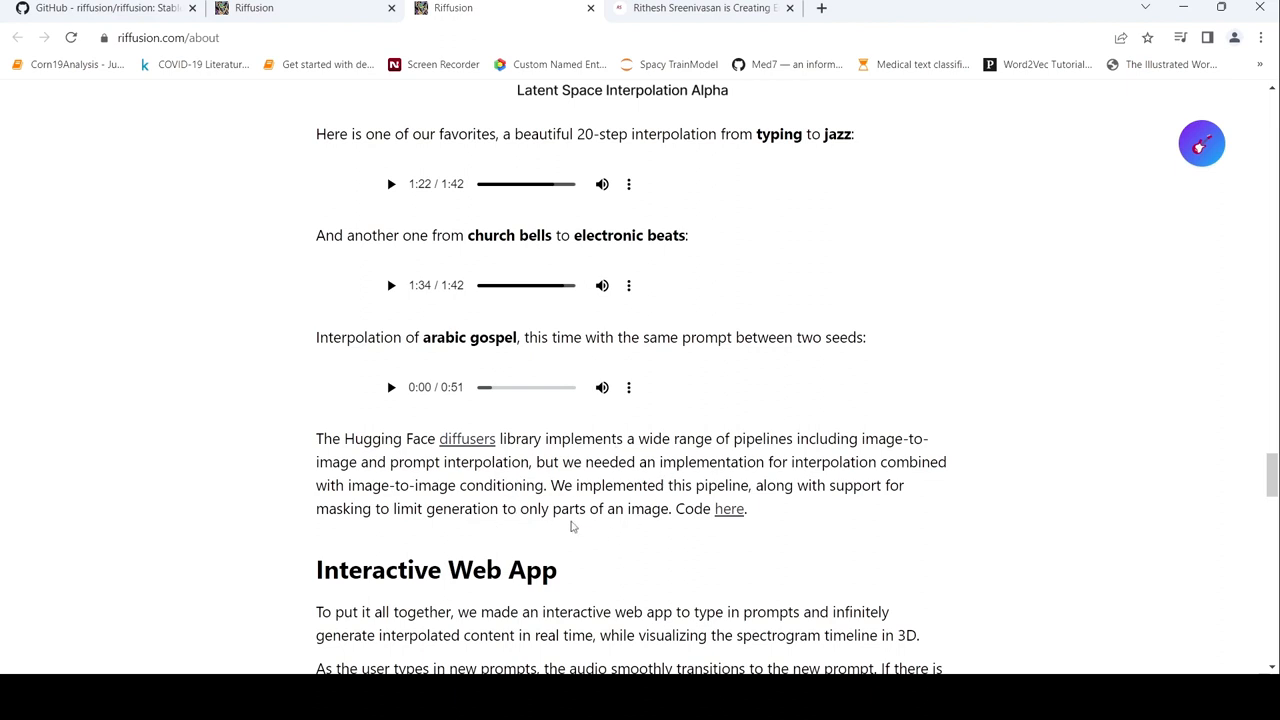
{"action": "mouse_move", "coordinate": [657, 301]}
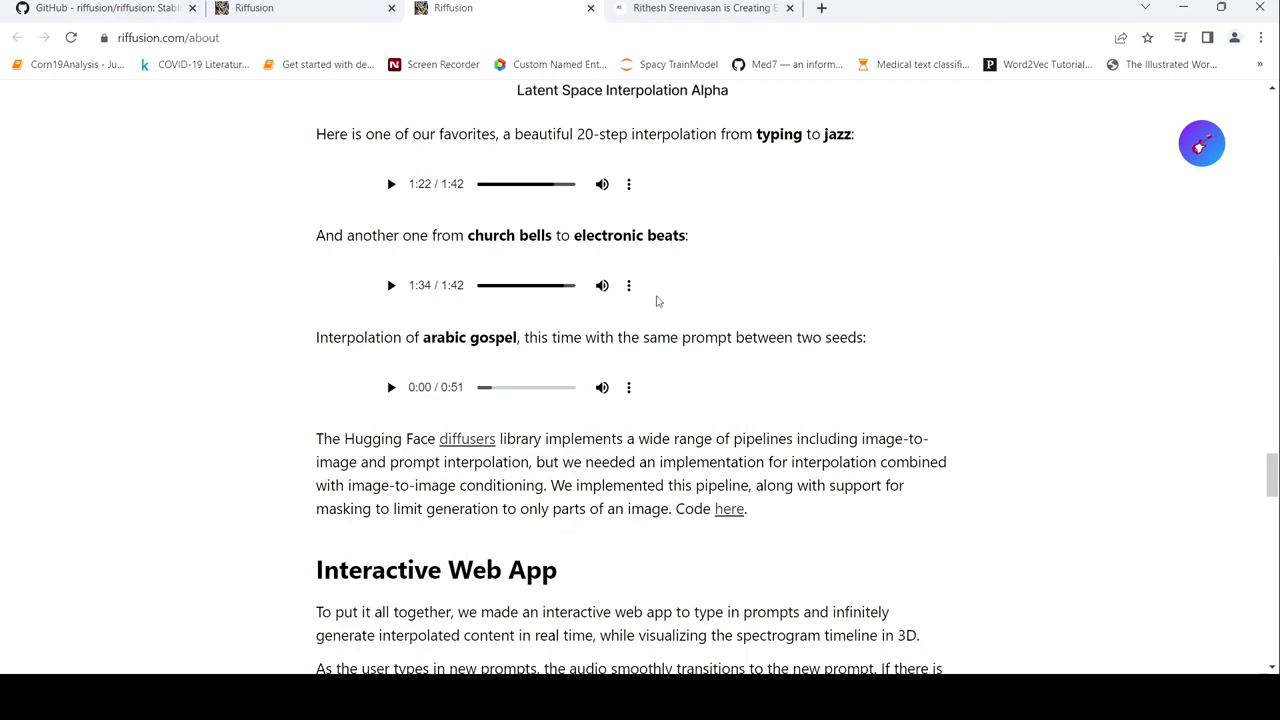
{"action": "scroll", "scroll_direction": "down", "scroll_amount": 3}
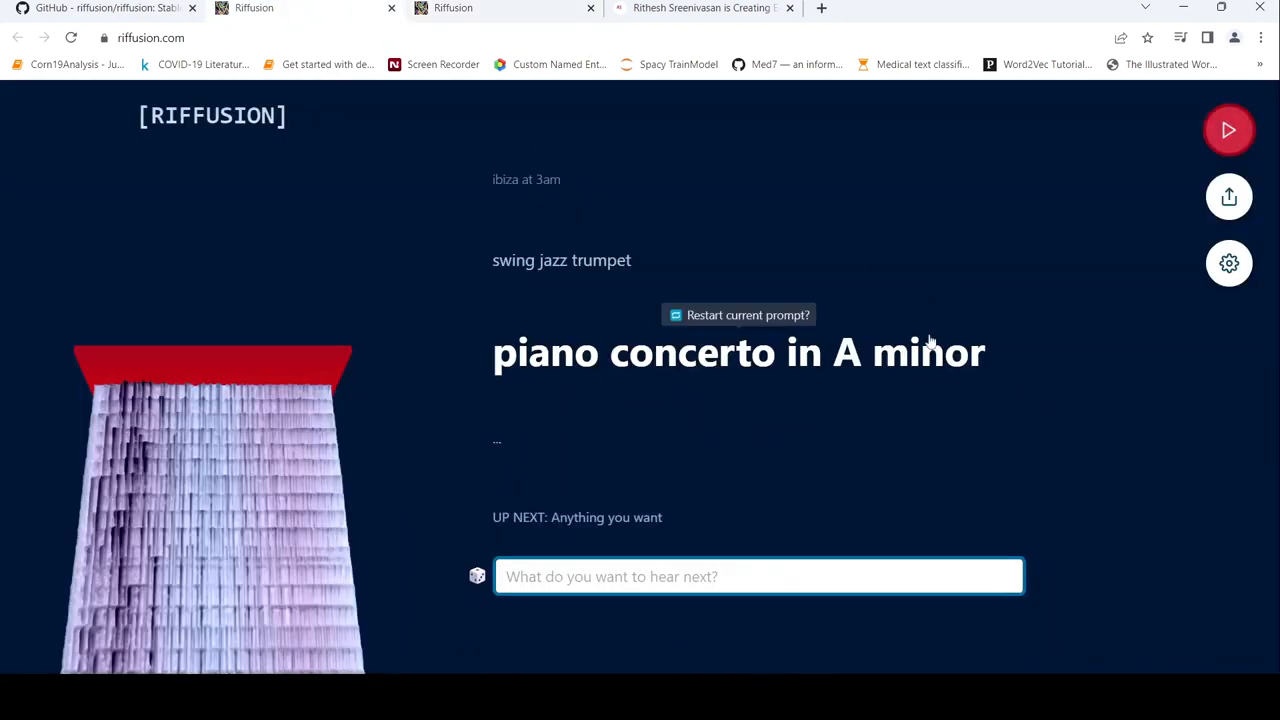
Resume the generated music and enter 'ar rahman style piano' as the next prompt.
{"action": "left_click", "coordinate": [1229, 130]}
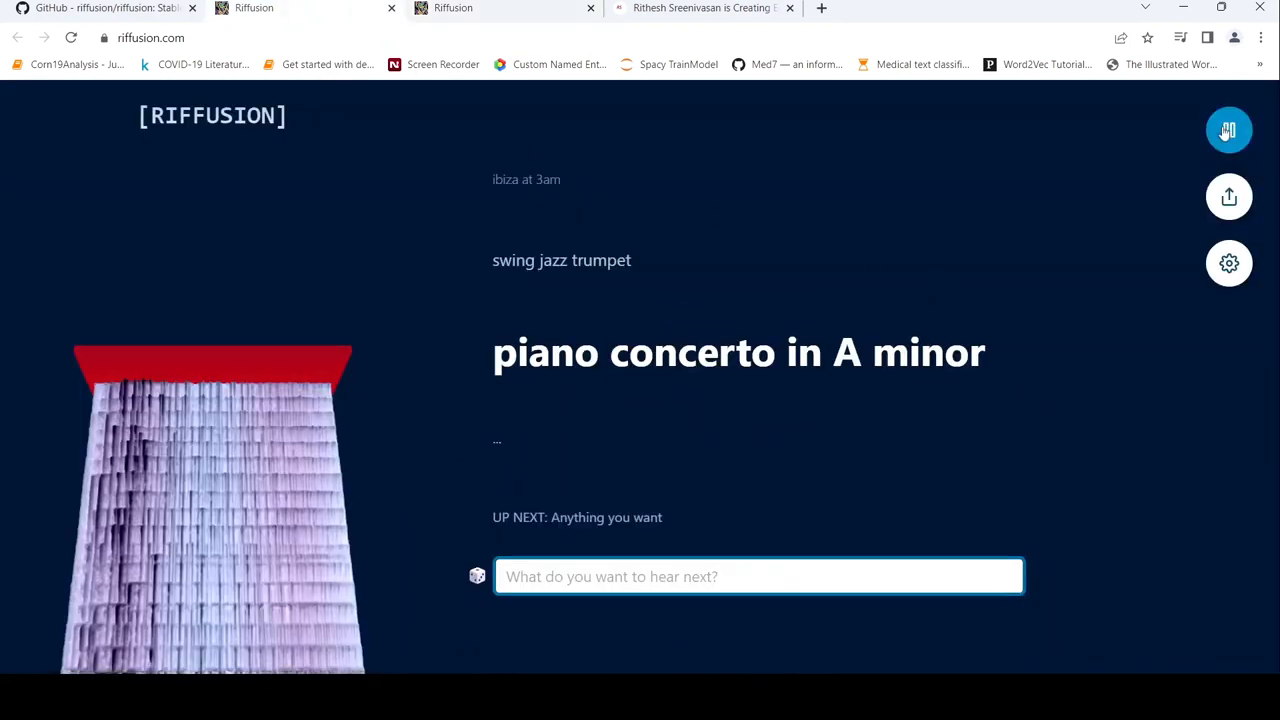
{"action": "left_click", "coordinate": [1228, 129]}
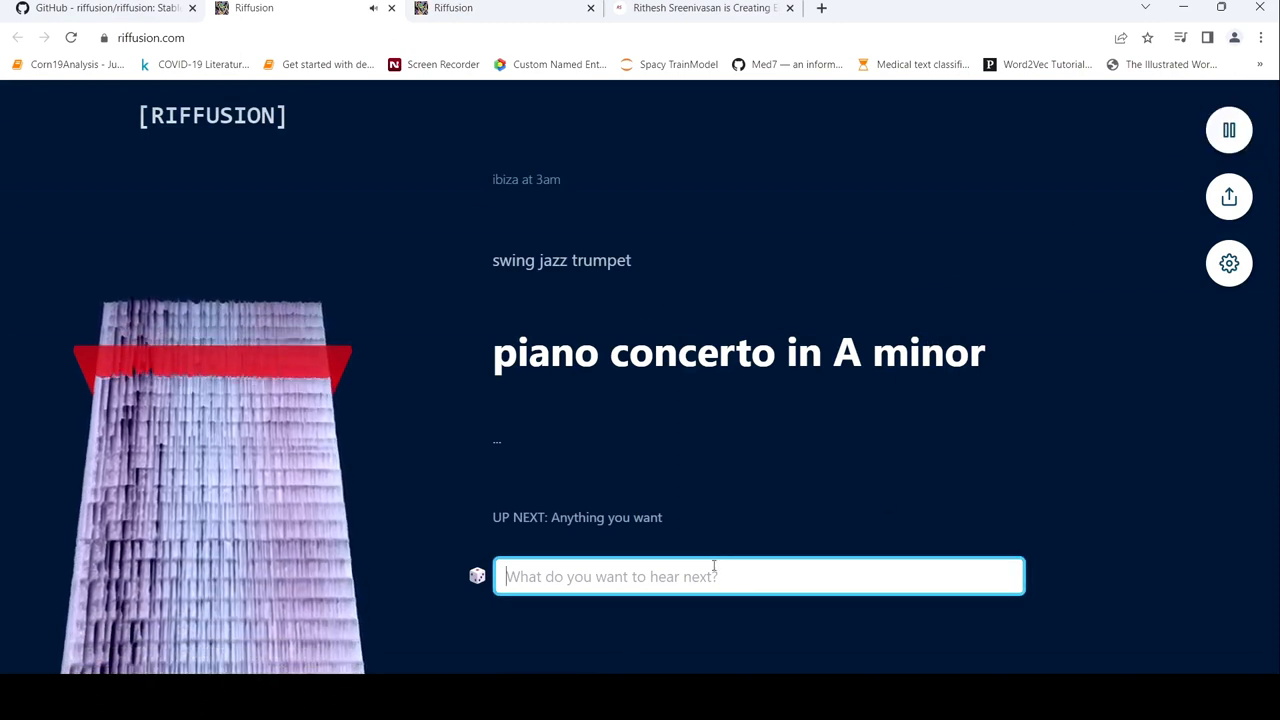
{"action": "type", "text": "a"}
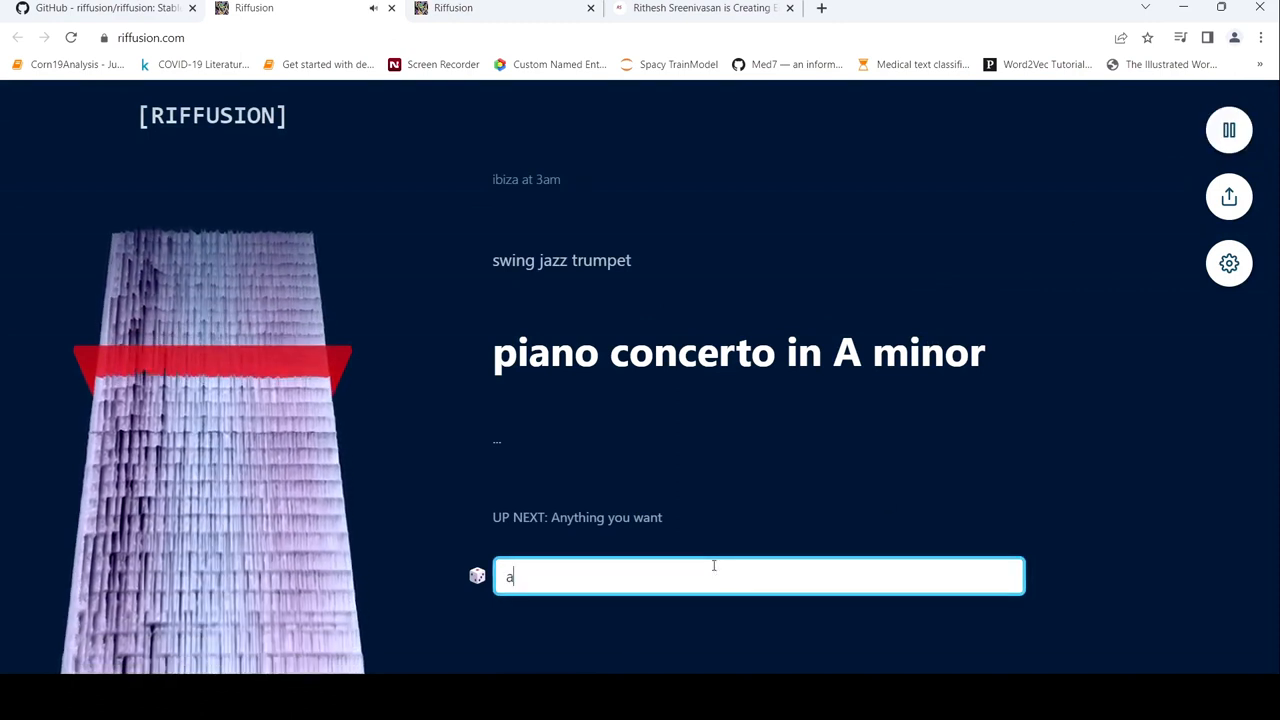
{"action": "type", "text": "r rahman"}
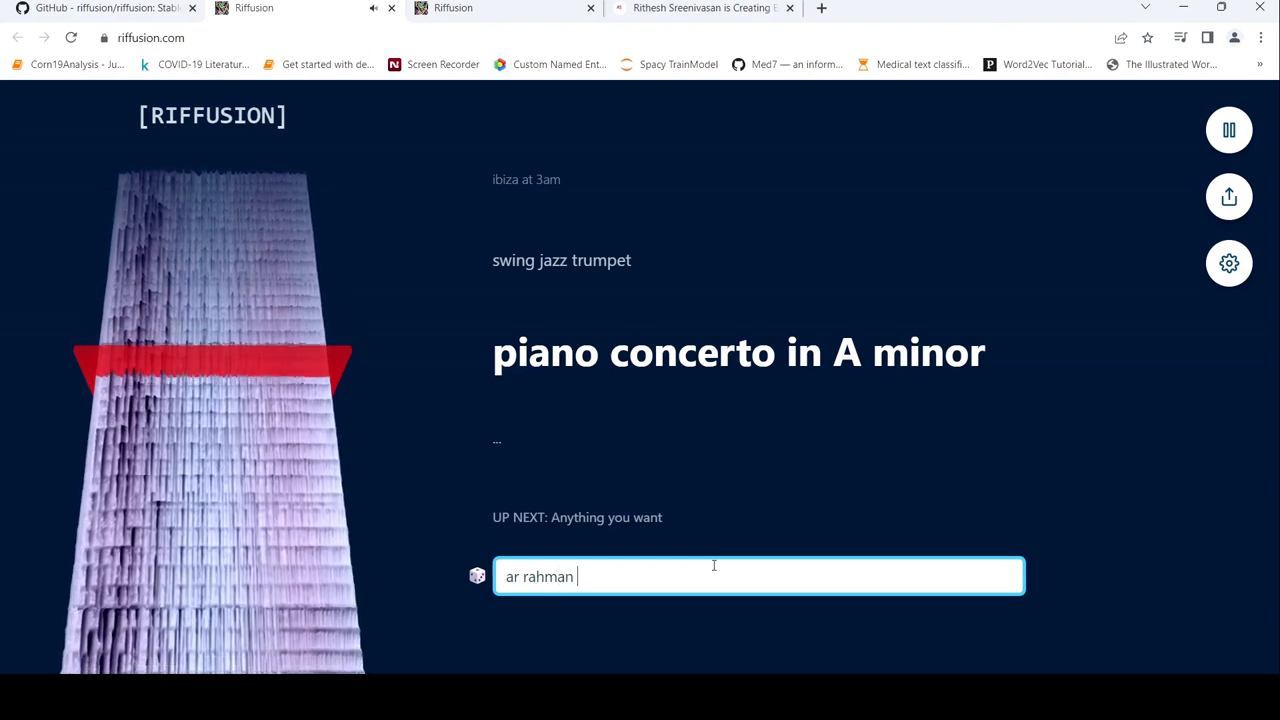
{"action": "type", "text": "stu"}
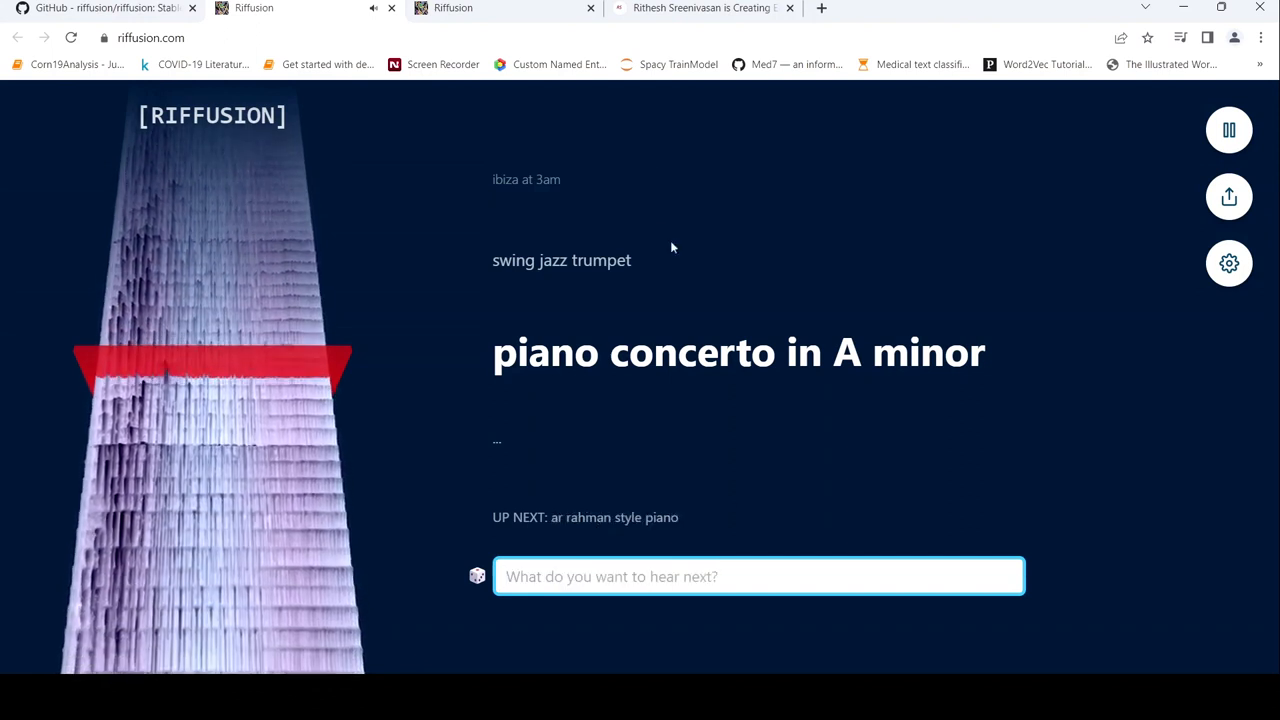
{"action": "mouse_move", "coordinate": [585, 367]}
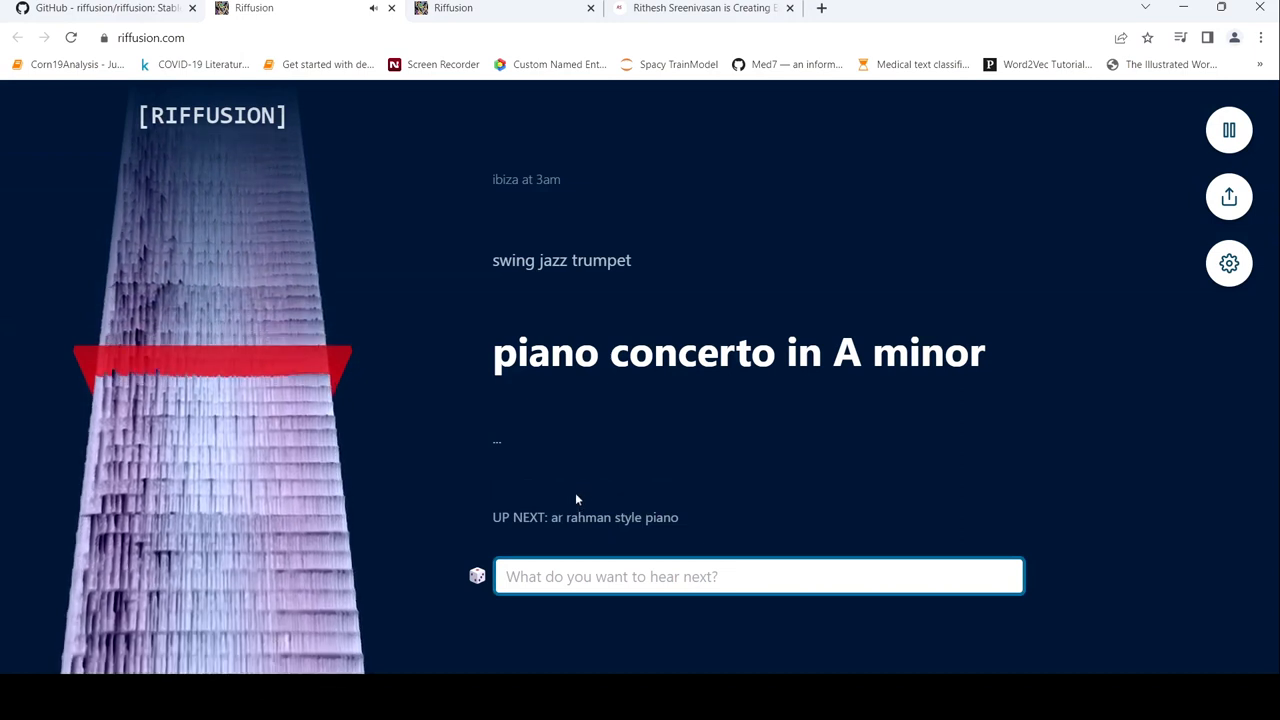
{"action": "mouse_move", "coordinate": [513, 525]}
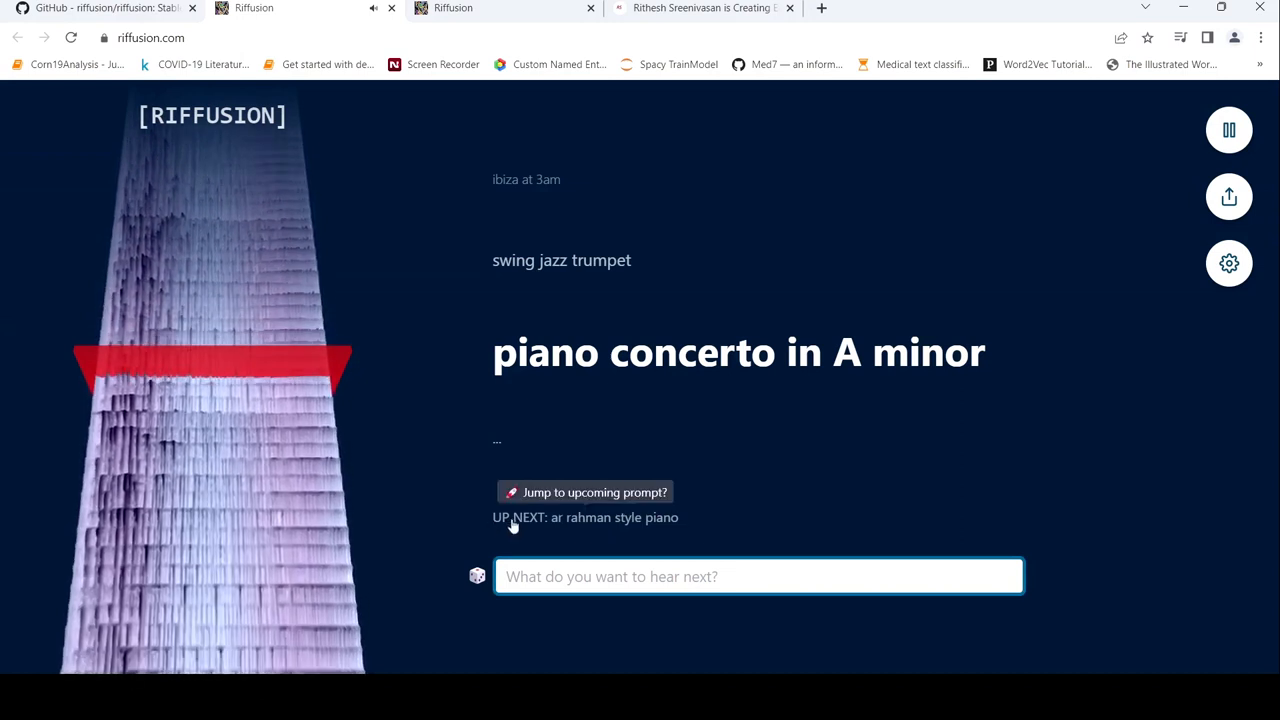
Jump to the queued 'ar rahman style piano' prompt, resume playback, and ready the prompt box.
{"action": "left_click", "coordinate": [585, 492]}
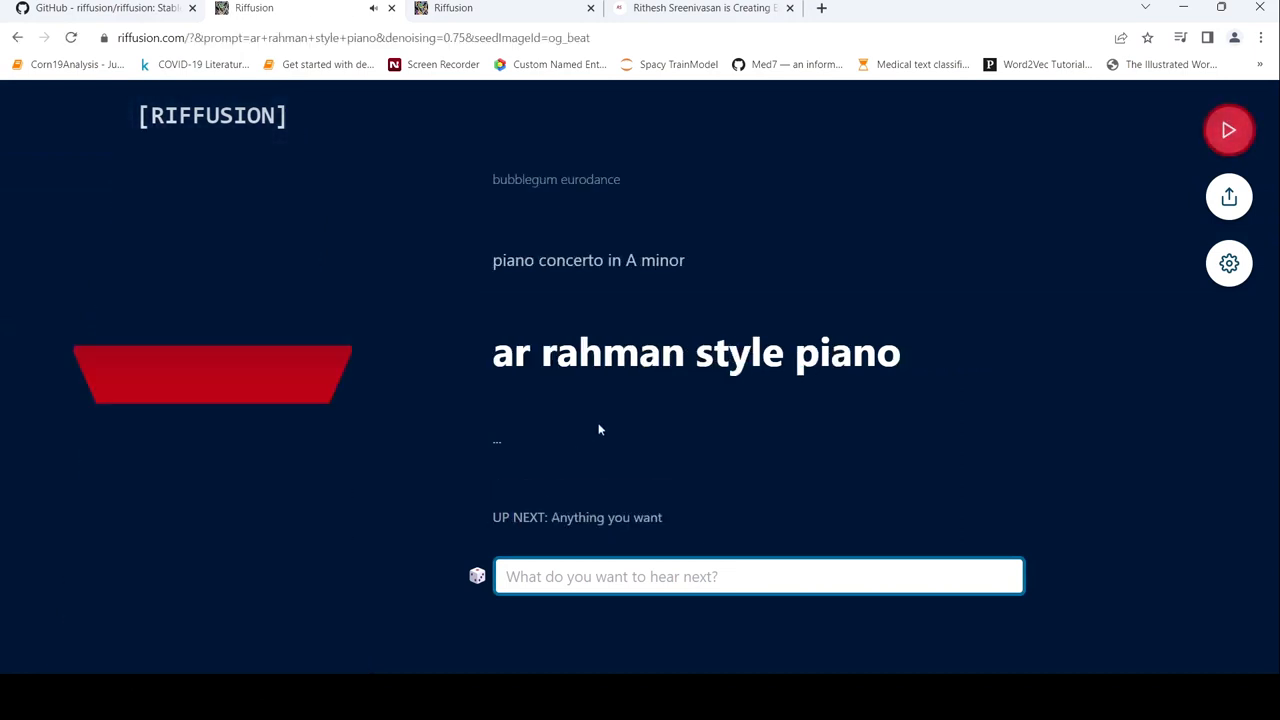
{"action": "left_click", "coordinate": [1229, 130]}
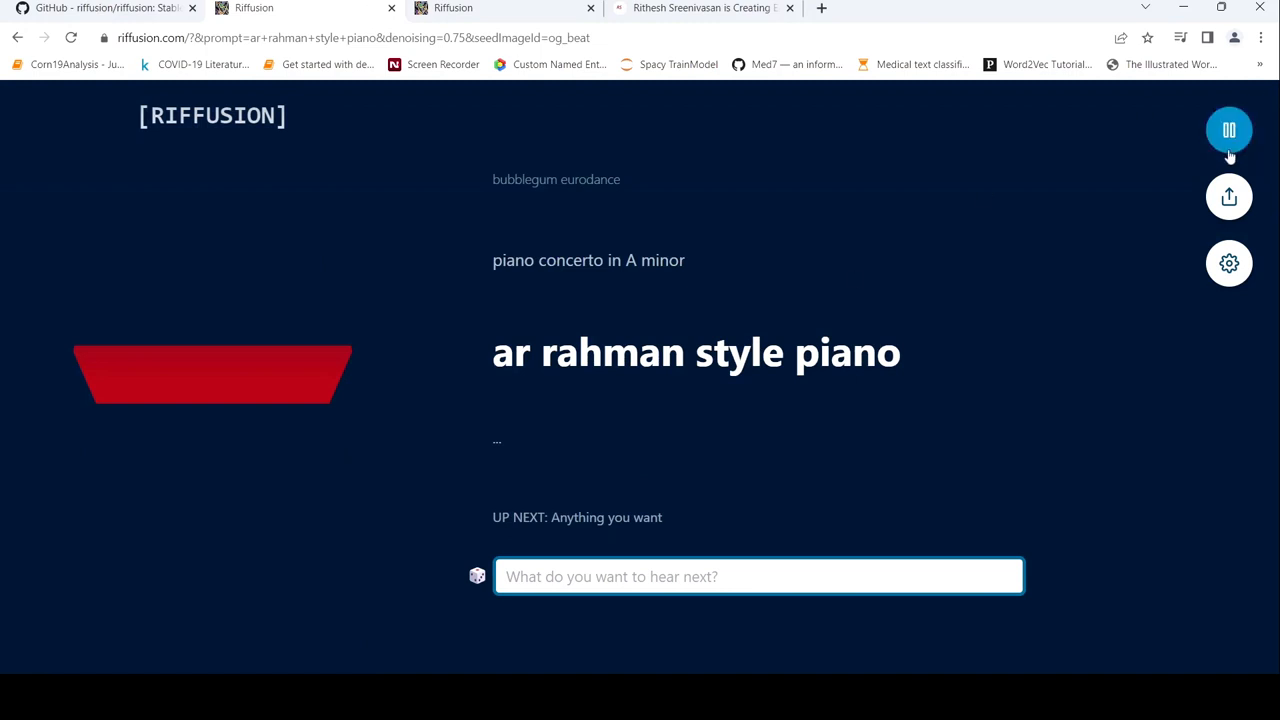
{"action": "left_click", "coordinate": [1228, 129]}
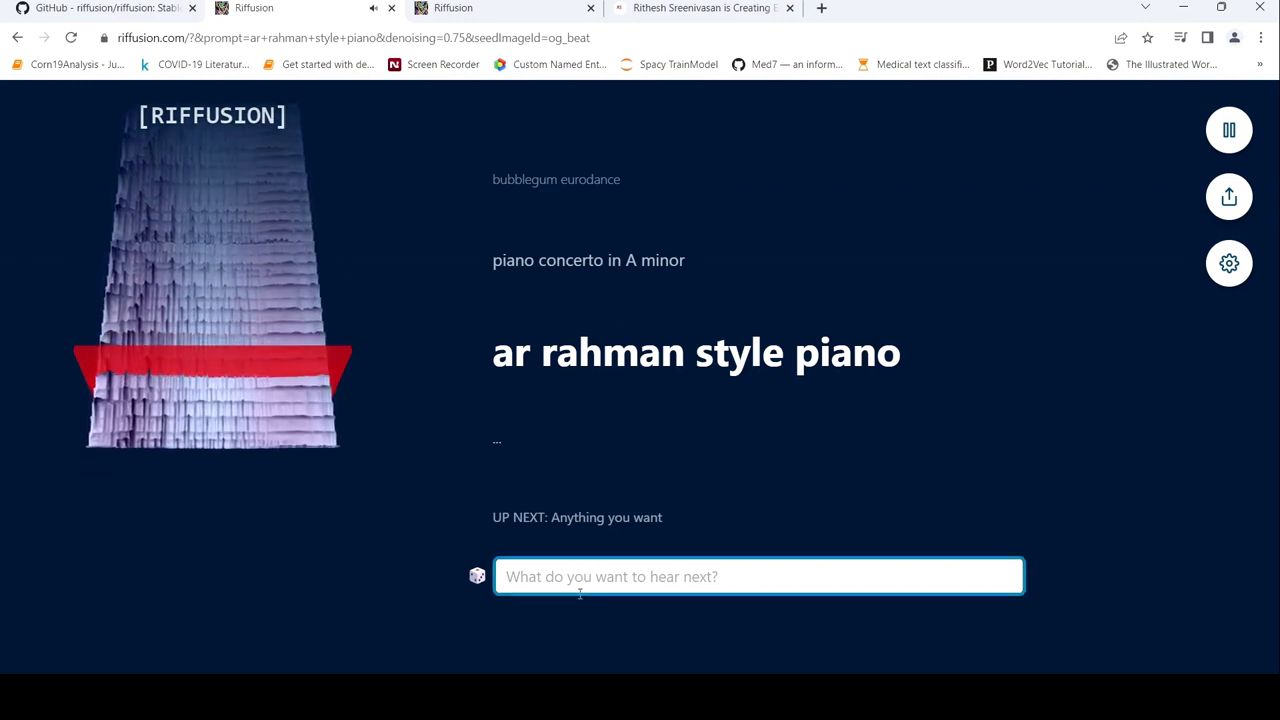
Submit the prompt 'ar rahman flute' so it plays, then return to the about page.
{"action": "type", "text": "ar"}
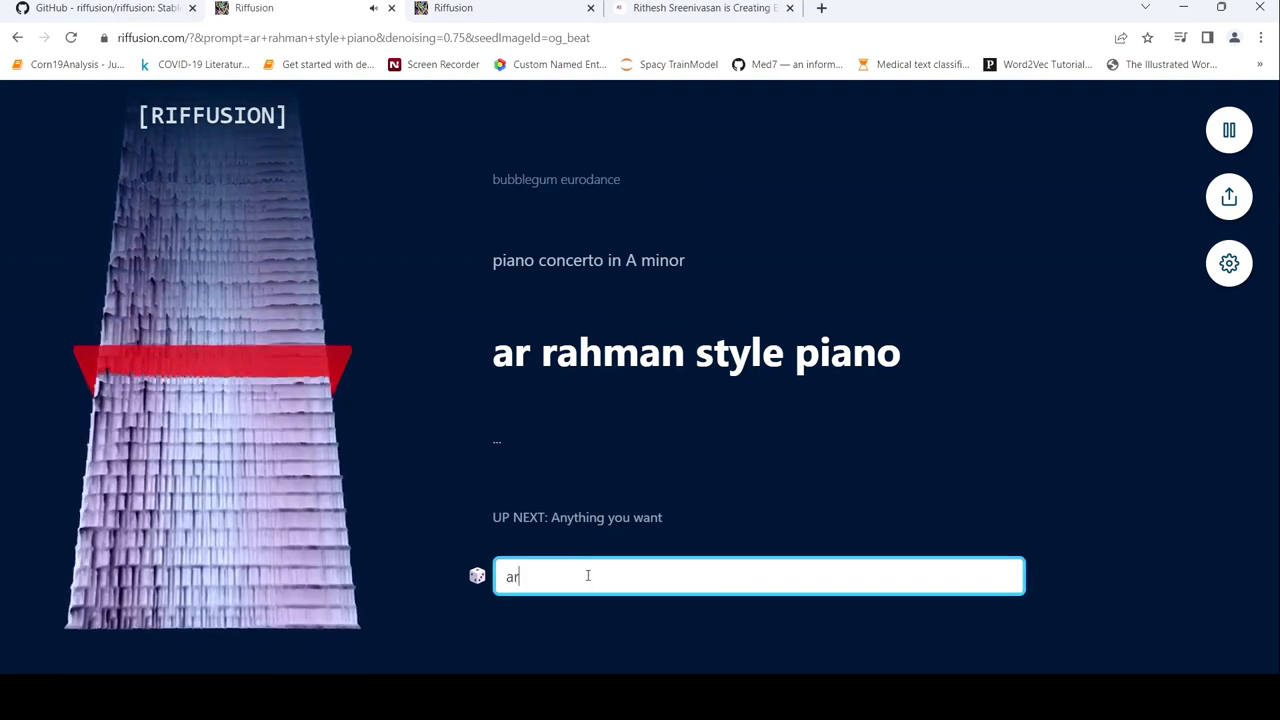
{"action": "type", "text": "rahman"}
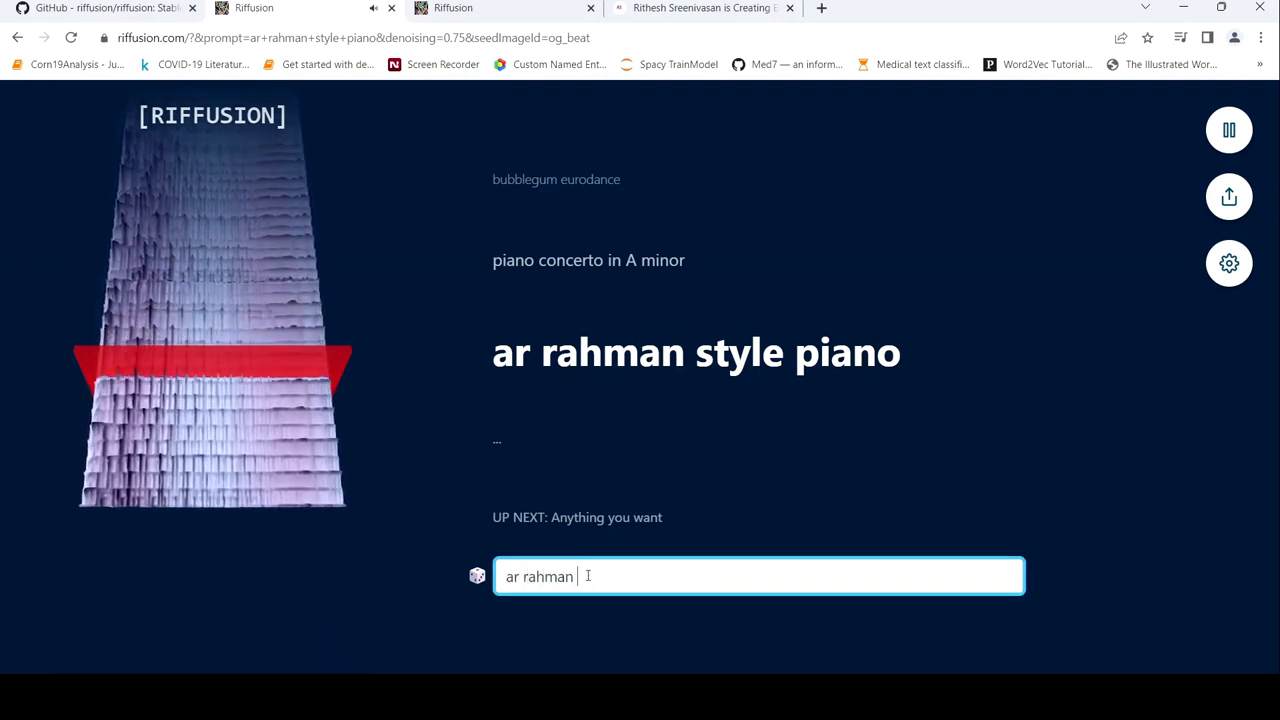
{"action": "type", "text": "flute"}
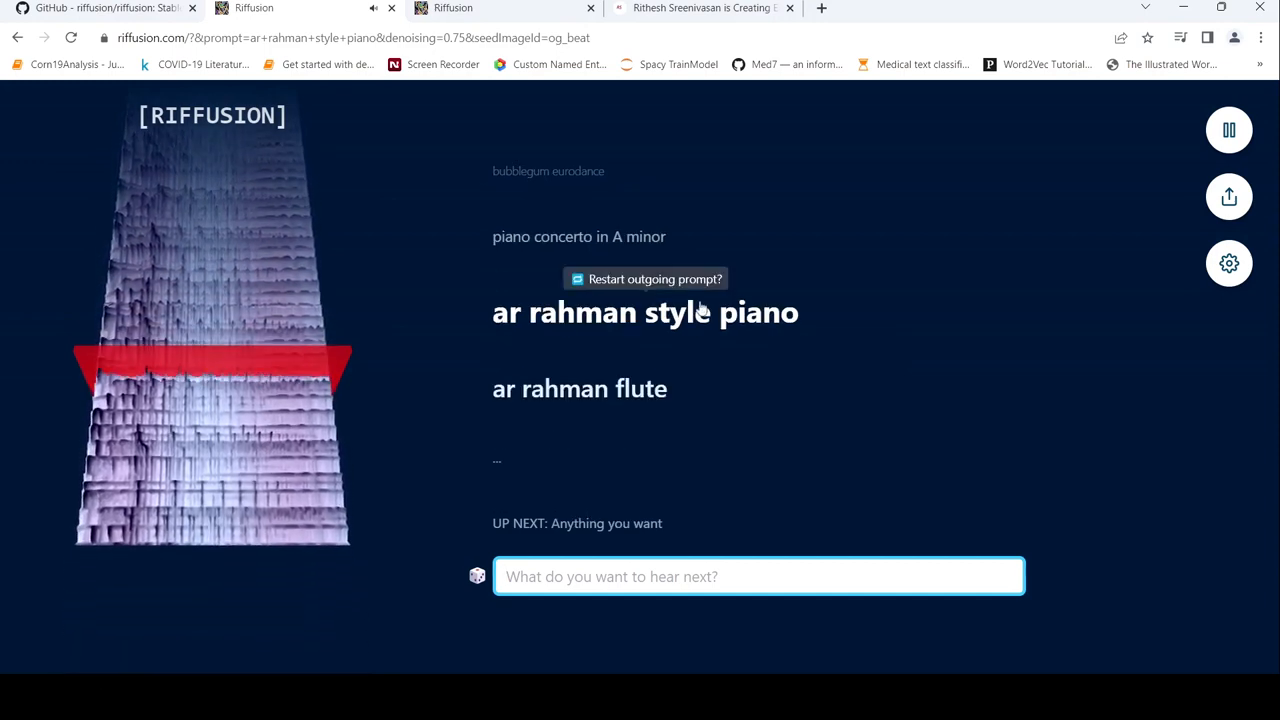
{"action": "mouse_move", "coordinate": [628, 461]}
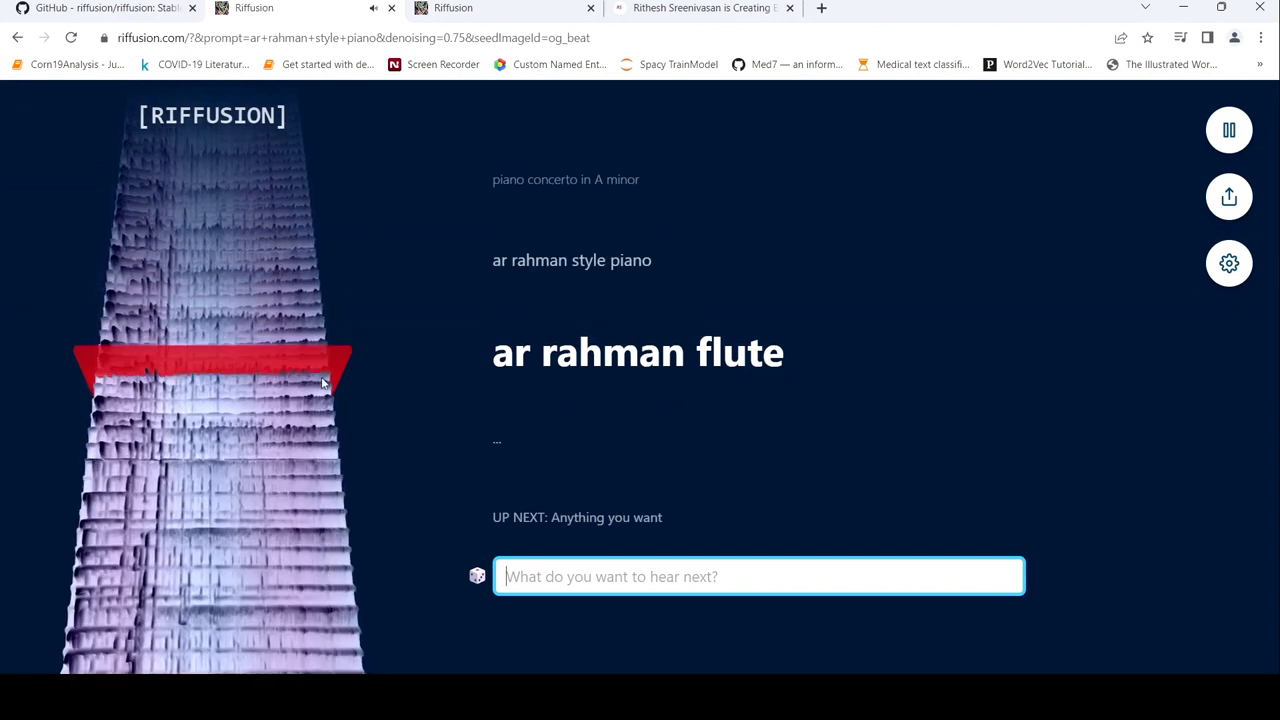
{"action": "mouse_move", "coordinate": [665, 381]}
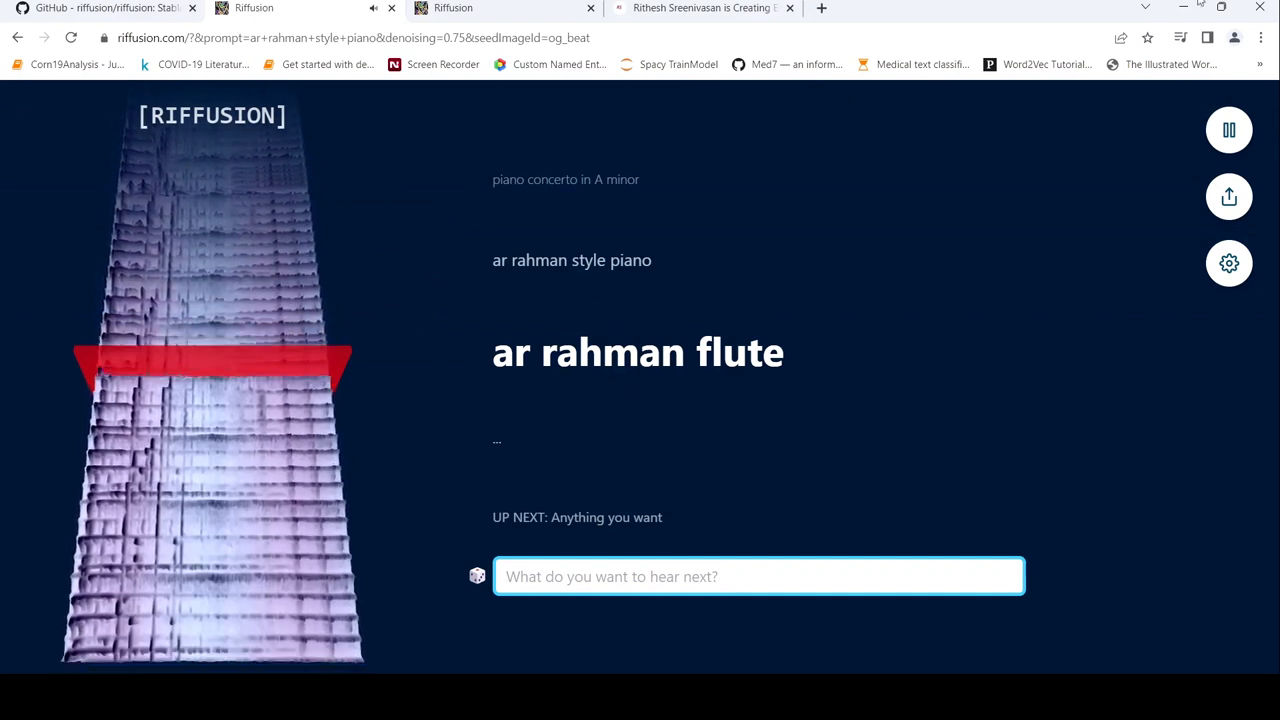
{"action": "left_click", "coordinate": [1228, 129]}
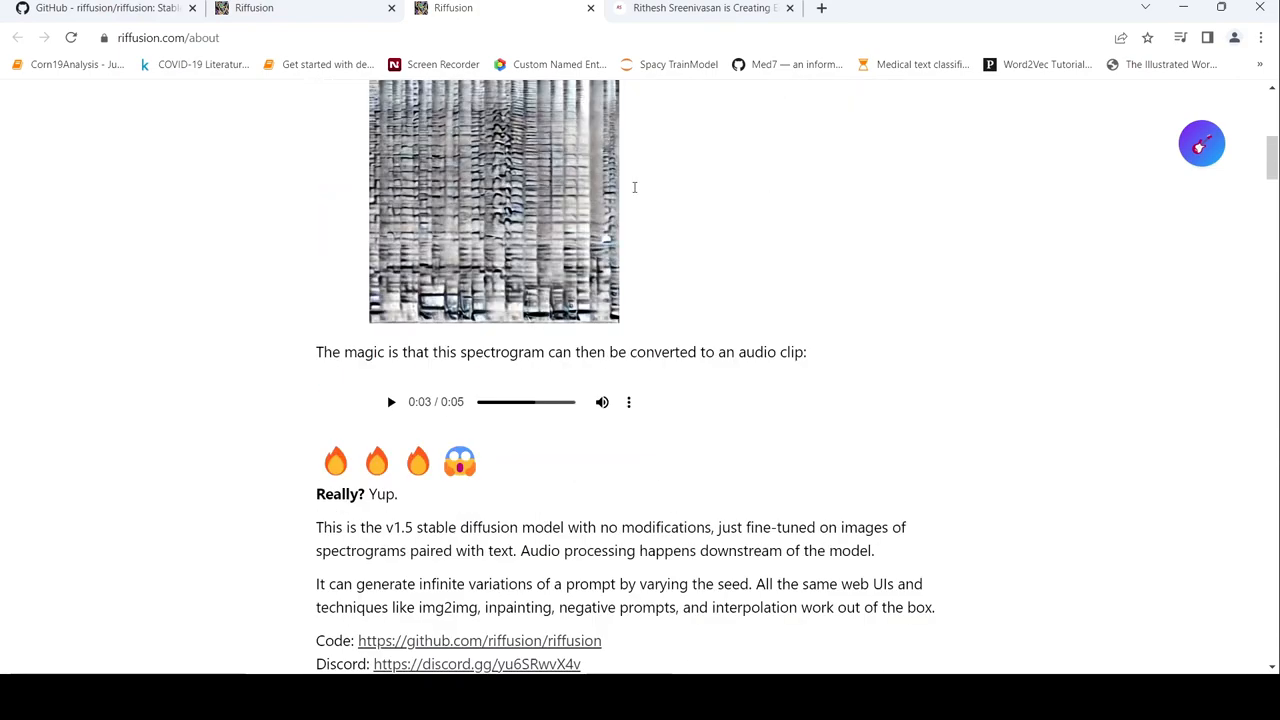
Scroll the about page past Image-to-Image and Looping down to the Code links and Prompt Guide.
{"action": "scroll", "scroll_direction": "up", "scroll_amount": 3}
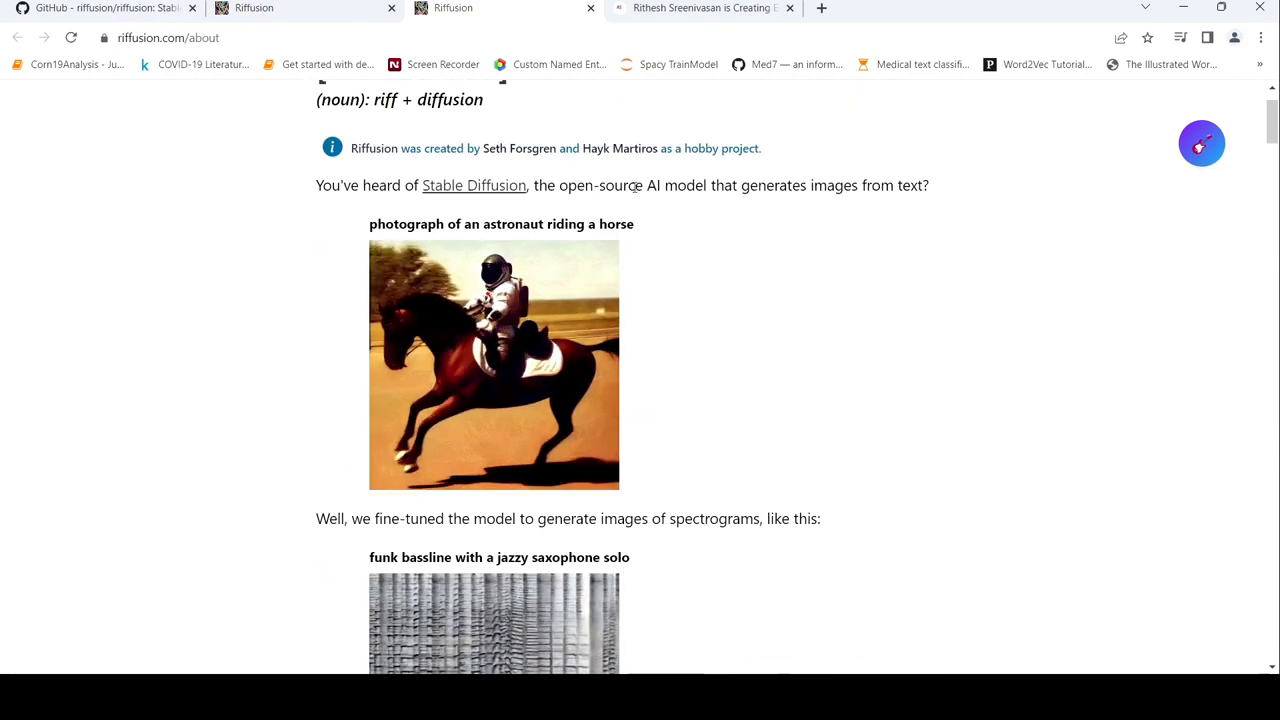
{"action": "scroll", "scroll_direction": "down", "scroll_amount": 3}
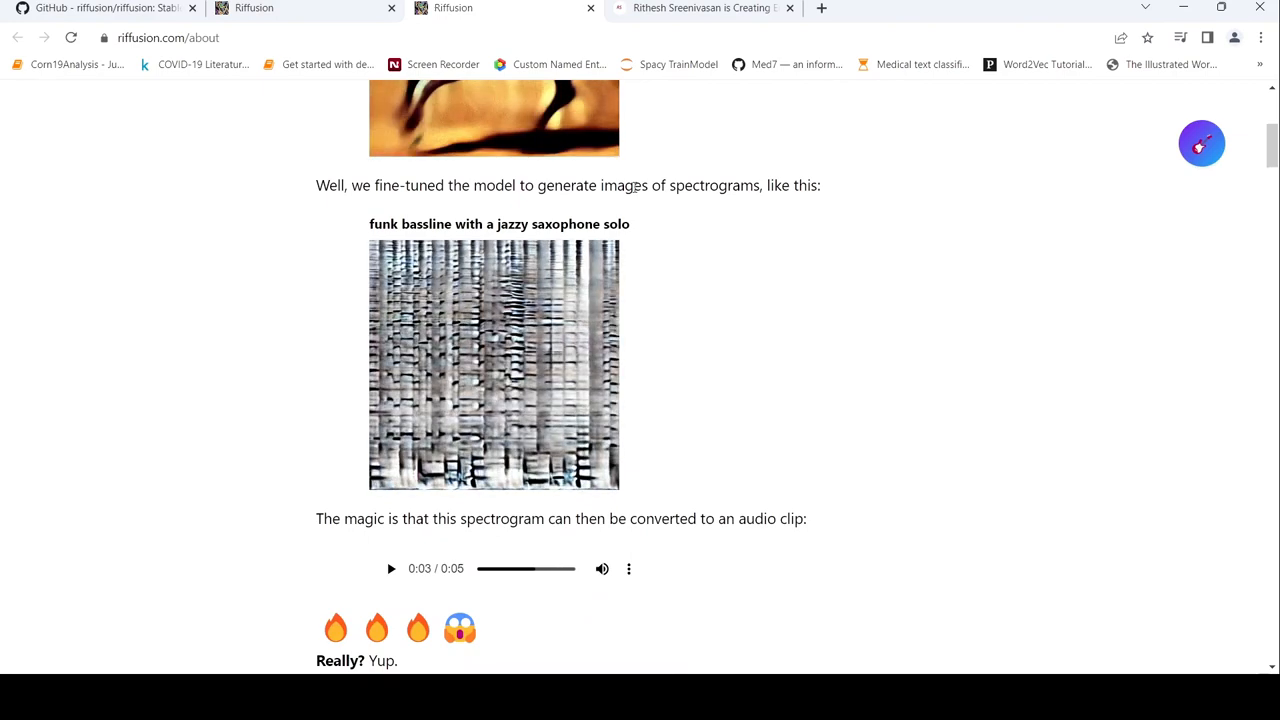
{"action": "scroll", "scroll_direction": "down", "scroll_amount": 3}
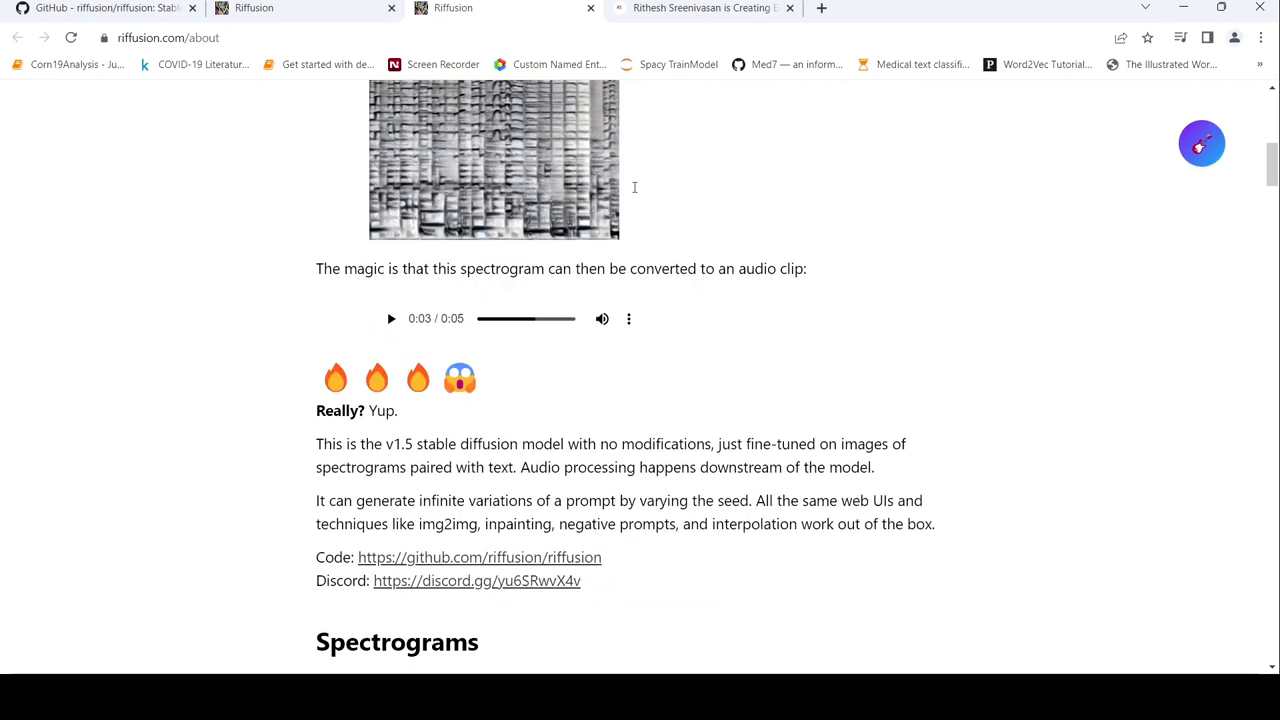
{"action": "scroll", "scroll_direction": "down", "scroll_amount": 3}
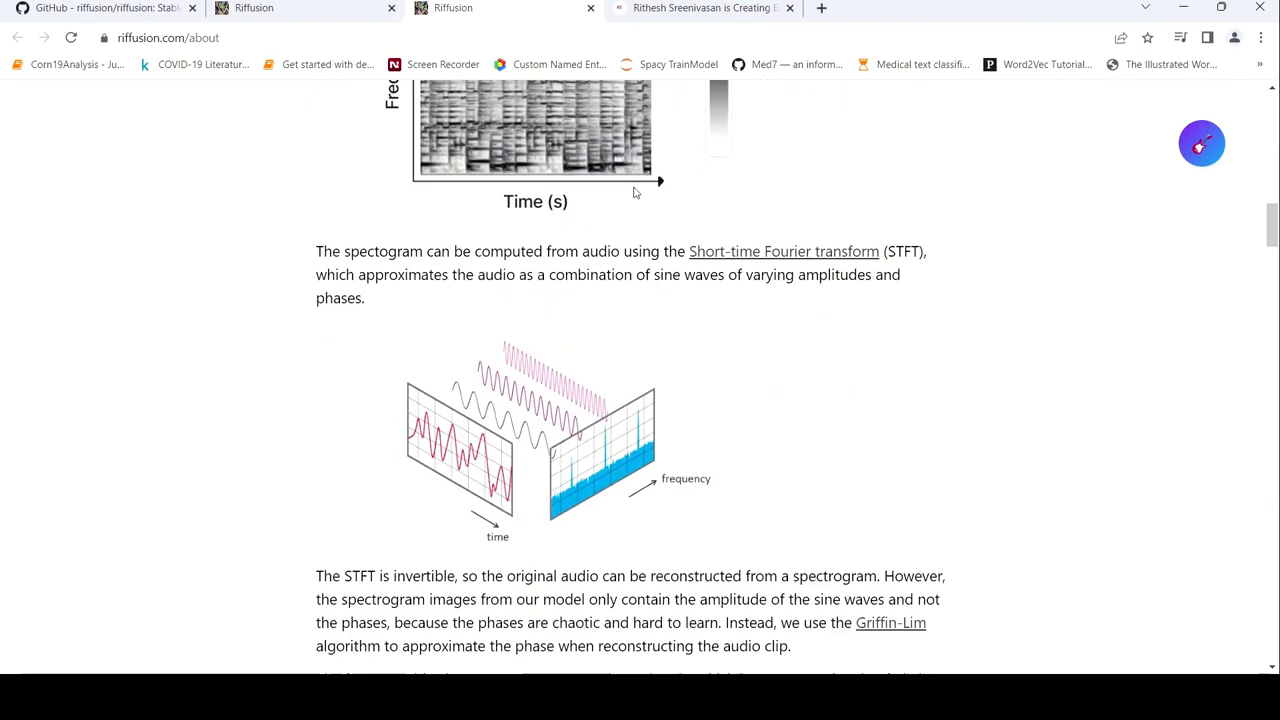
{"action": "mouse_move", "coordinate": [640, 207]}
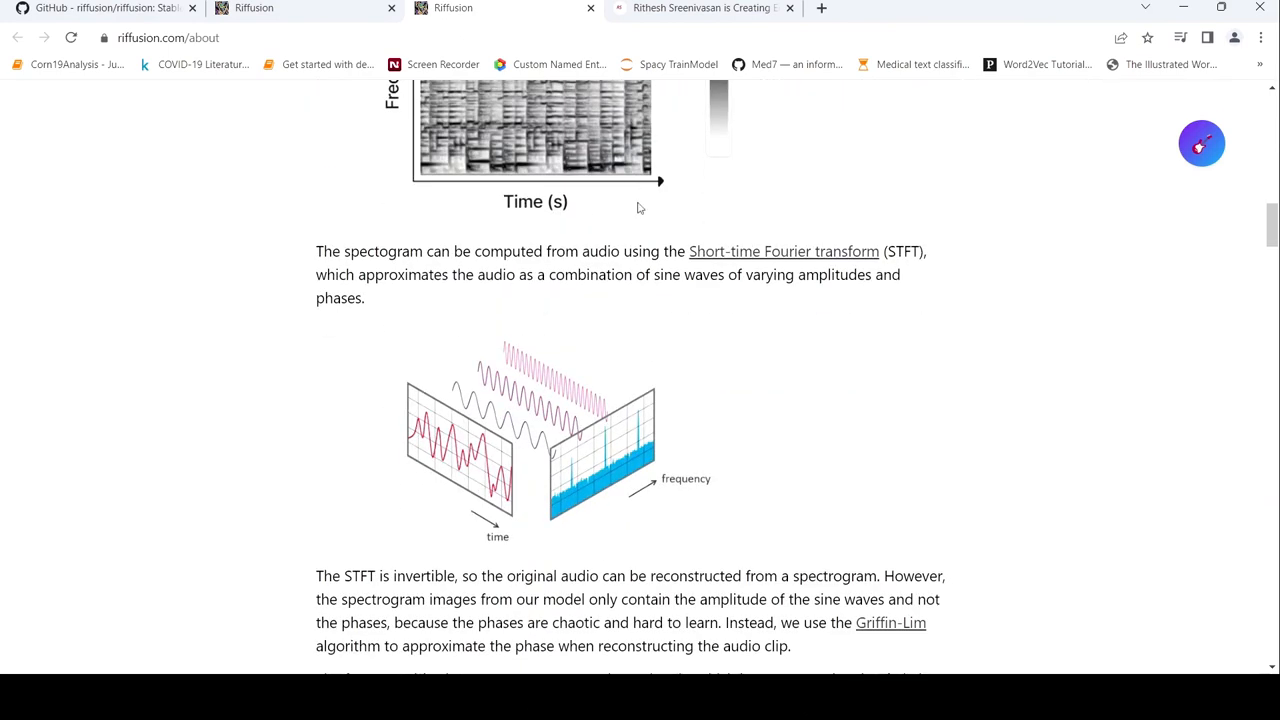
{"action": "scroll", "scroll_direction": "down", "scroll_amount": 3}
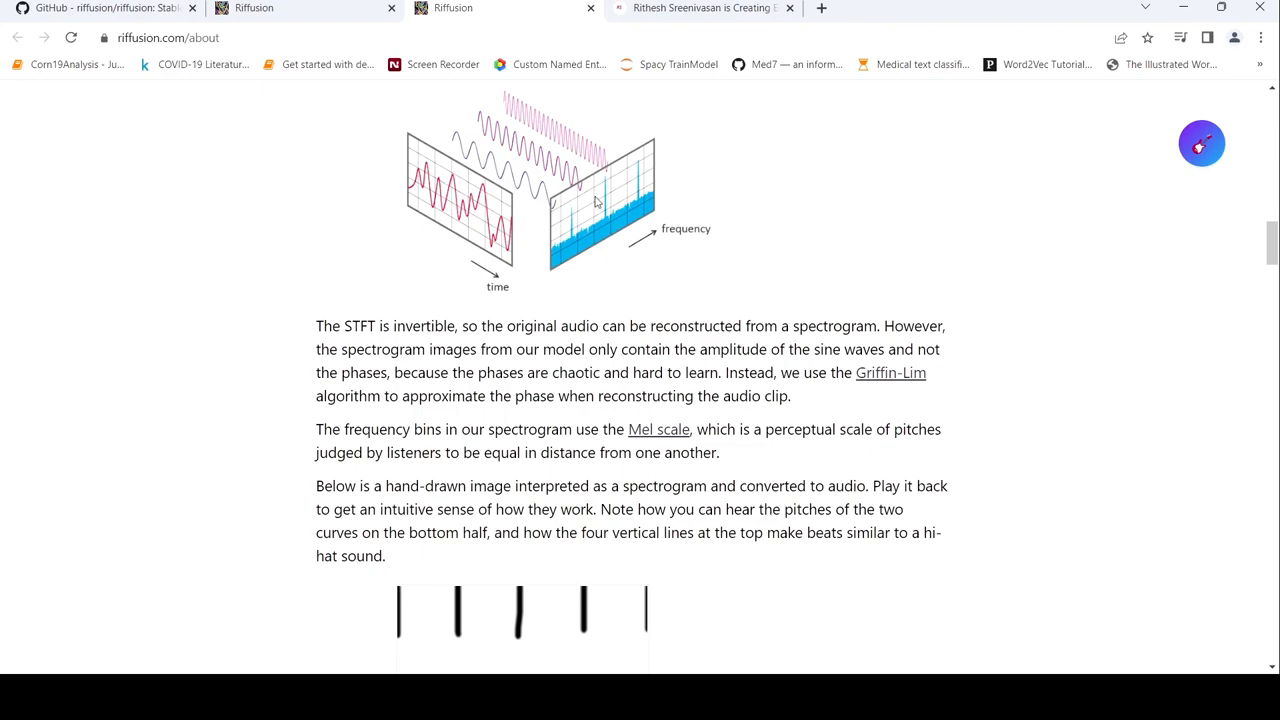
{"action": "scroll", "scroll_direction": "down", "scroll_amount": 3}
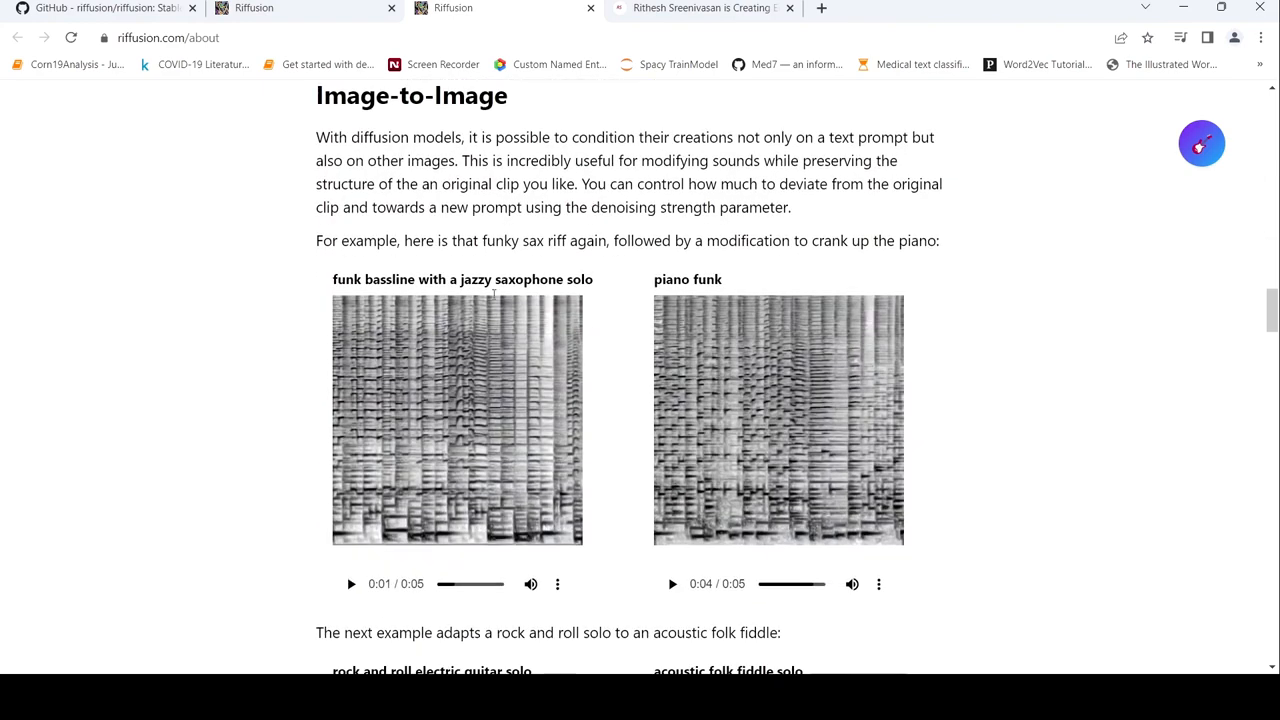
{"action": "mouse_move", "coordinate": [625, 456]}
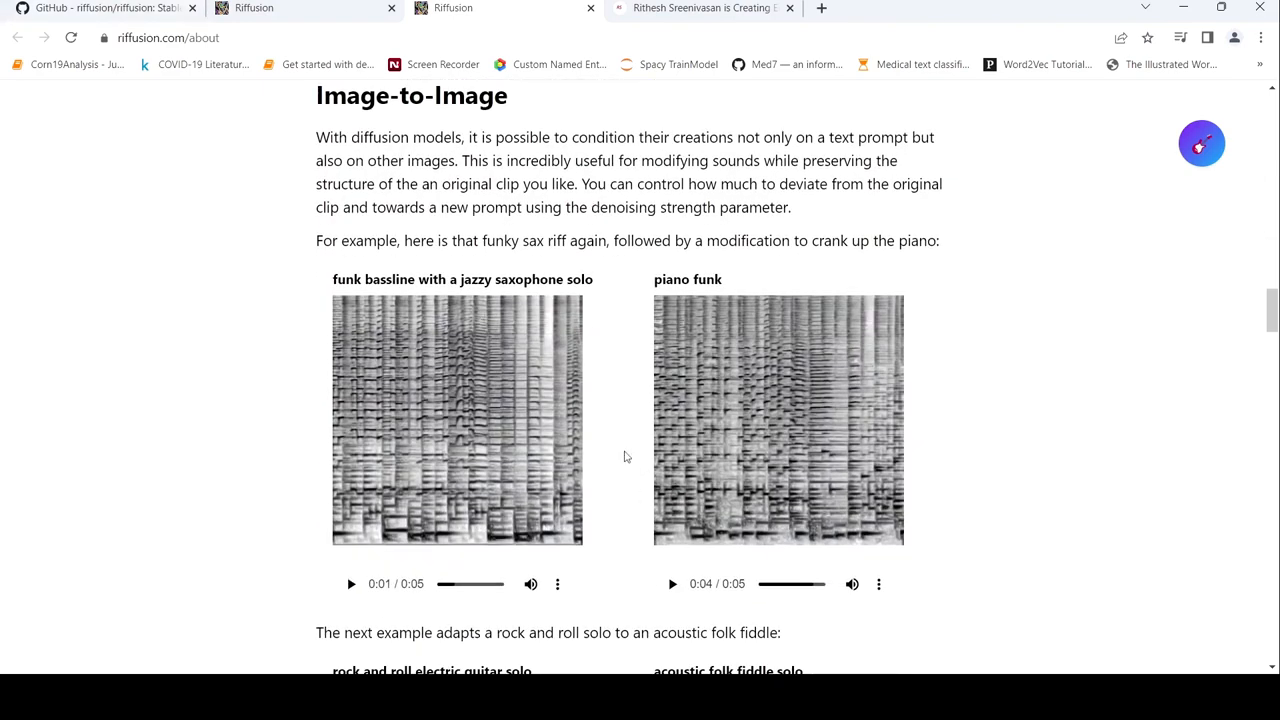
{"action": "scroll", "scroll_direction": "down", "scroll_amount": 3}
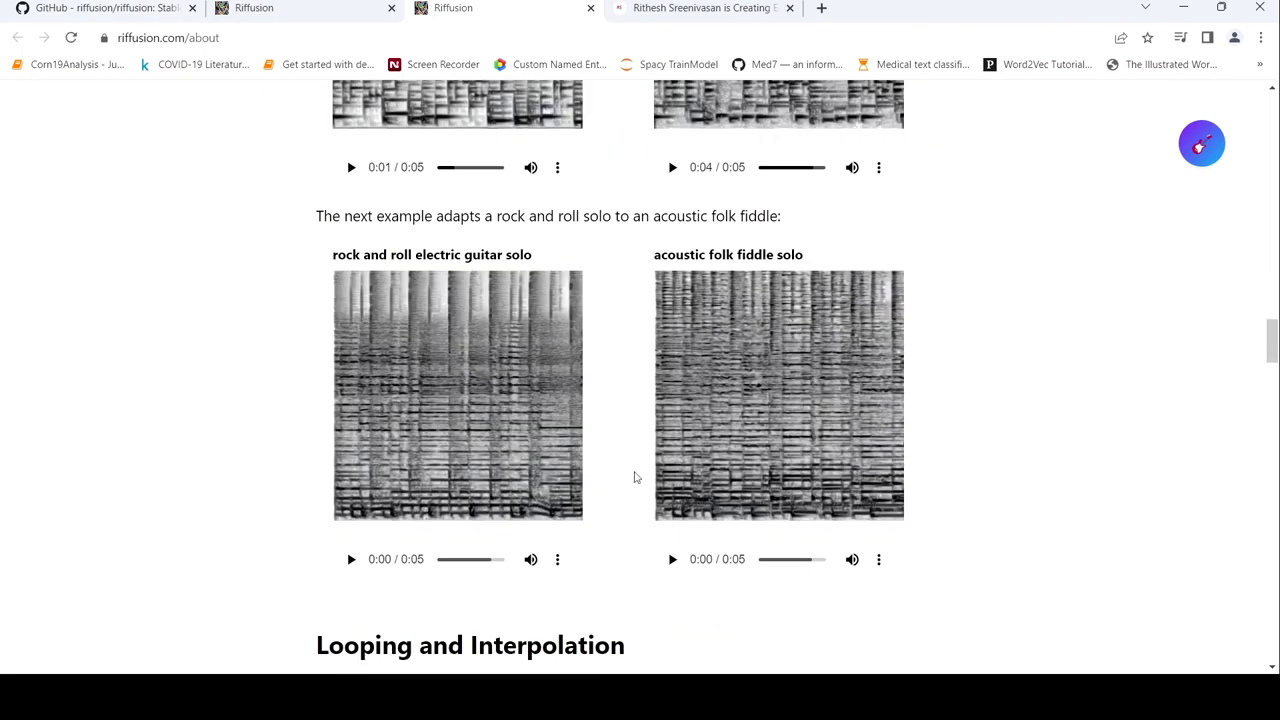
{"action": "scroll", "scroll_direction": "down", "scroll_amount": 3}
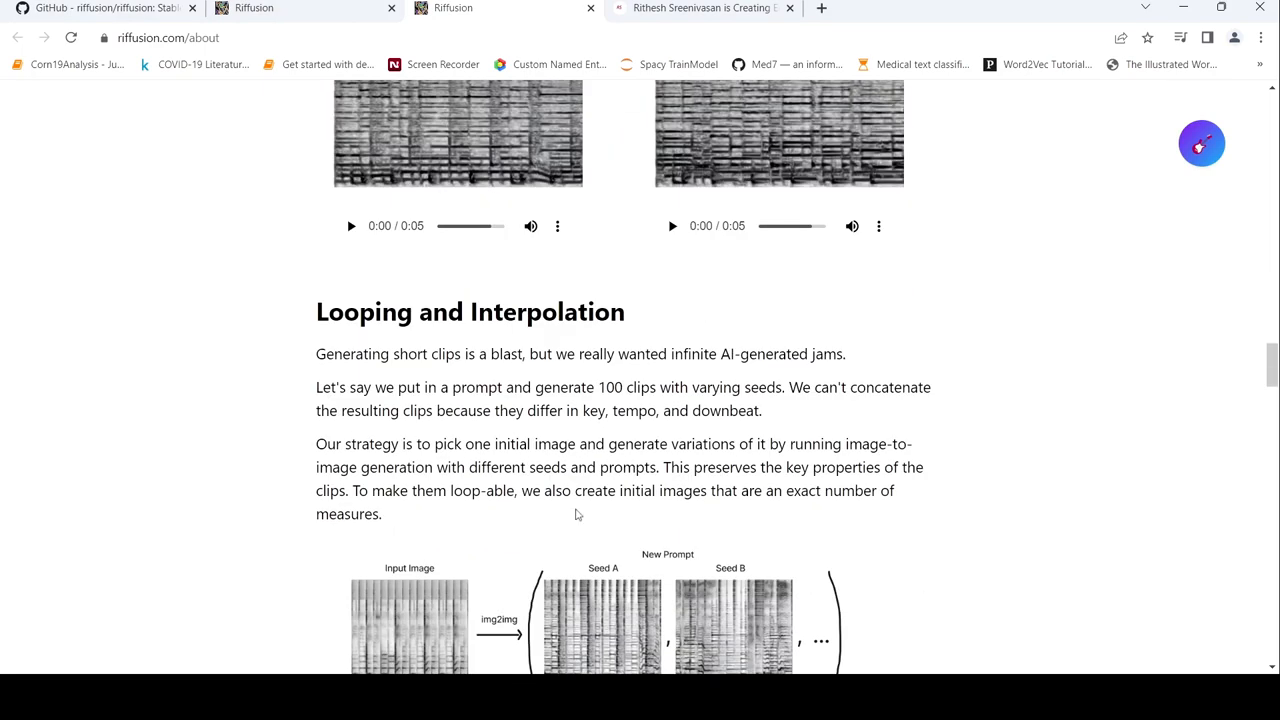
{"action": "scroll", "scroll_direction": "down", "scroll_amount": 3}
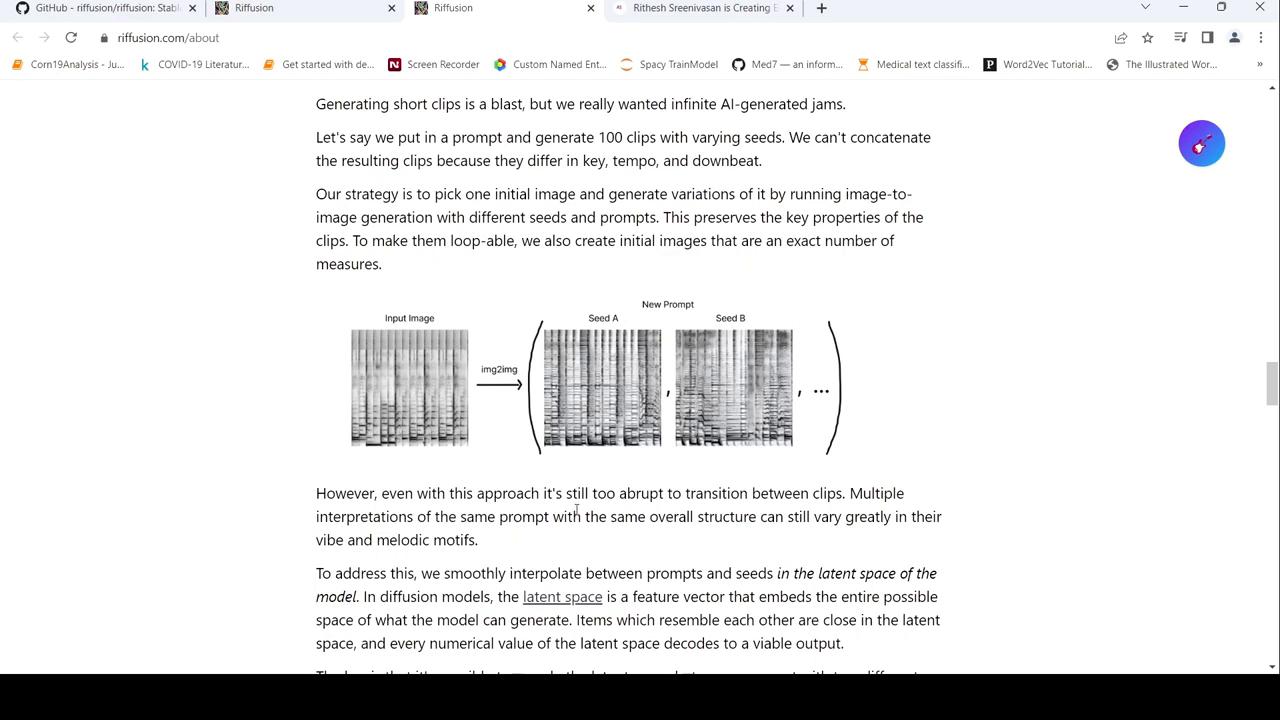
{"action": "scroll", "scroll_direction": "down", "scroll_amount": 3}
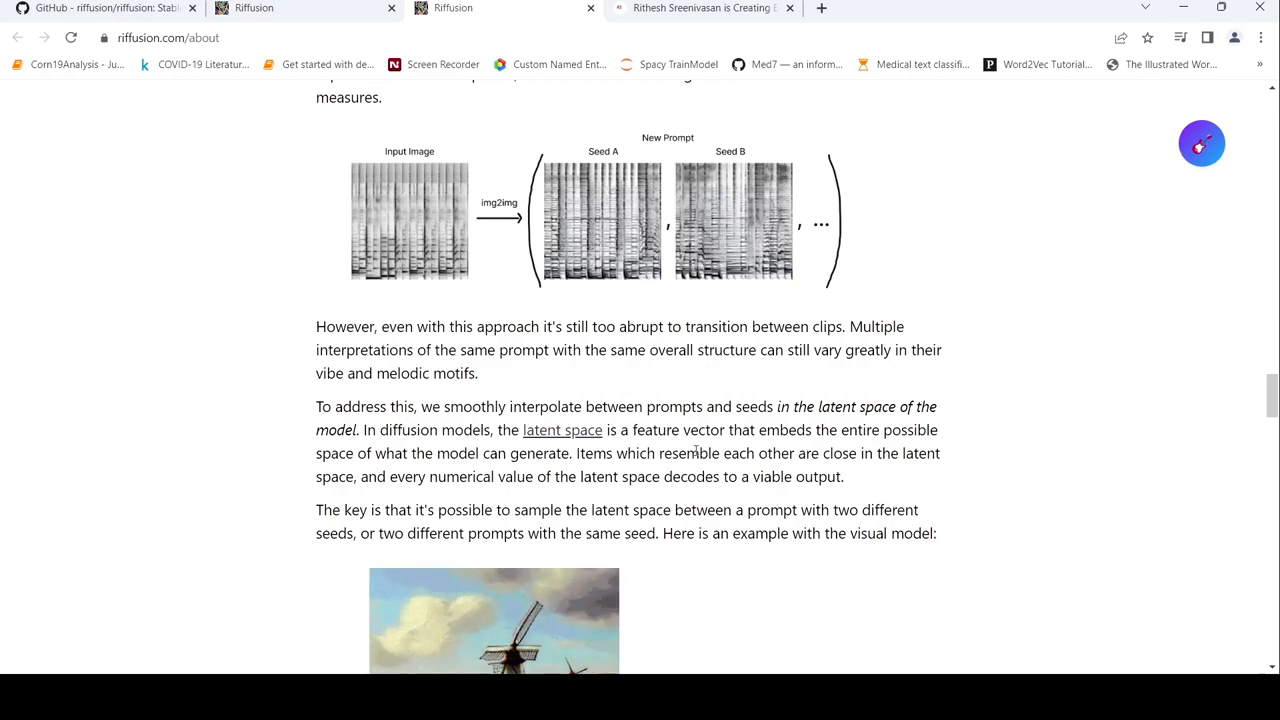
{"action": "scroll", "scroll_direction": "down", "scroll_amount": 3}
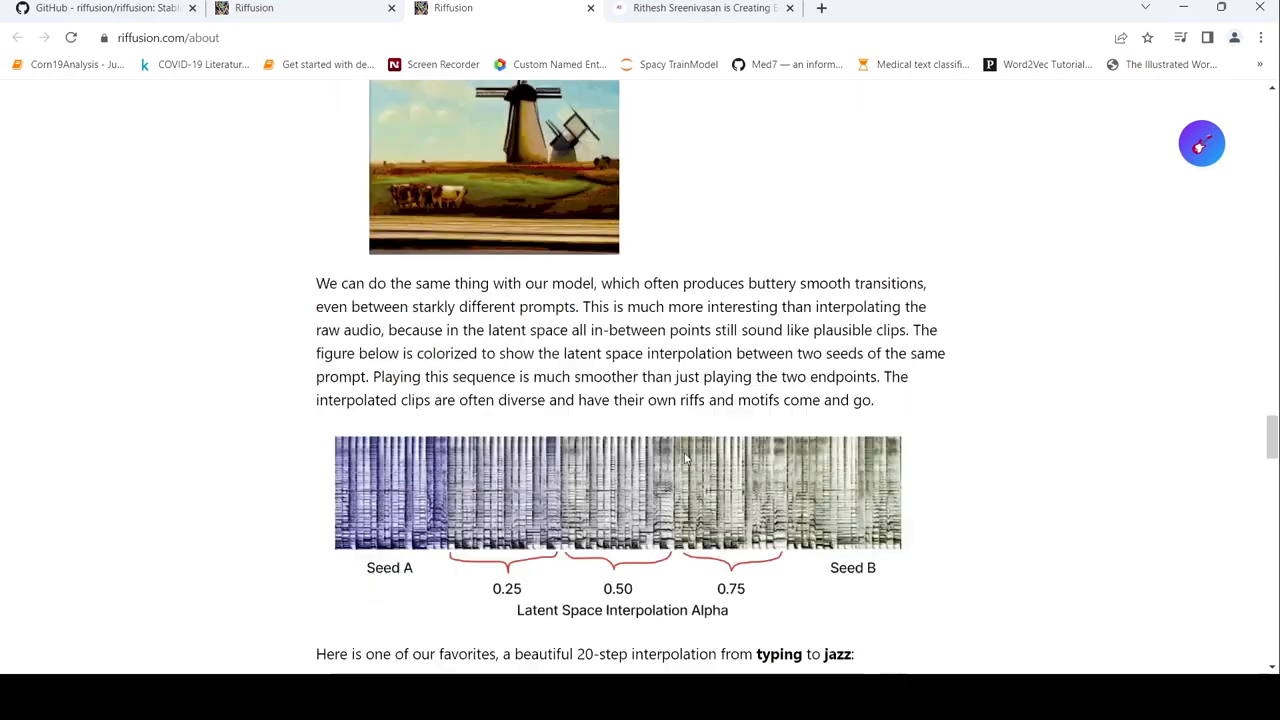
{"action": "scroll", "scroll_direction": "down", "scroll_amount": 3}
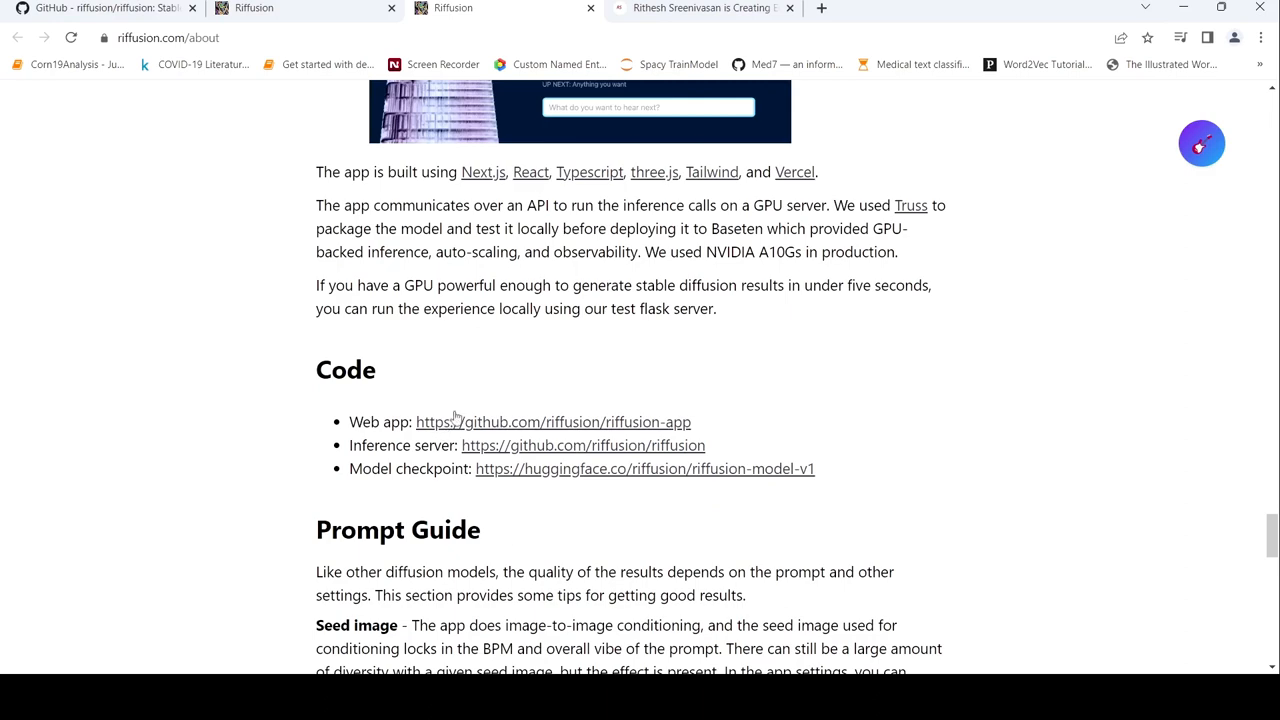
{"action": "mouse_move", "coordinate": [553, 484]}
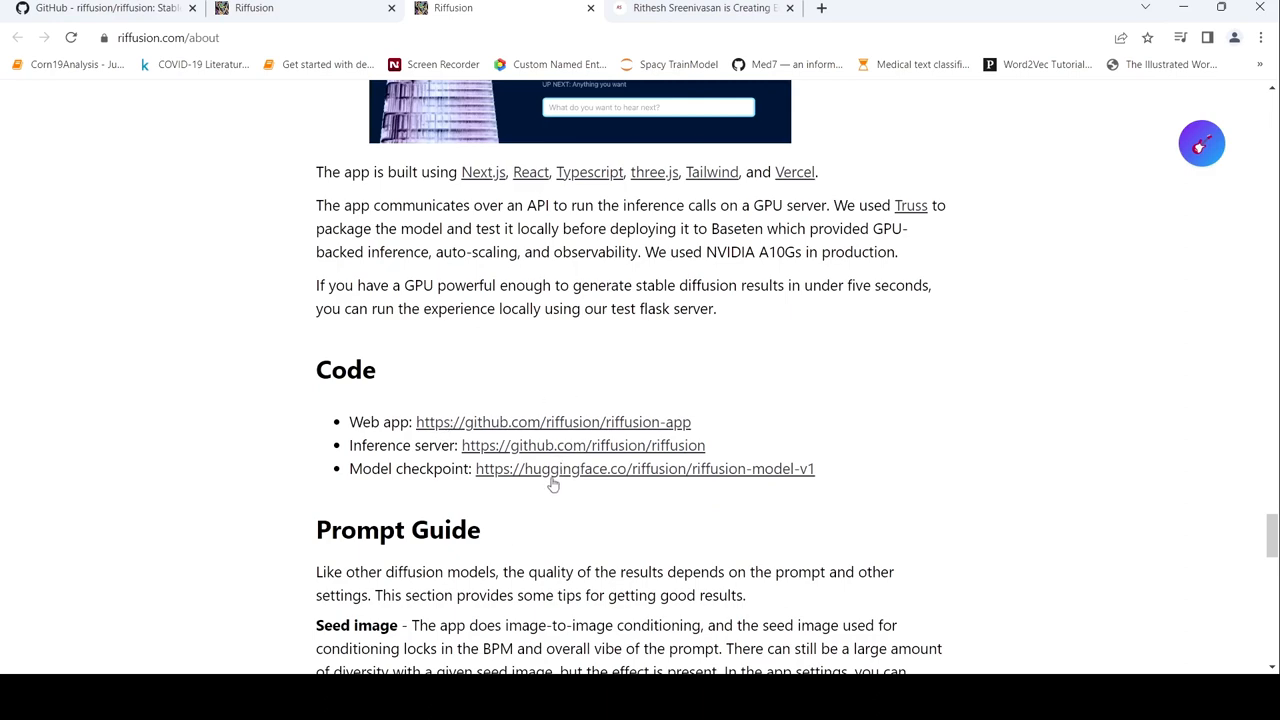
Follow the Model checkpoint link to the riffusion-model-v1 card on Hugging Face.
{"action": "scroll", "scroll_direction": "down", "scroll_amount": 3}
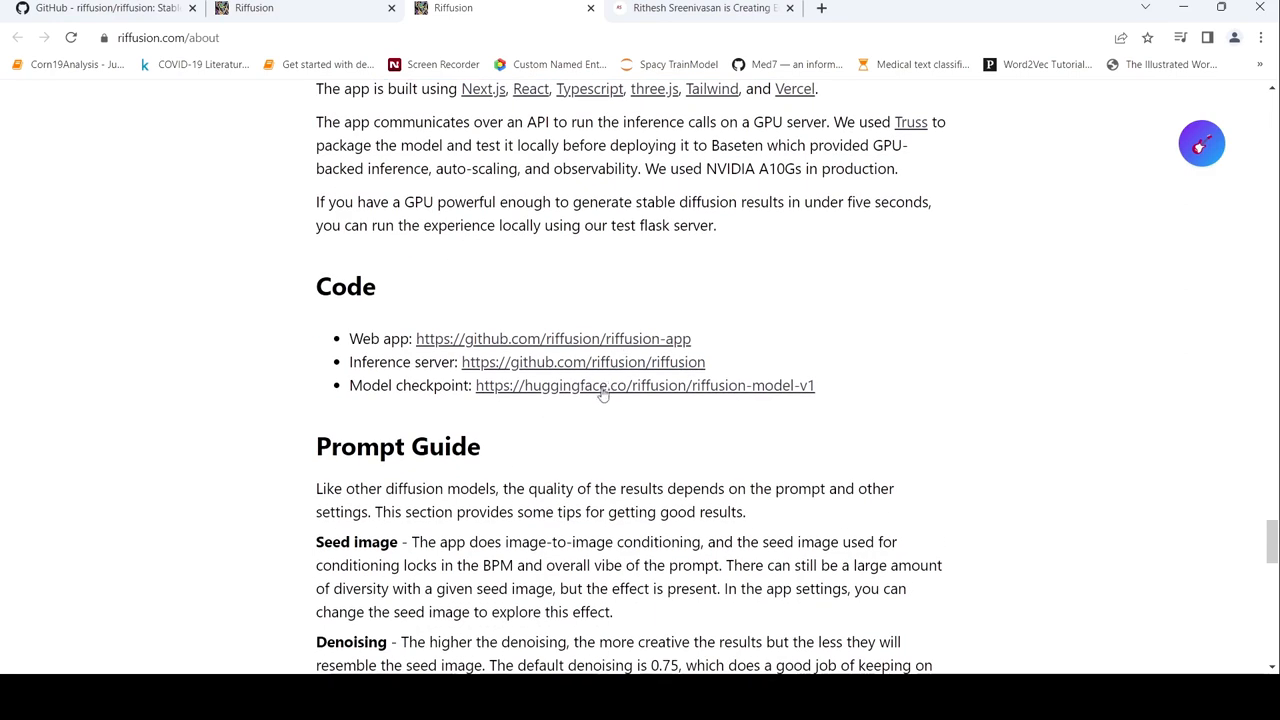
{"action": "left_click", "coordinate": [645, 385]}
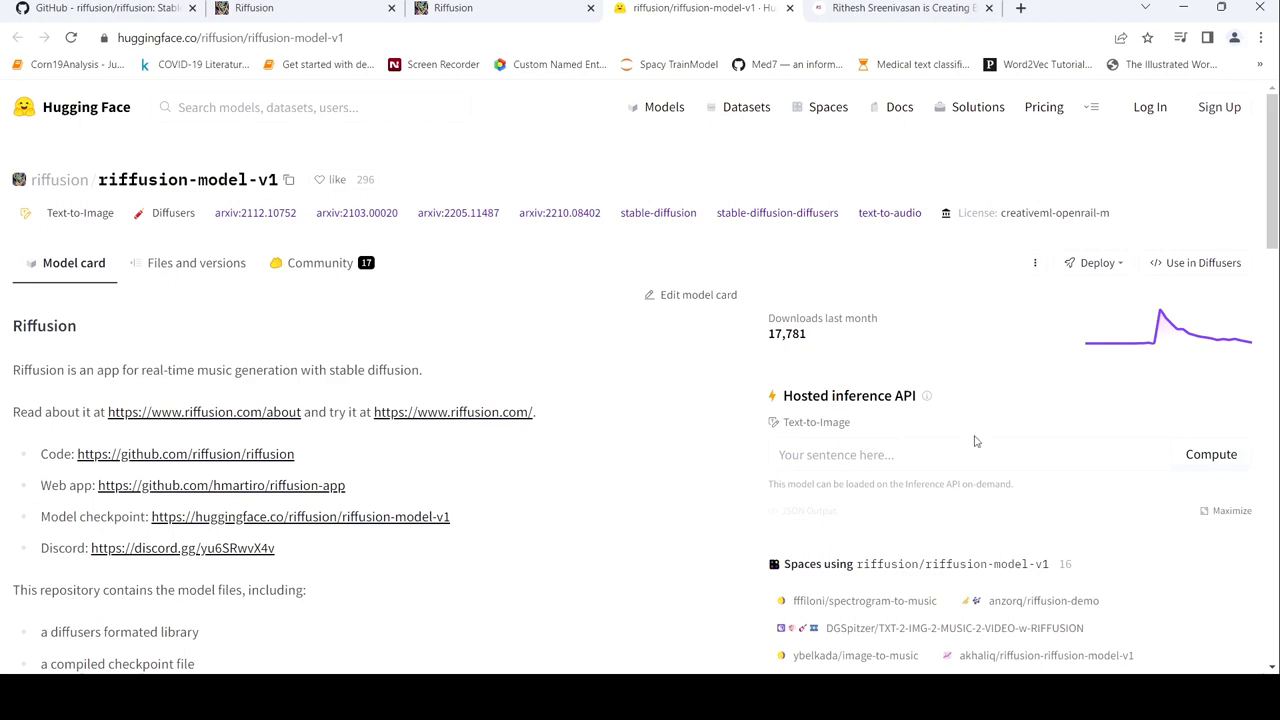
Skim the riffusion-model-v1 model card, then return to the Riffusion about page.
{"action": "scroll", "scroll_direction": "down", "scroll_amount": 3}
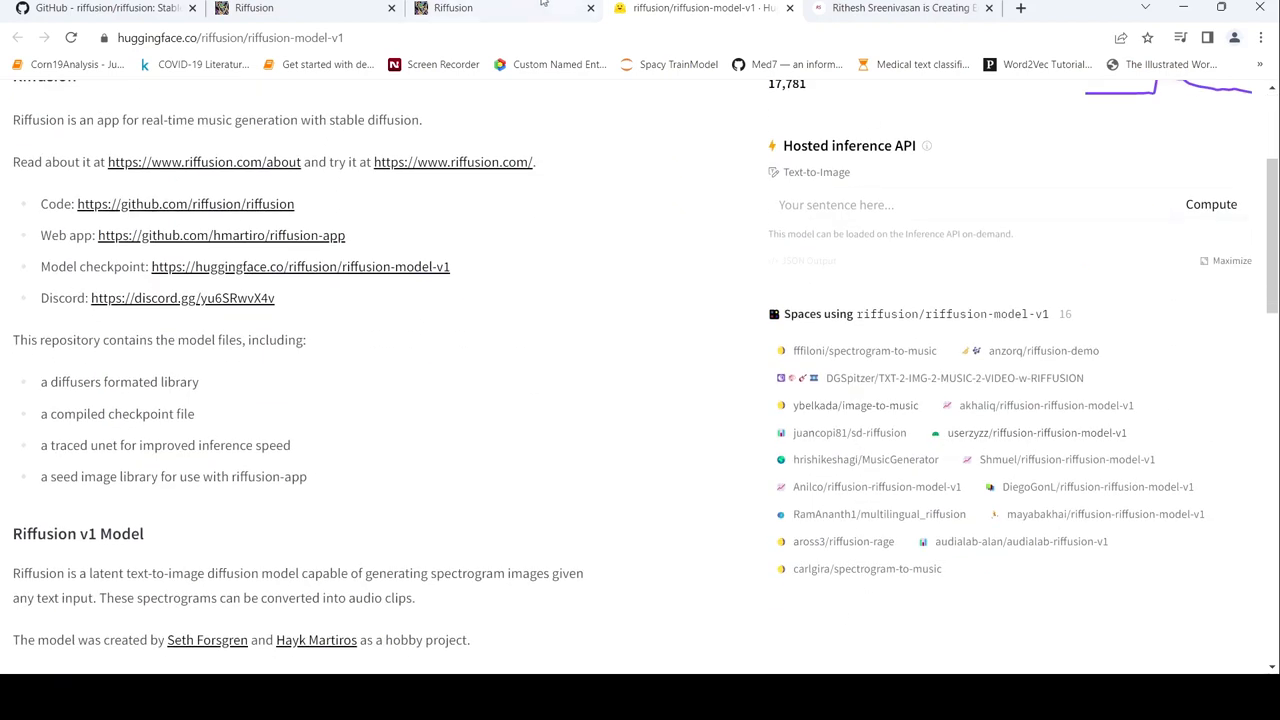
{"action": "left_click", "coordinate": [203, 161]}
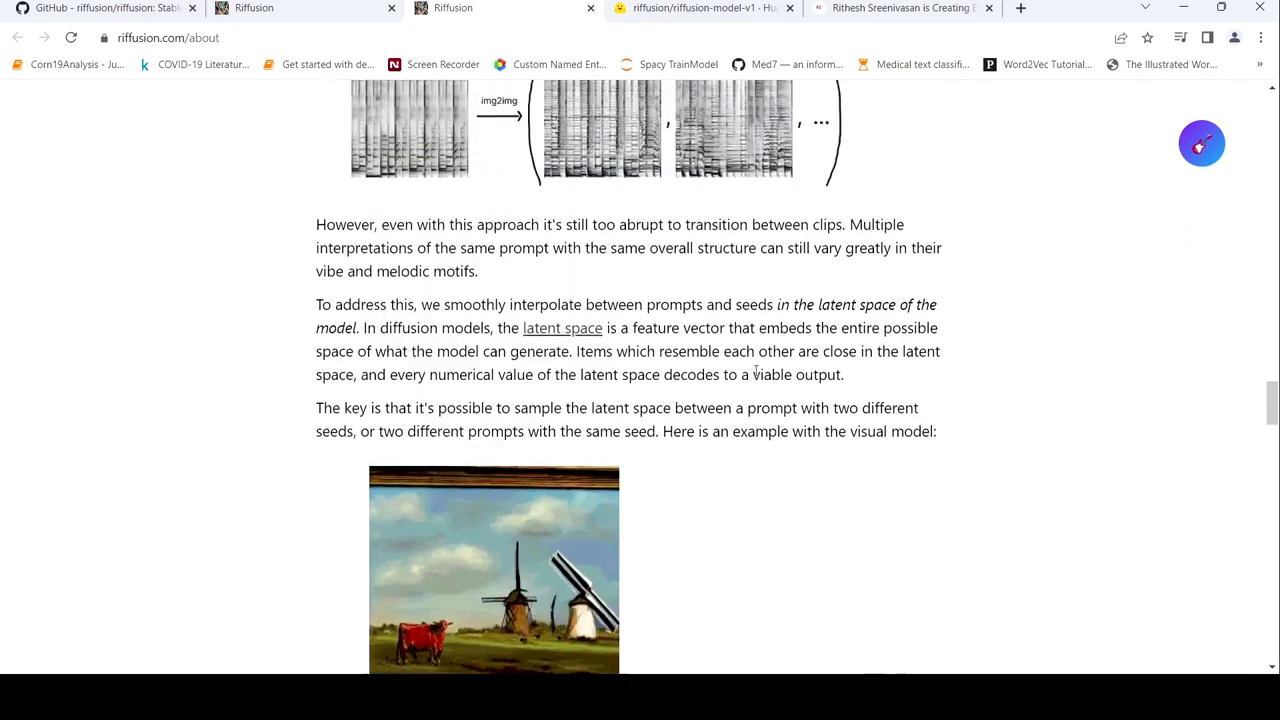
Scroll the about page back up to the STFT spectrogram explanation.
{"action": "scroll", "scroll_direction": "up", "scroll_amount": 3}
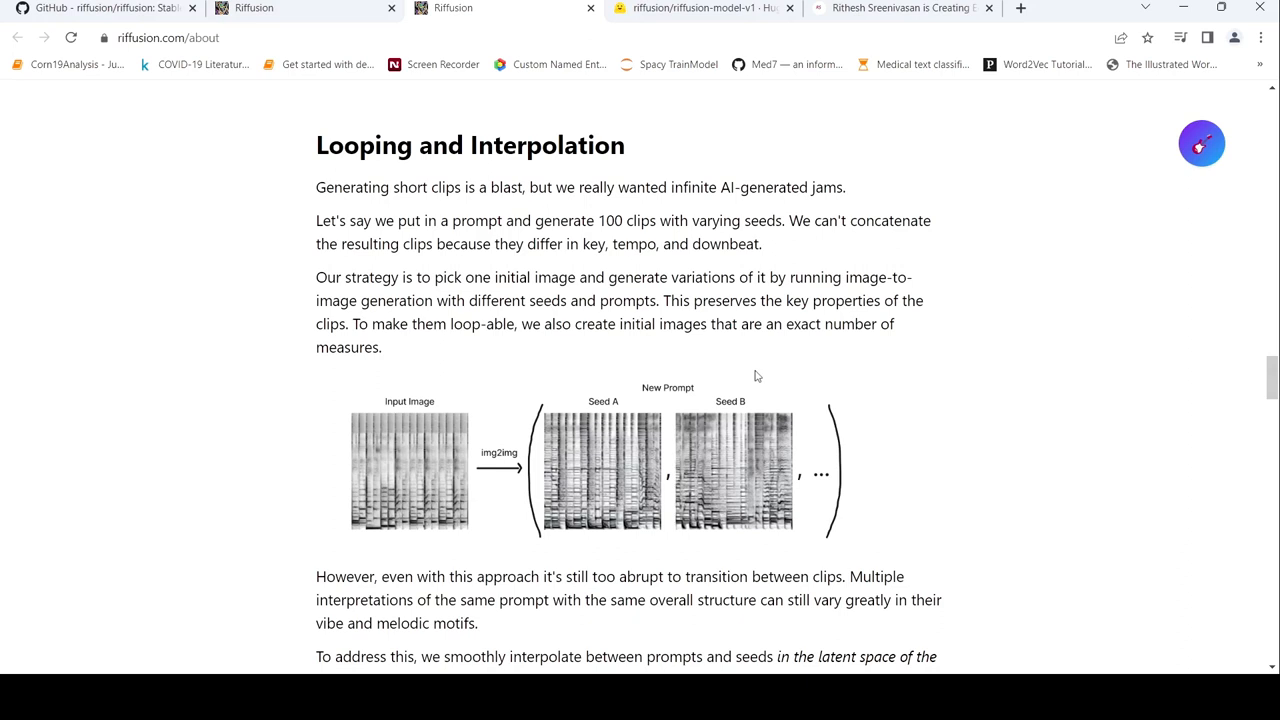
{"action": "mouse_move", "coordinate": [583, 352]}
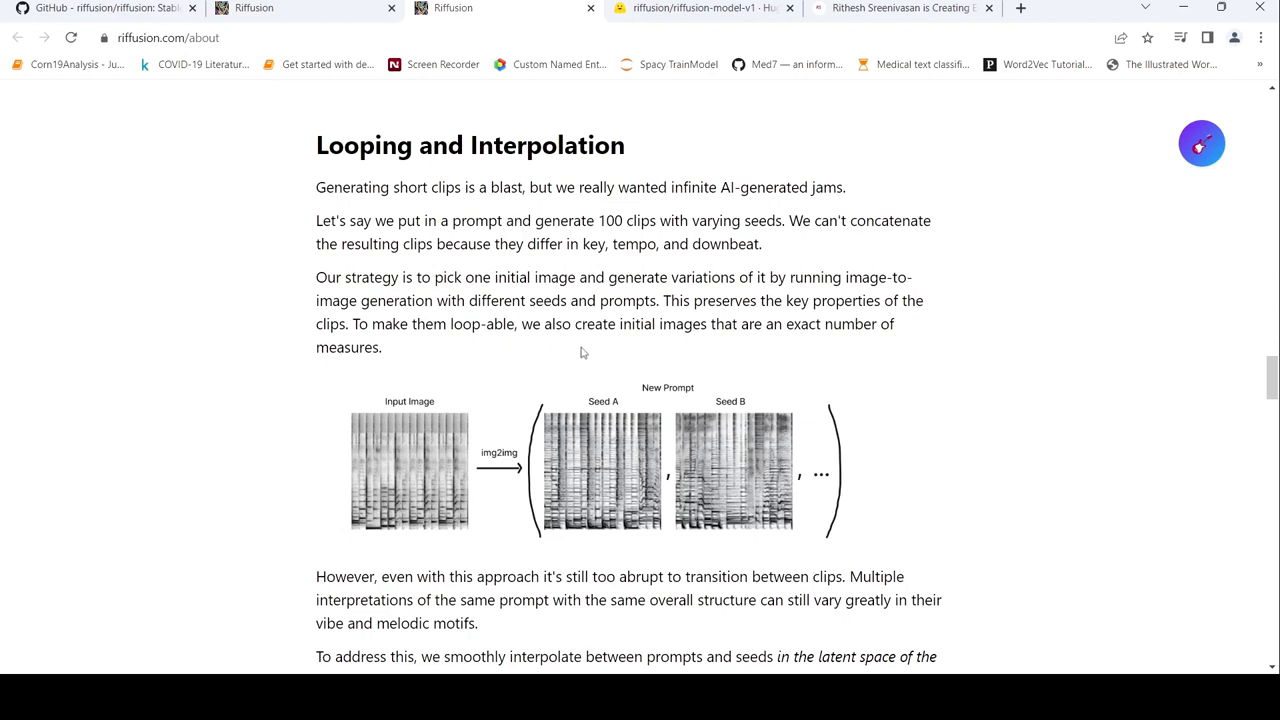
{"action": "mouse_move", "coordinate": [437, 472]}
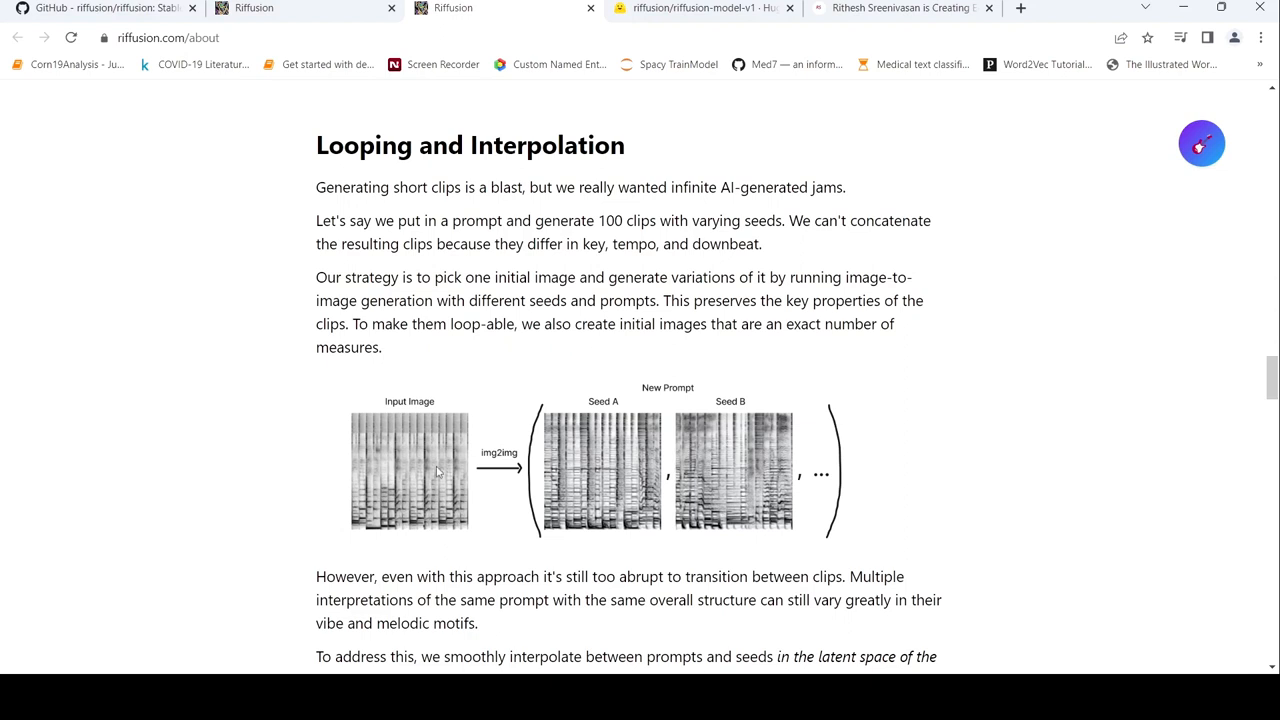
{"action": "mouse_move", "coordinate": [461, 386]}
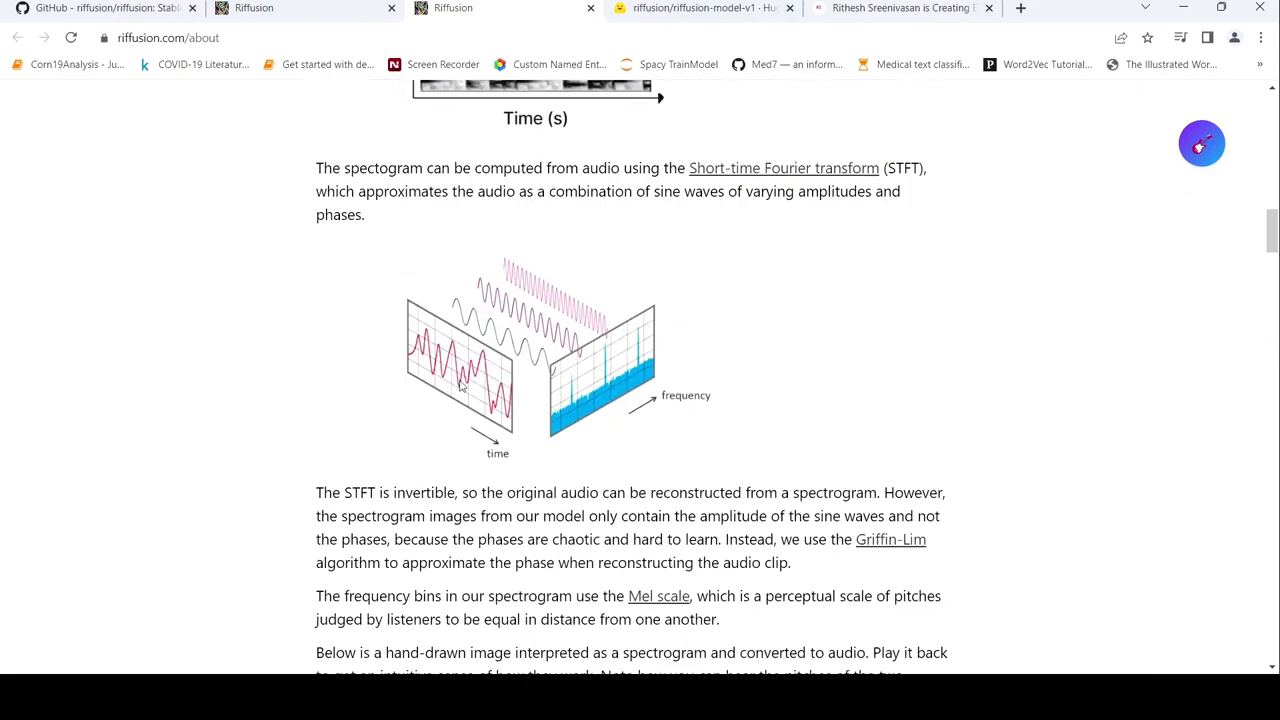
{"action": "scroll", "scroll_direction": "up", "scroll_amount": 3}
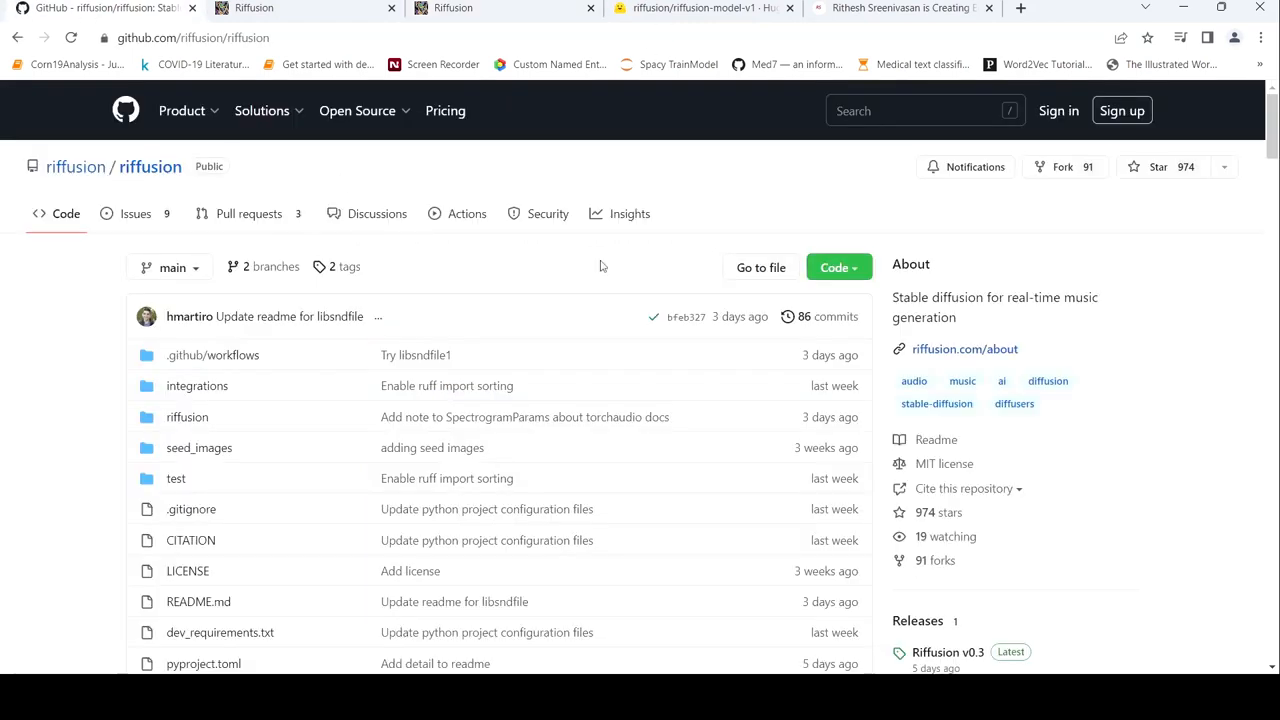
{"action": "mouse_move", "coordinate": [525, 333]}
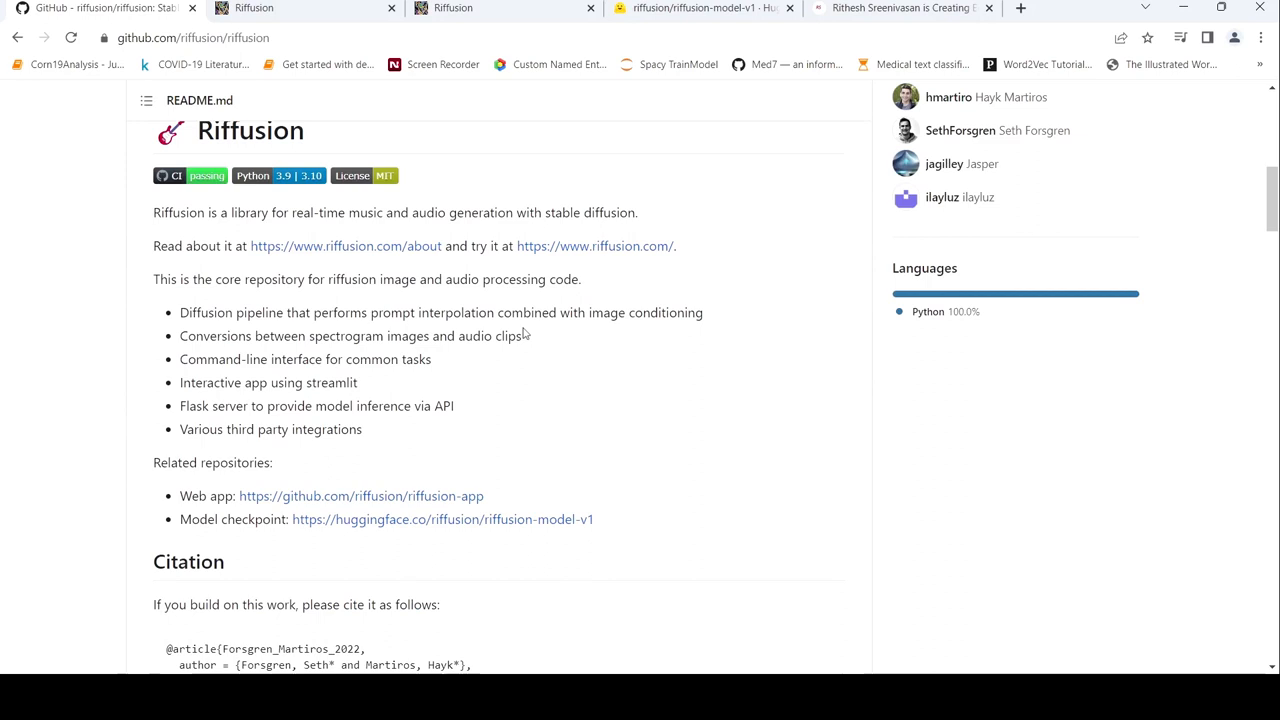
Leave the riffusion GitHub README and return to the top of the Riffusion about page.
{"action": "left_click", "coordinate": [345, 246]}
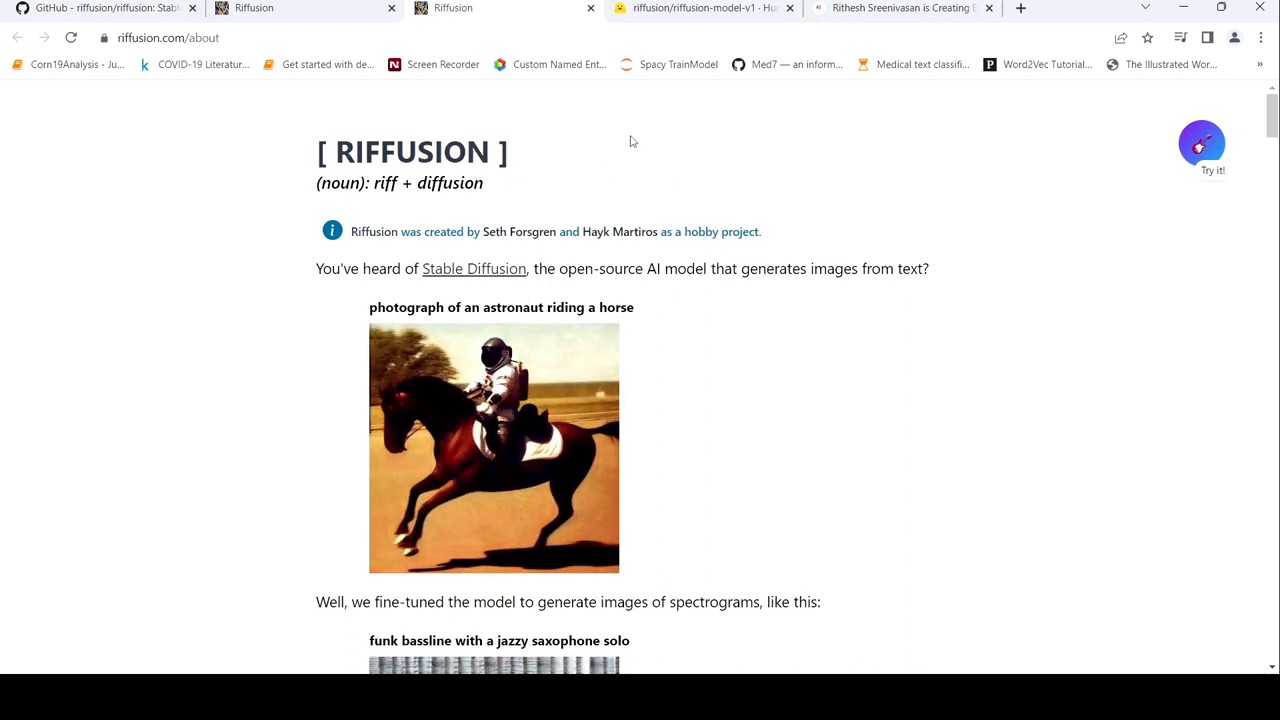
Show Rithesh Sreenivasan's Buy Me a Coffee page with its banner and coffee options.
{"action": "left_click", "coordinate": [900, 8]}
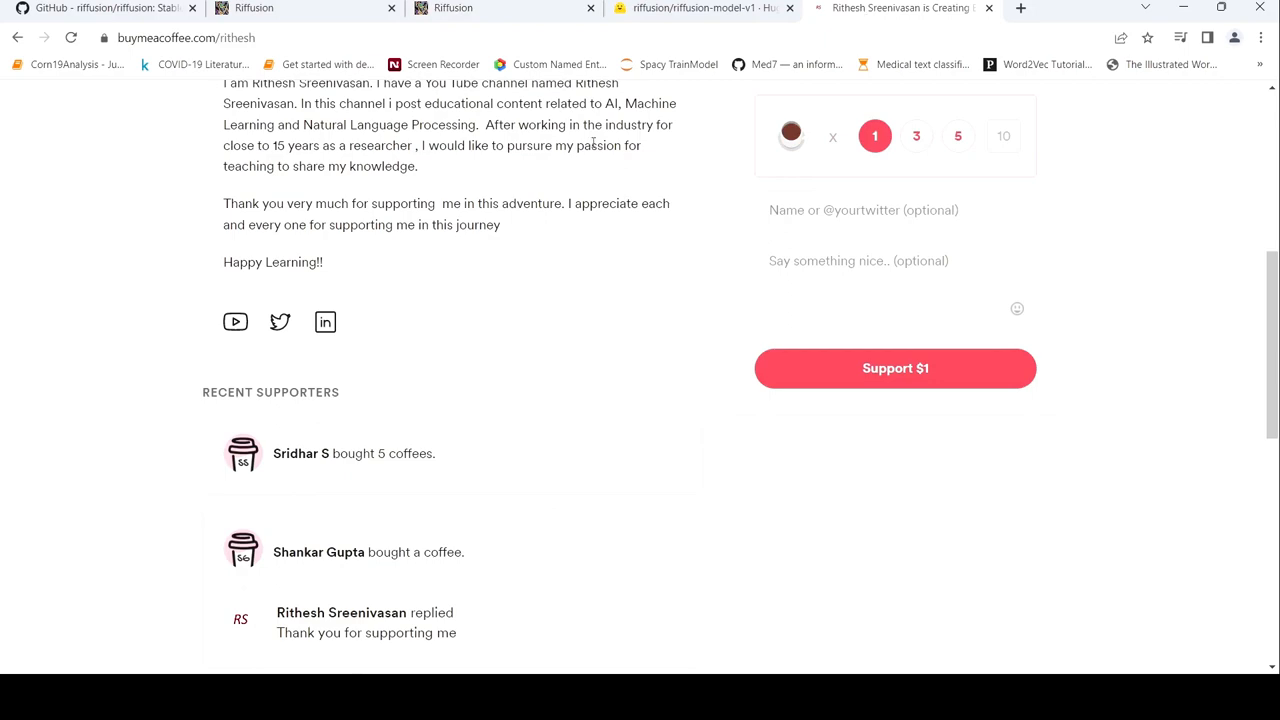
{"action": "scroll", "scroll_direction": "up", "scroll_amount": 3}
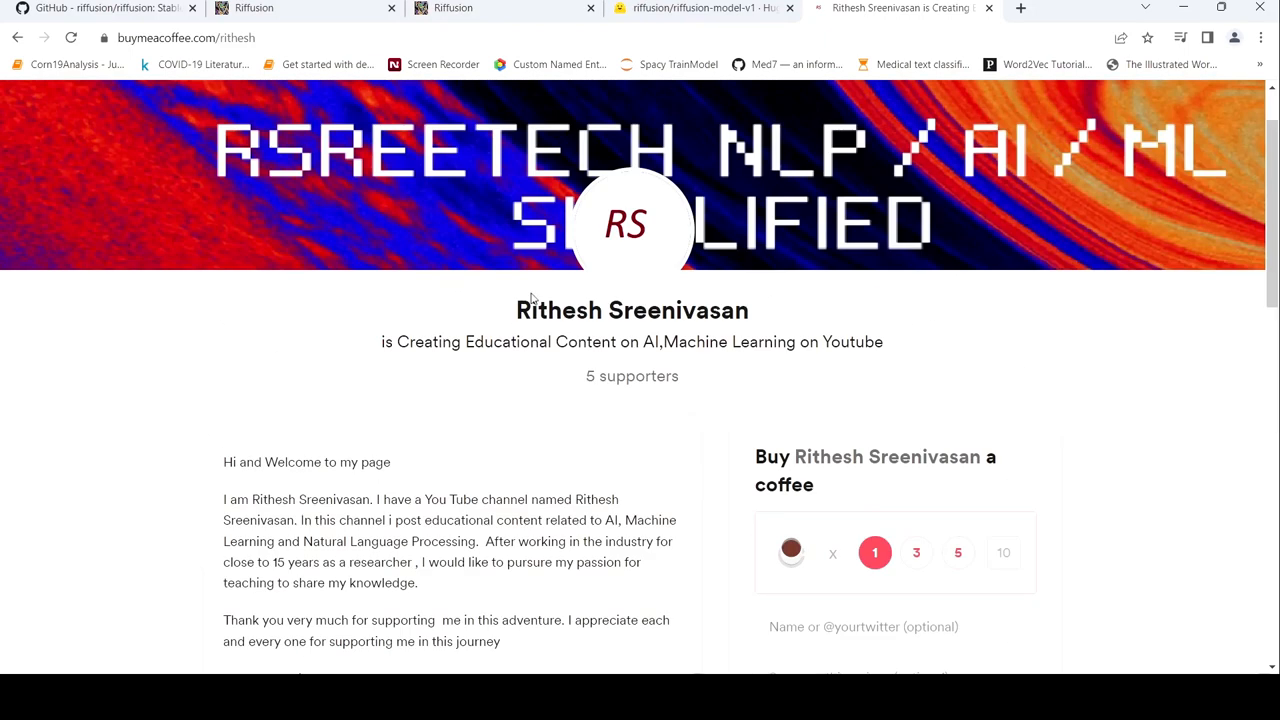
{"action": "scroll", "scroll_direction": "down", "scroll_amount": 3}
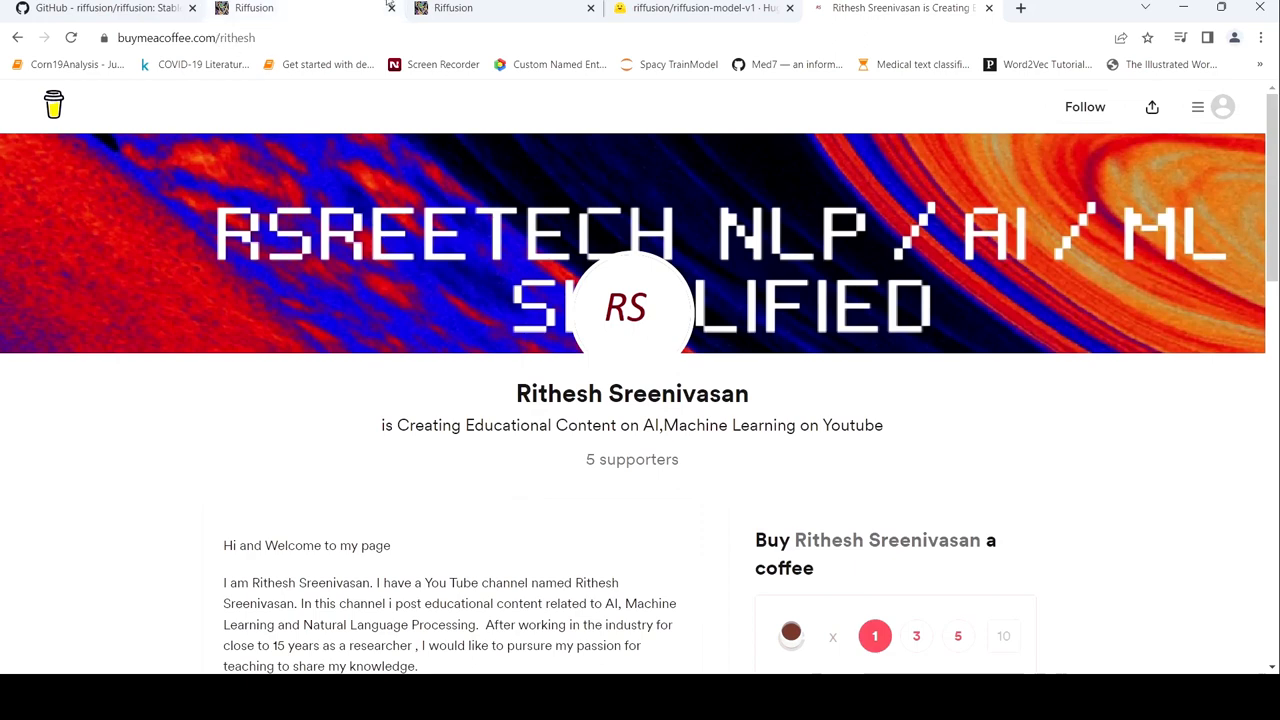
{"action": "mouse_move", "coordinate": [503, 85]}
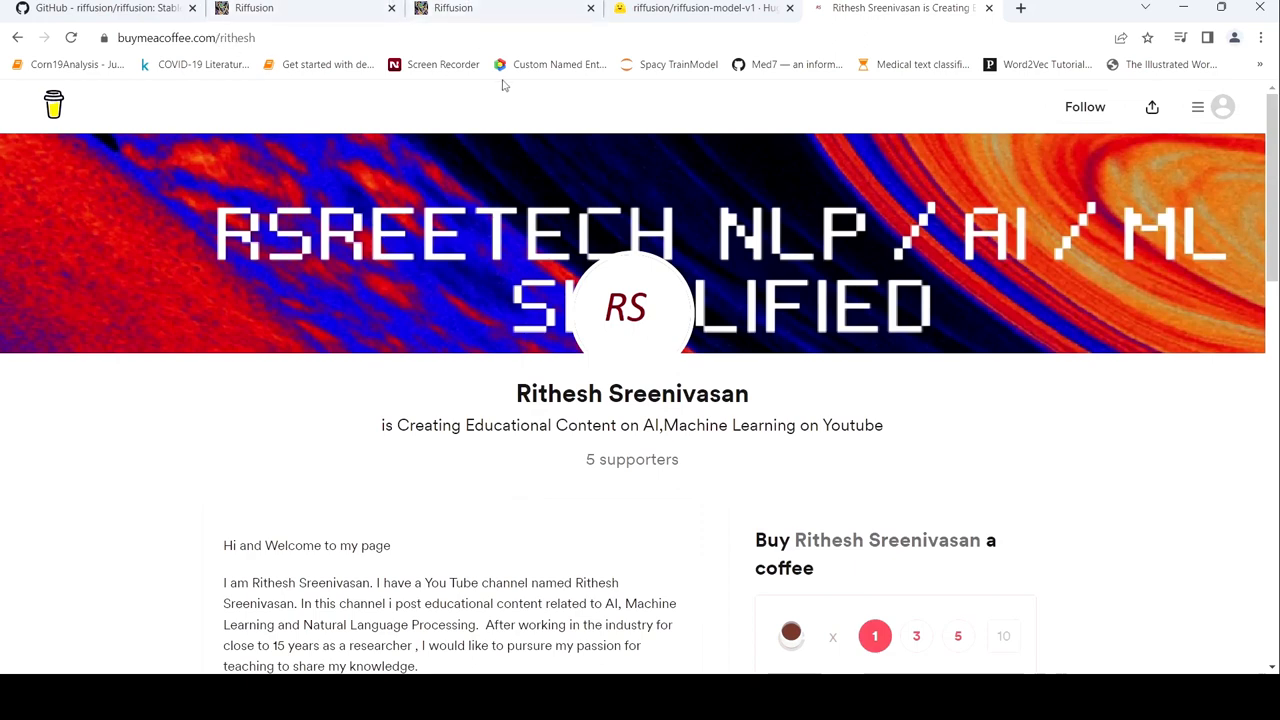